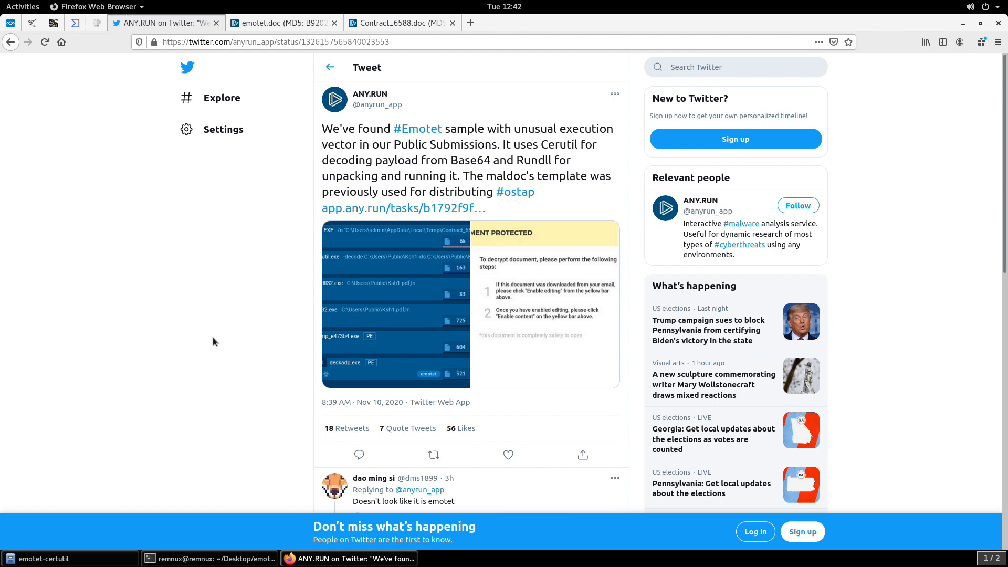
mouse_move(252, 260)
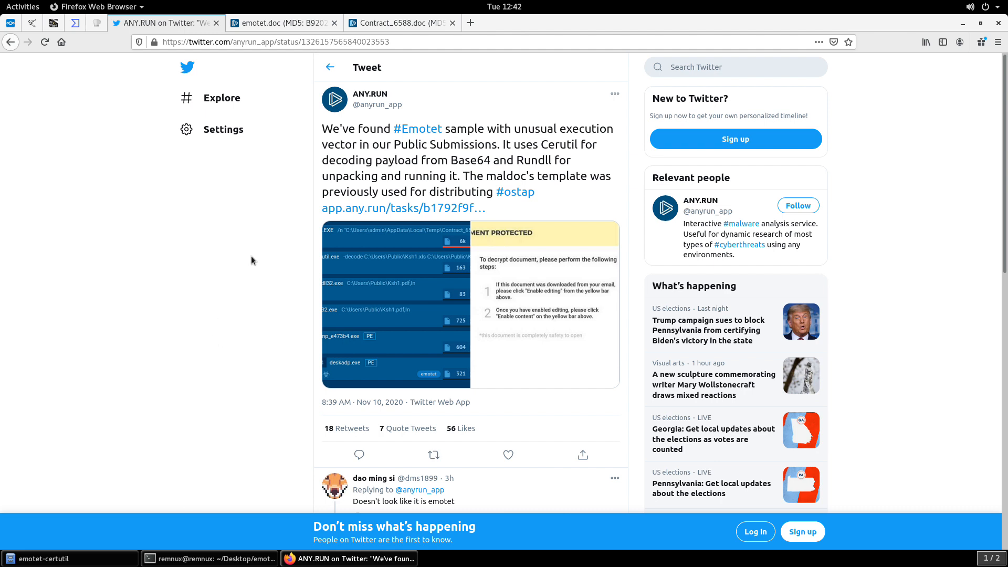
mouse_move(261, 261)
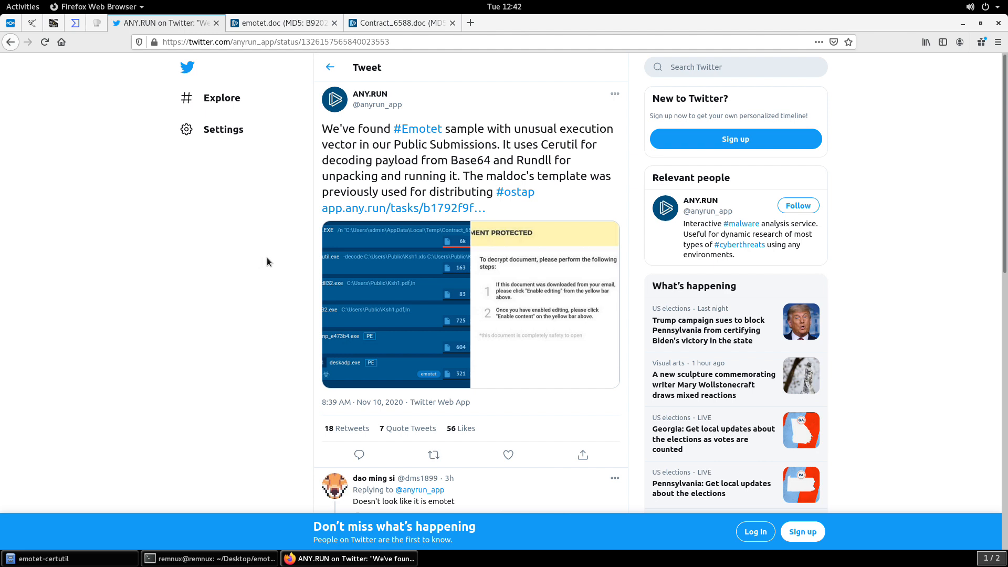
mouse_move(332, 172)
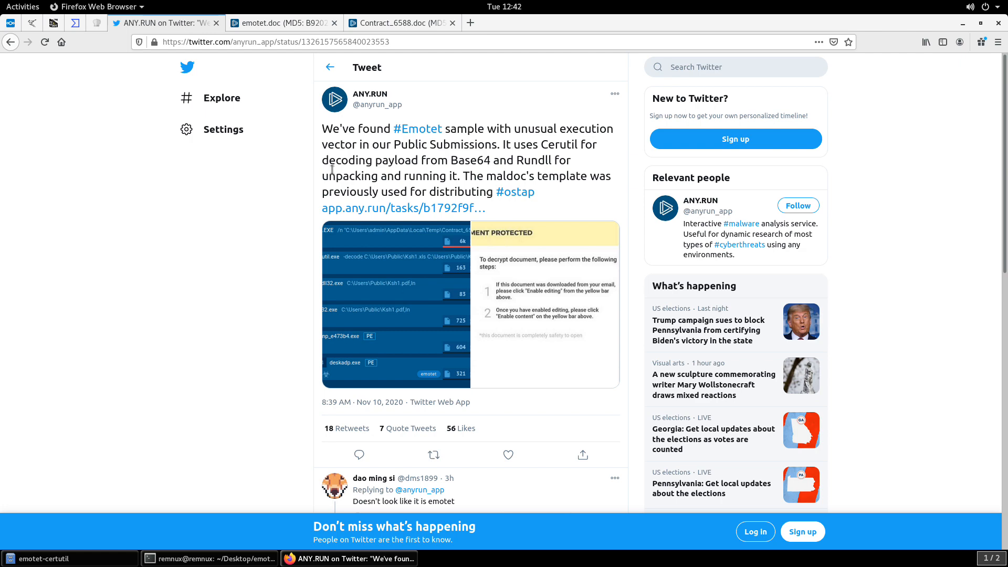
- Open the emotet.doc report and show powershell.exe details with its encoded command line
left_click(283, 23)
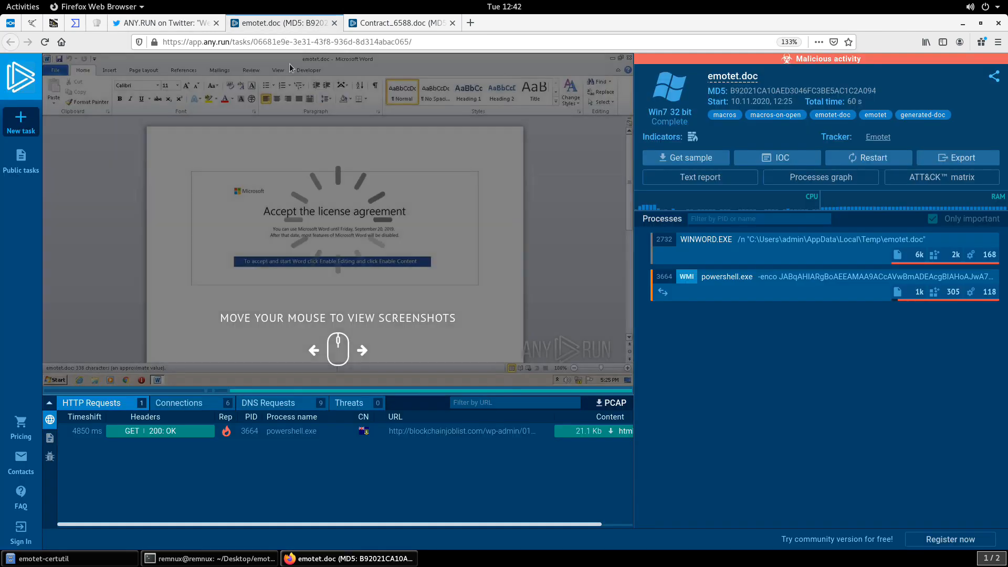
mouse_move(412, 457)
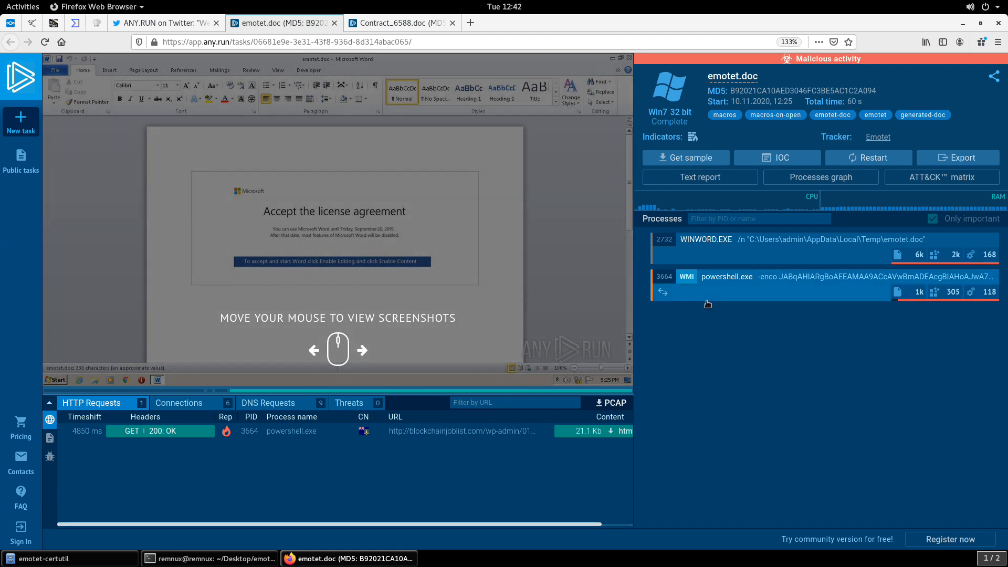
mouse_move(713, 316)
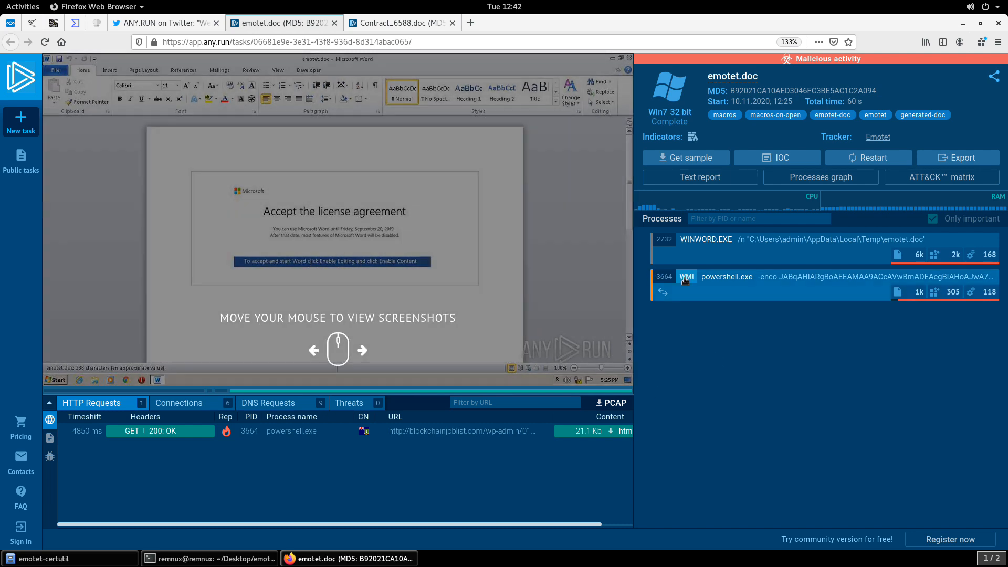
left_click(726, 277)
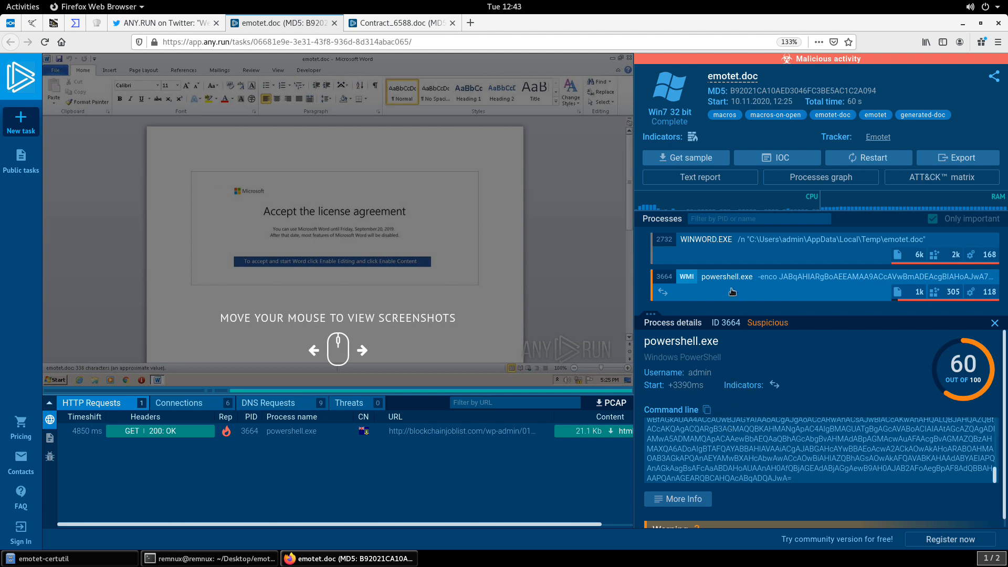
mouse_move(744, 483)
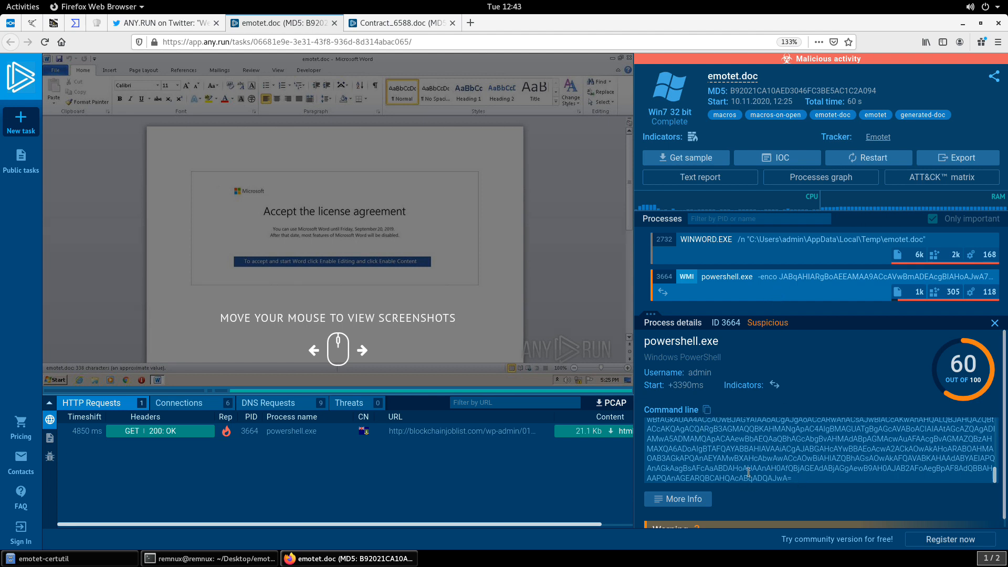
mouse_move(762, 298)
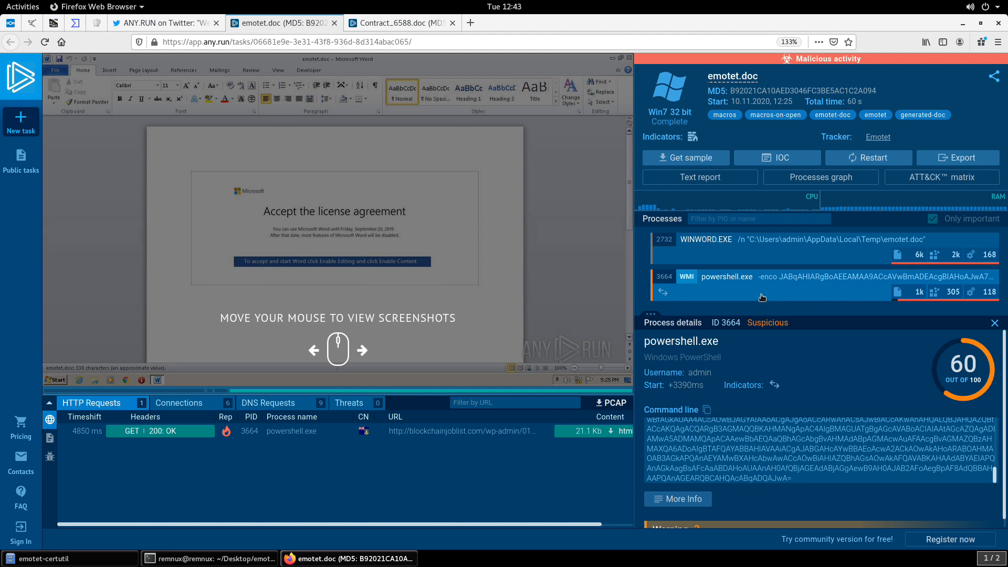
mouse_move(791, 283)
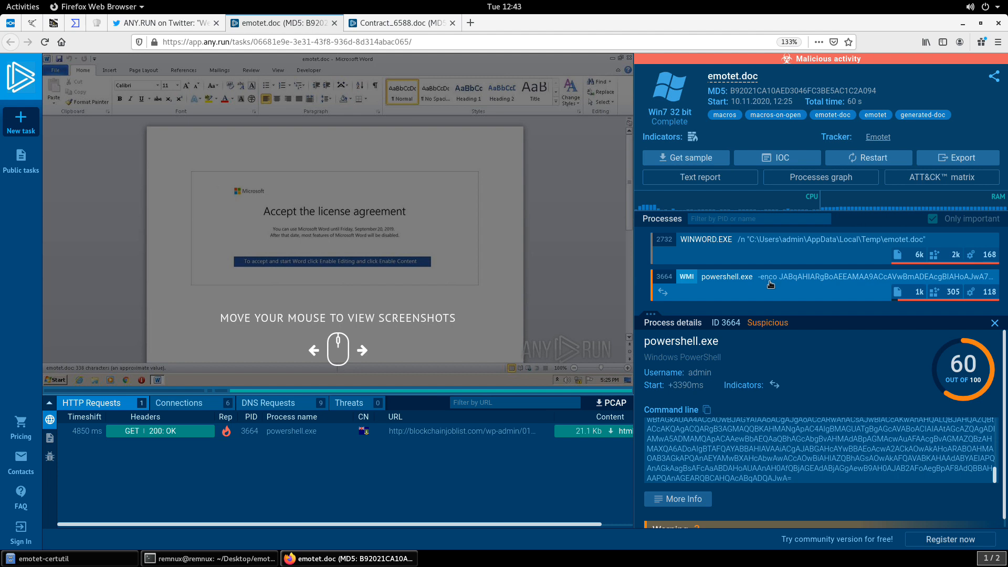
mouse_move(791, 280)
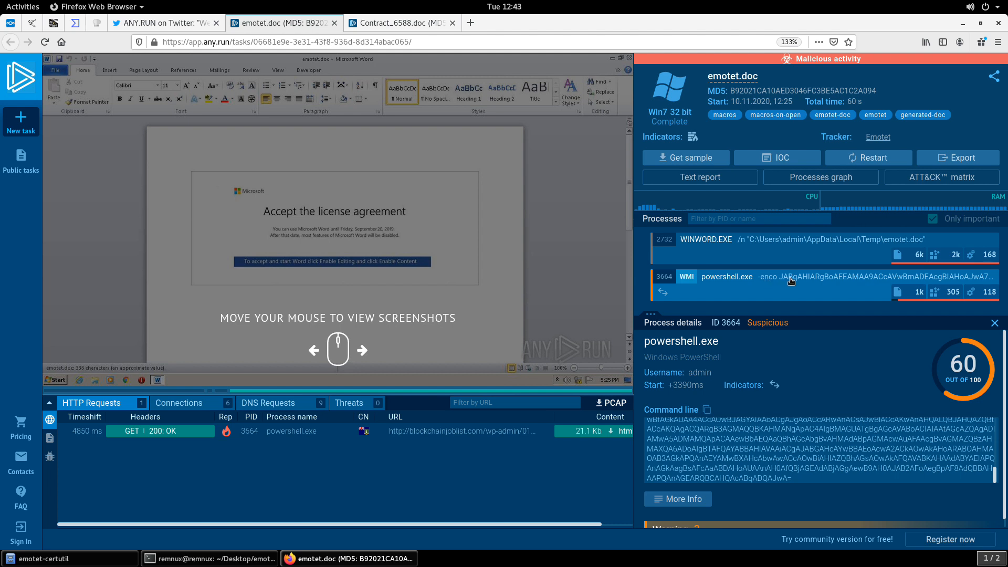
mouse_move(514, 166)
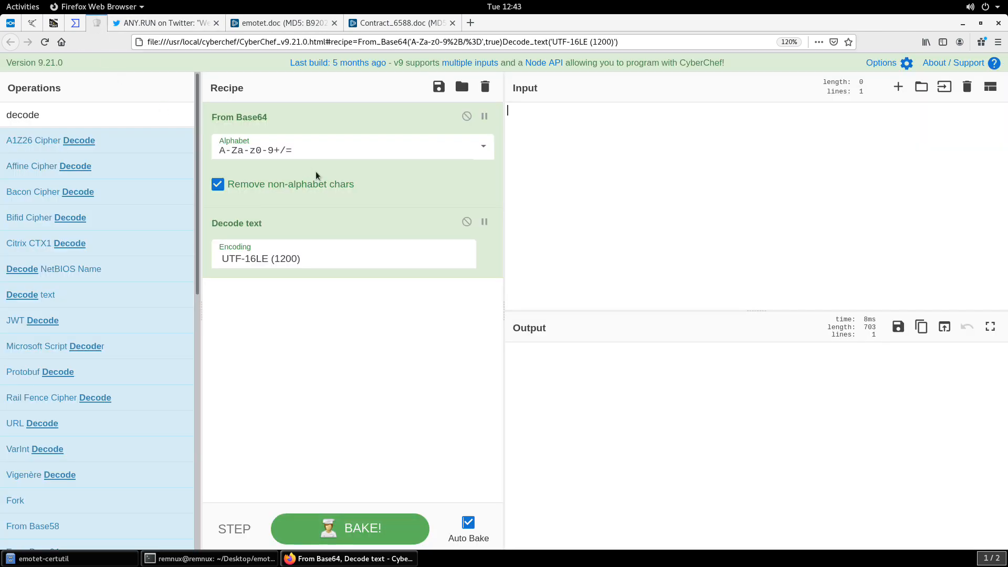
mouse_move(538, 163)
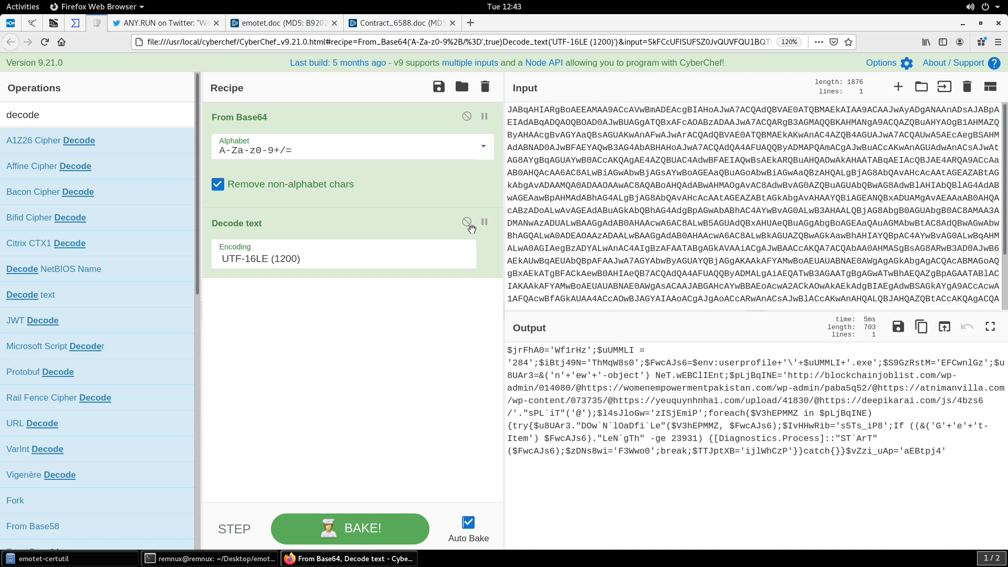
- Toggle the UTF-16LE decode step off and on, then highlight the two download URLs
left_click(467, 223)
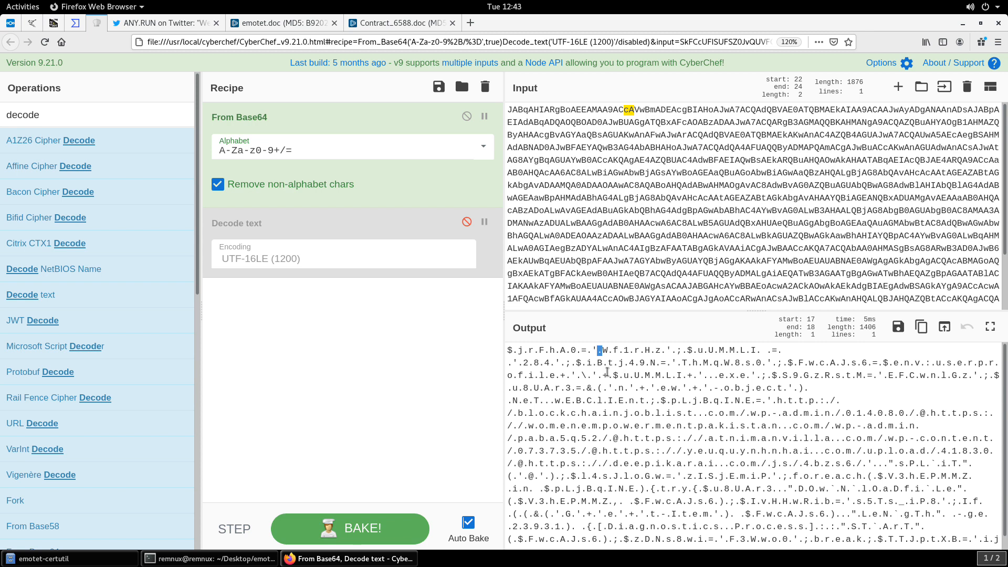
left_click(466, 221)
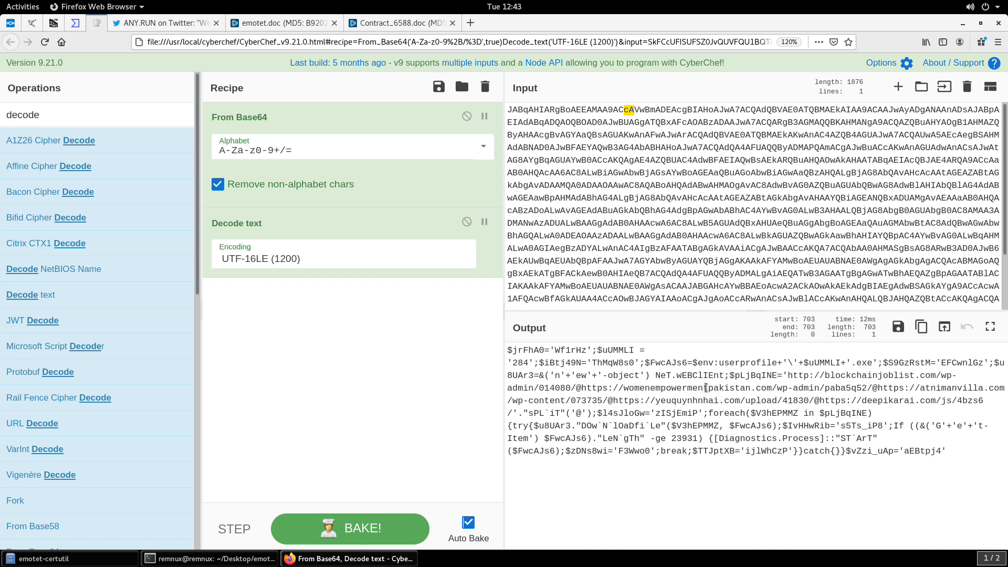
double_click(689, 375)
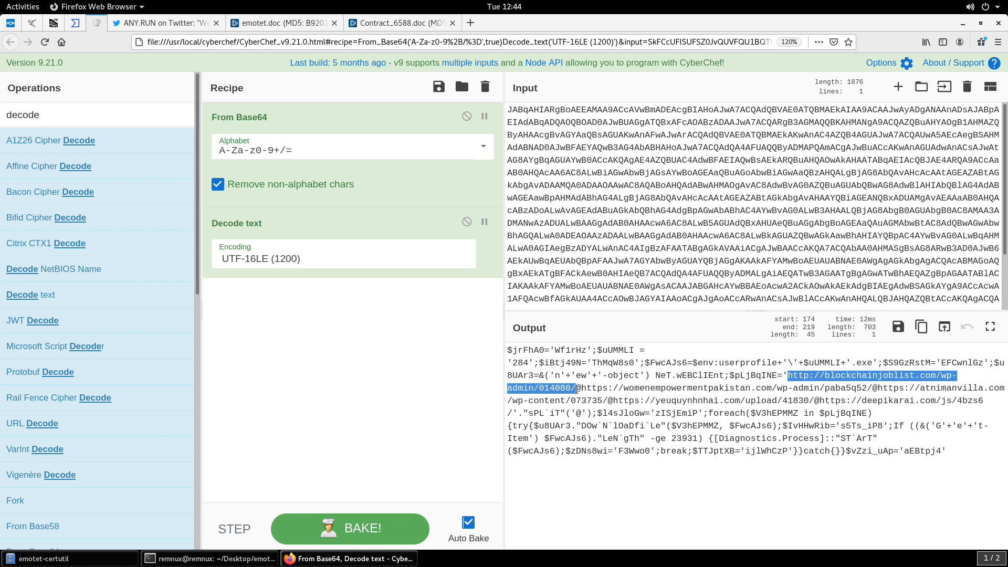
left_click(582, 387)
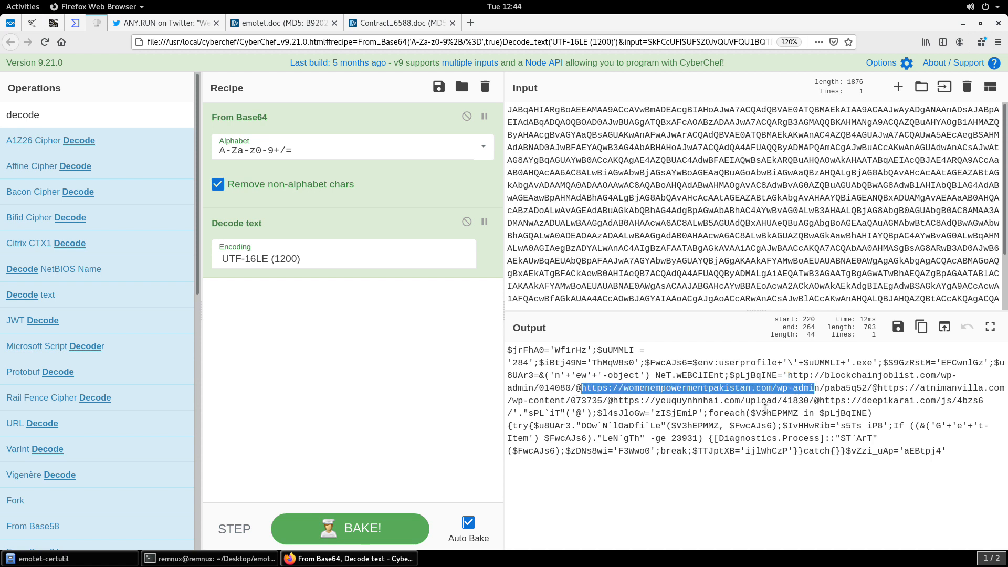
mouse_move(718, 441)
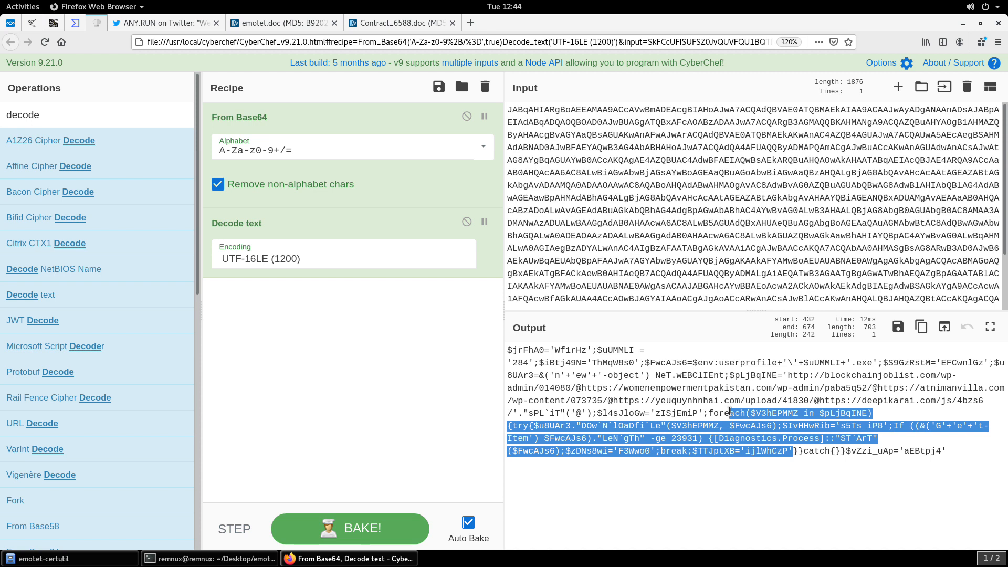
mouse_move(431, 99)
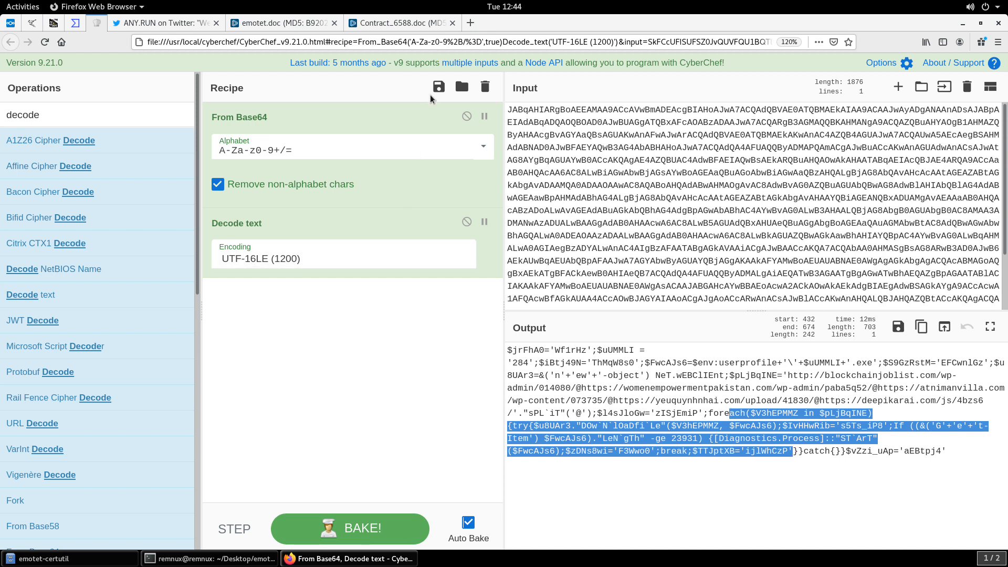
left_click(398, 23)
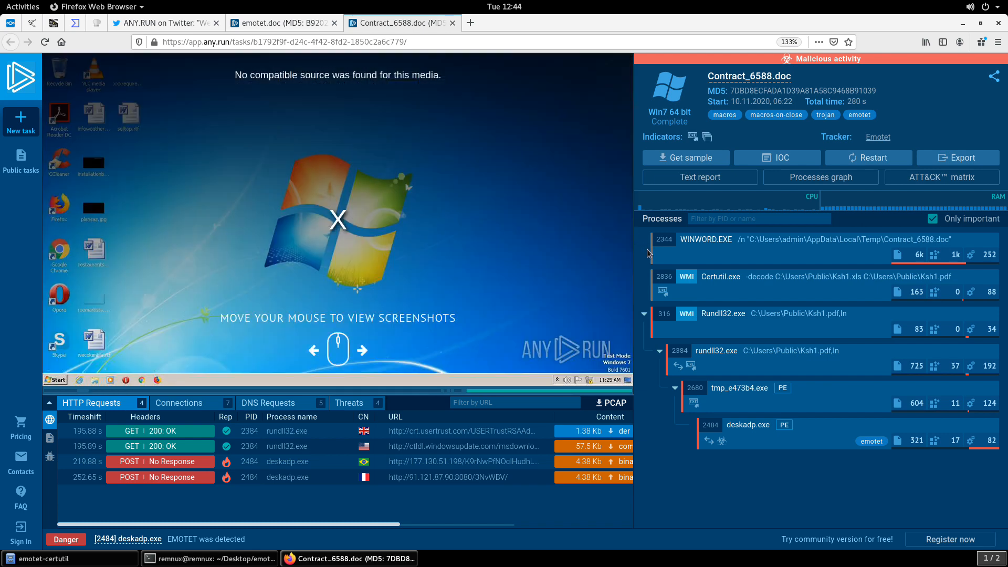
mouse_move(644, 285)
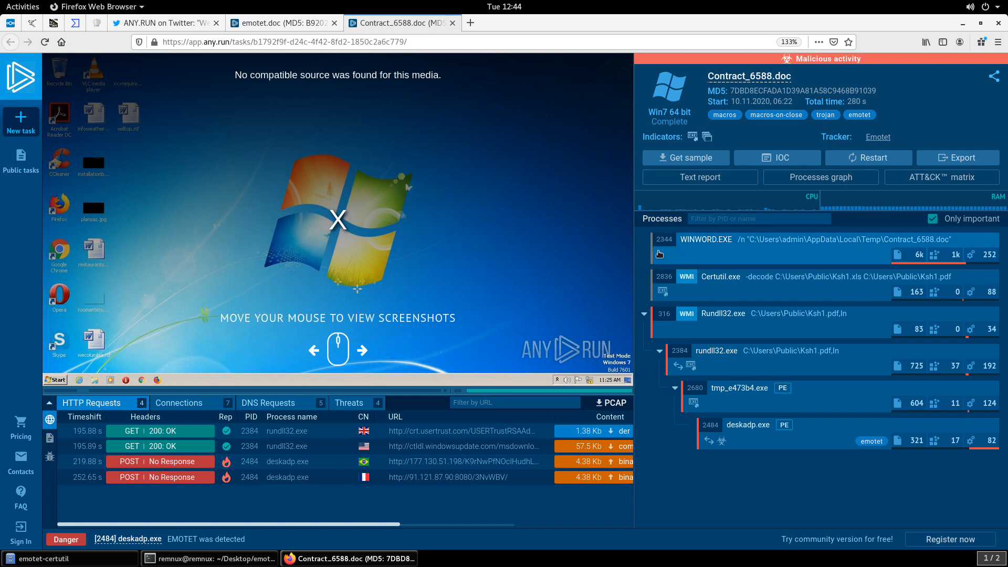
mouse_move(721, 294)
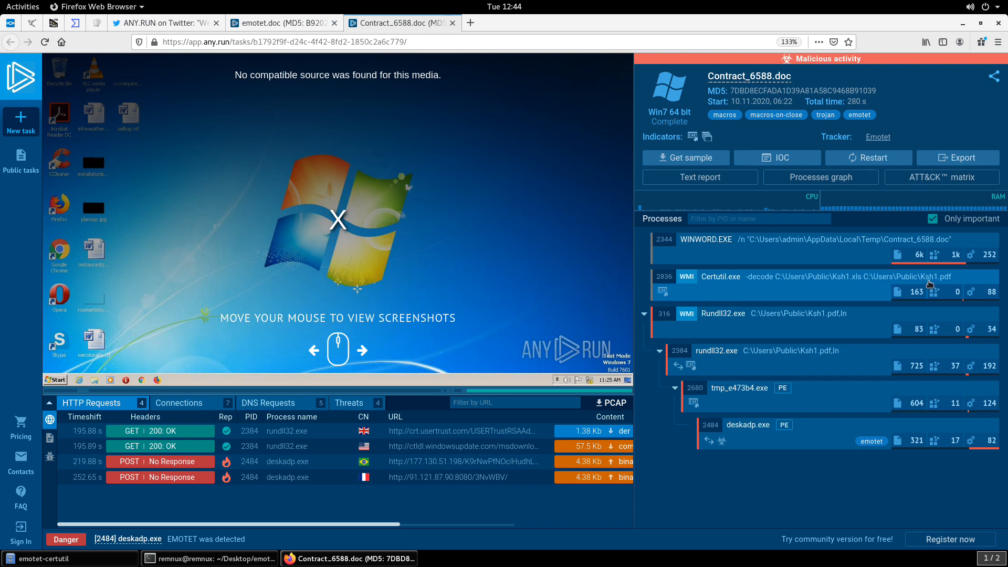
mouse_move(928, 285)
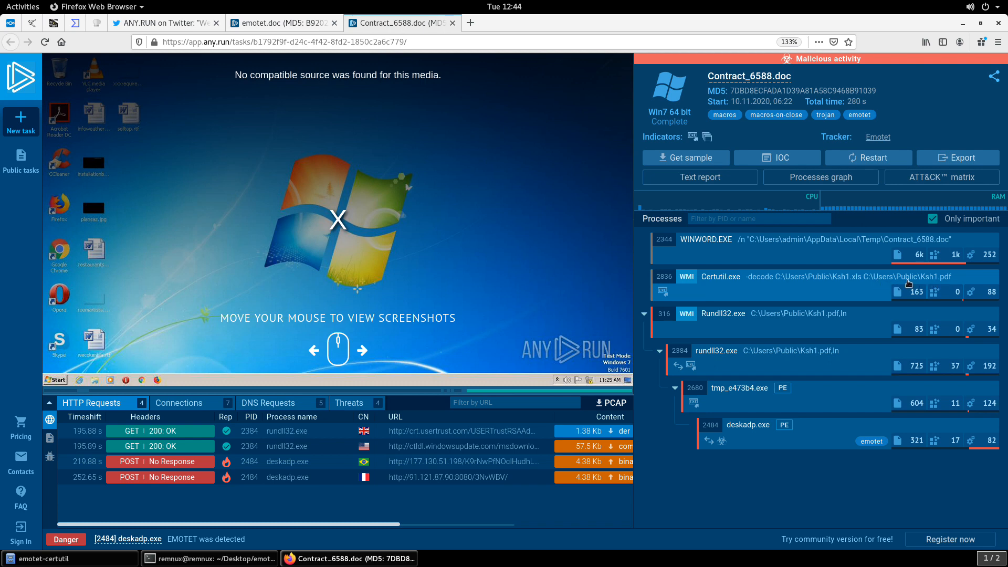
mouse_move(936, 284)
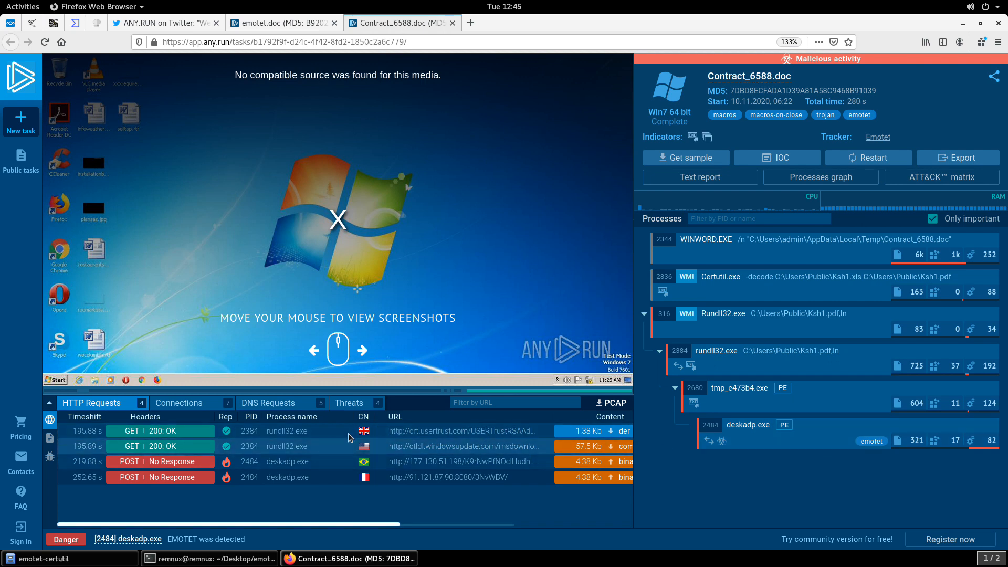
- Show the Threats list with Emotet CnC network trojan detections for deskadp.exe
left_click(349, 402)
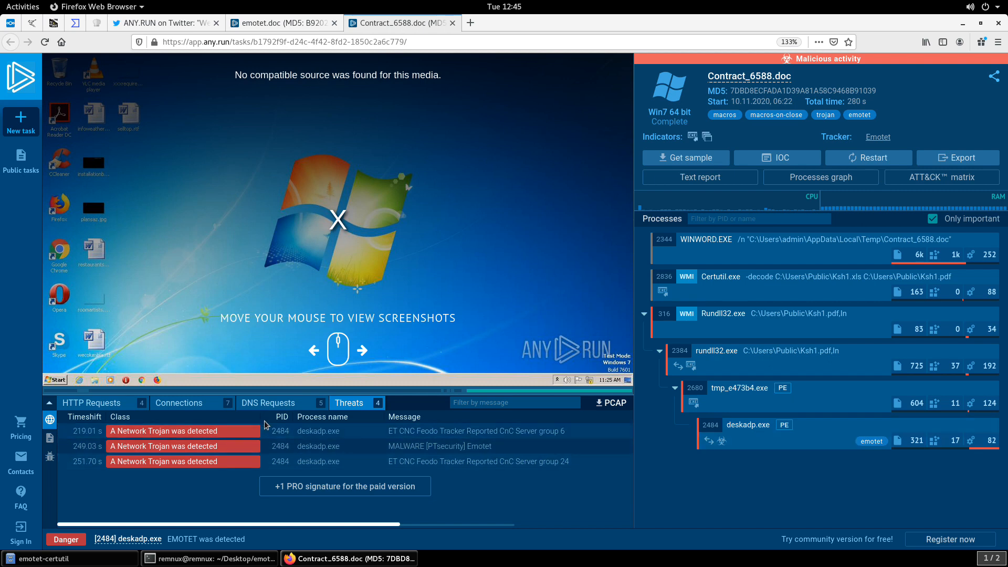
mouse_move(280, 398)
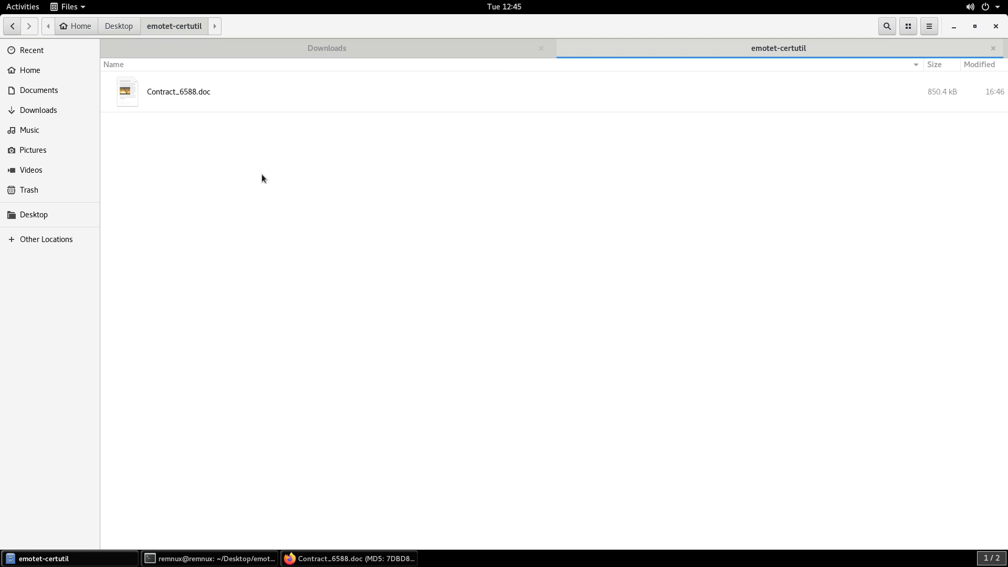
mouse_move(178, 111)
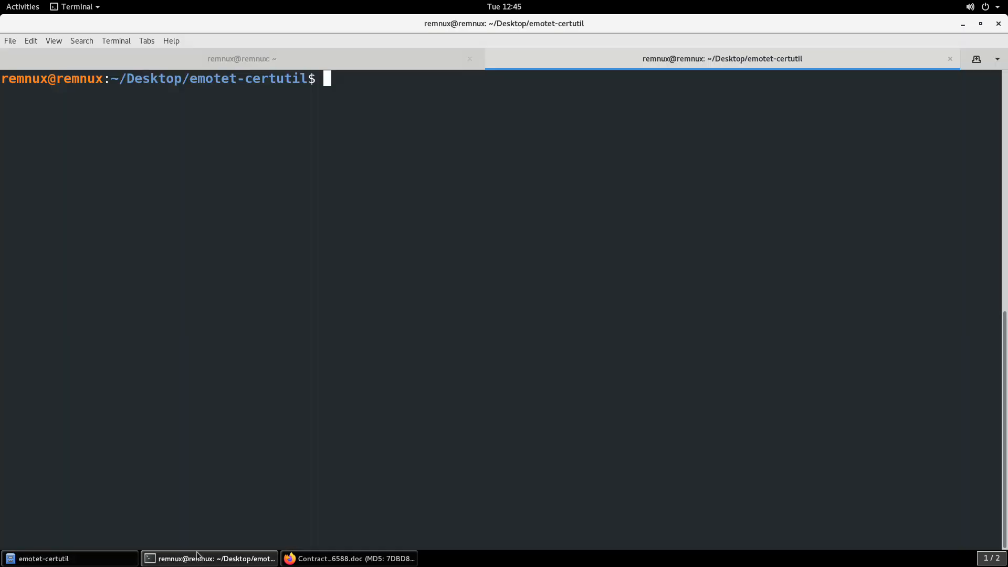
- Run oledump.py on Contract_6588.doc to list its 11 streams, including the VBA ThisDocument macro
type("cl")
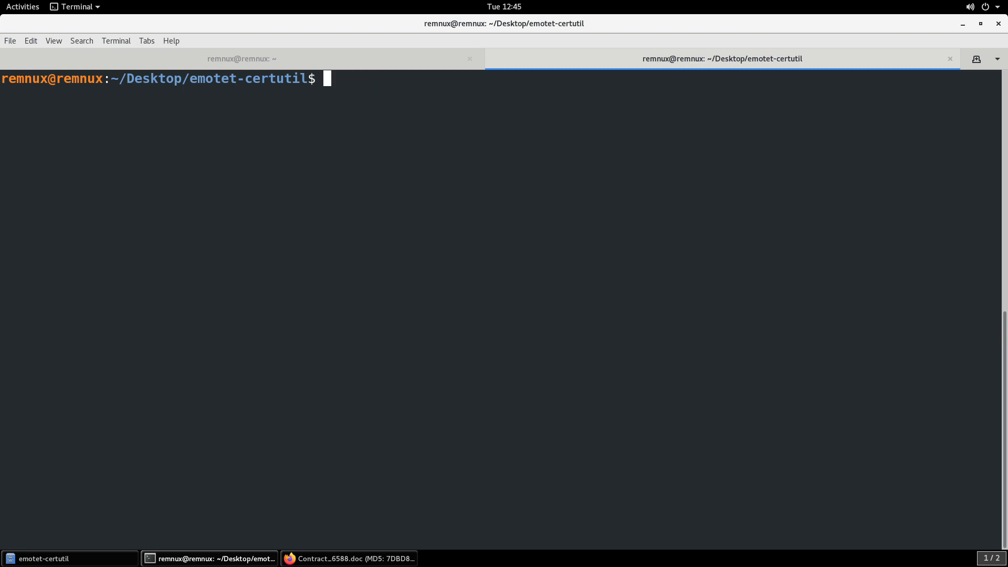
type("oledump.py Contract_6588.doc")
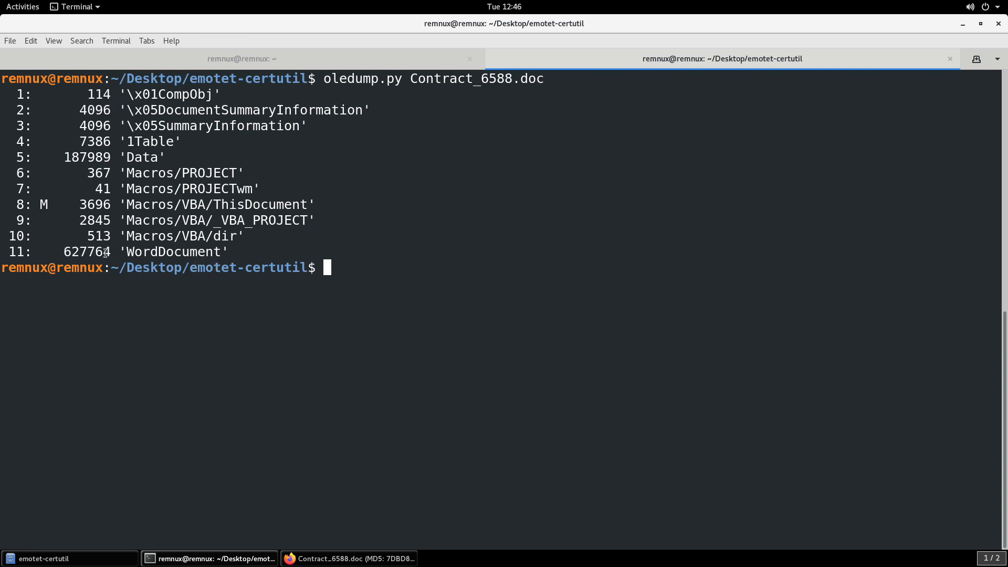
double_click(86, 252)
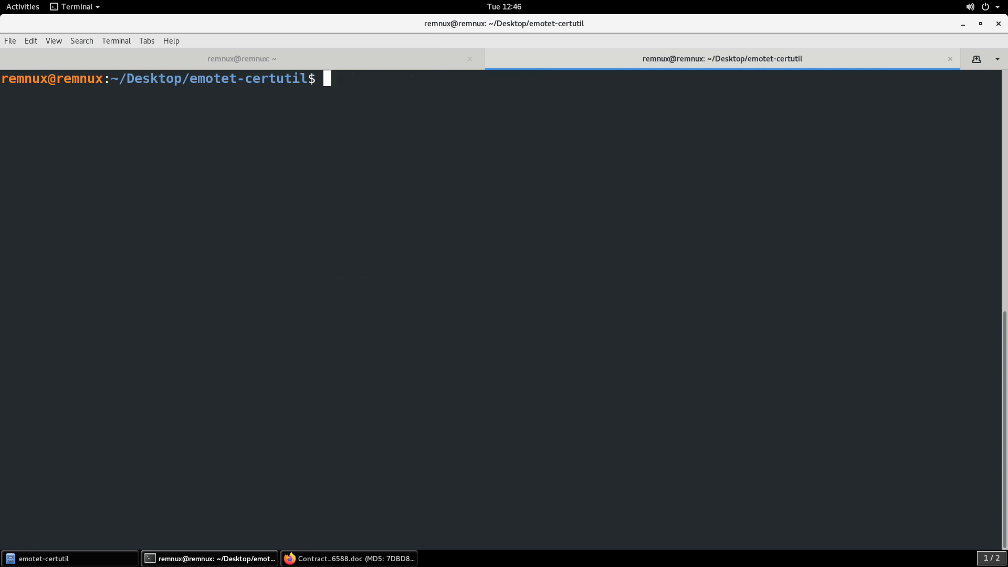
- Extract strings of 500+ characters from Contract_6588.doc and scroll through the base64 blobs
type("strings -")
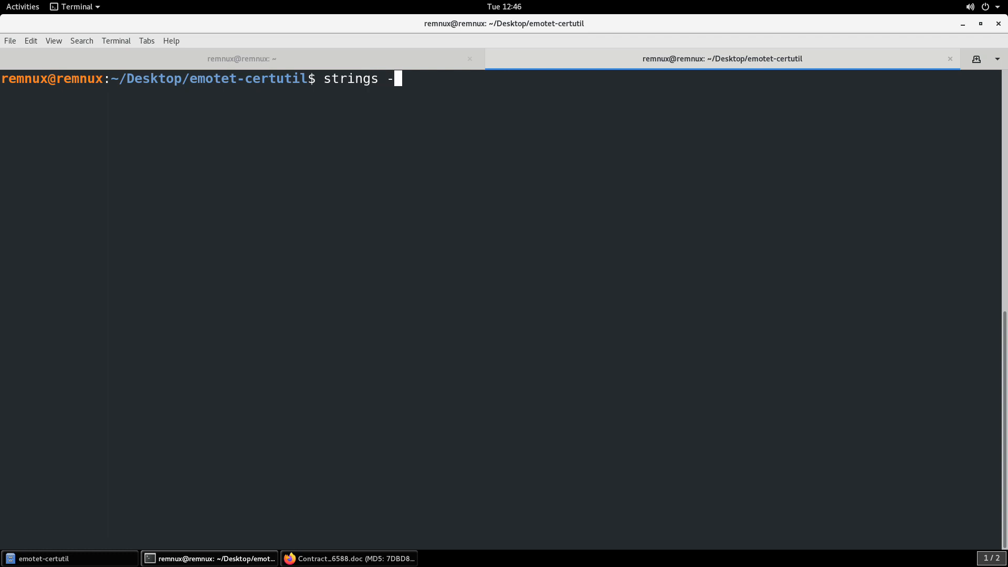
type("n")
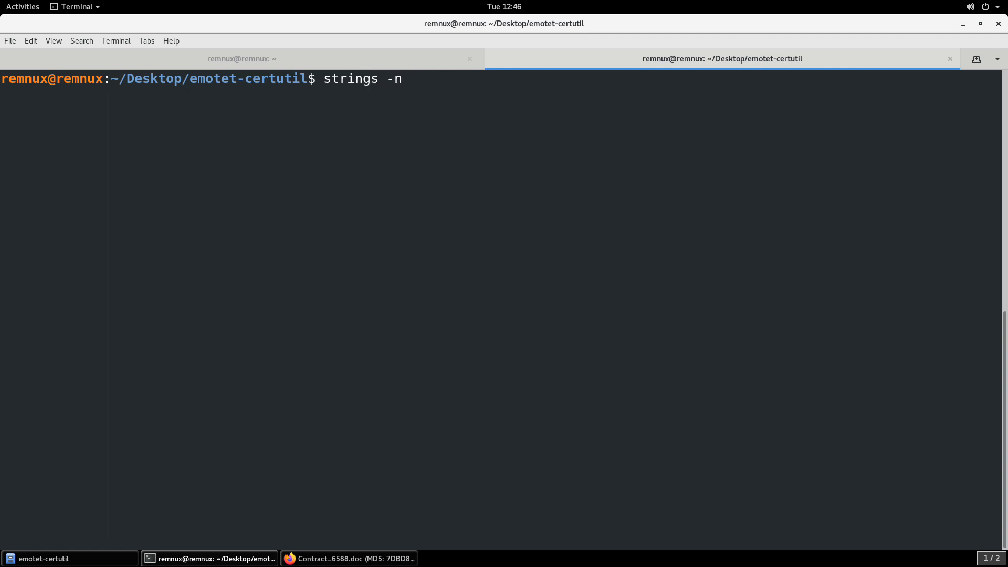
type("500")
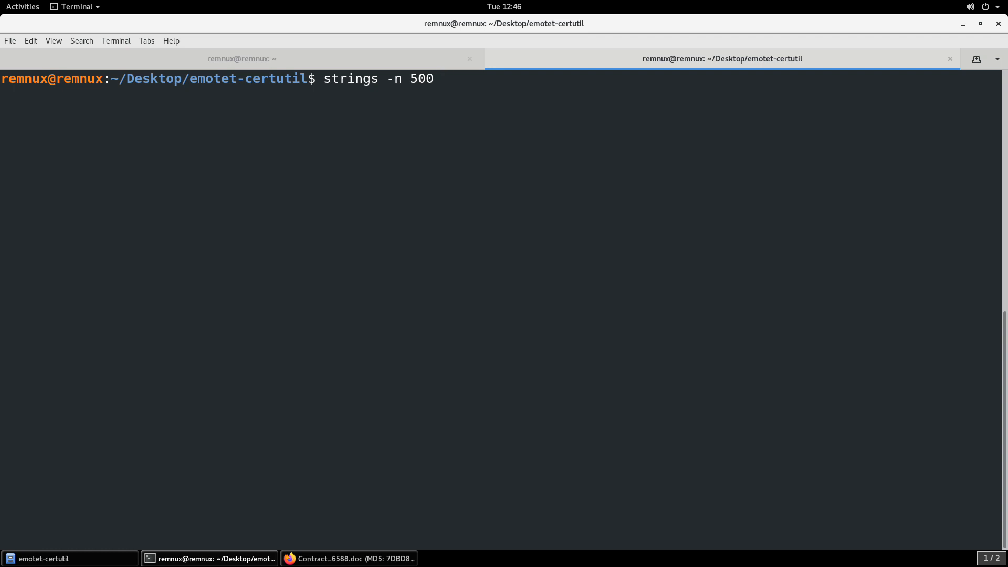
type("Contract_6588.doc")
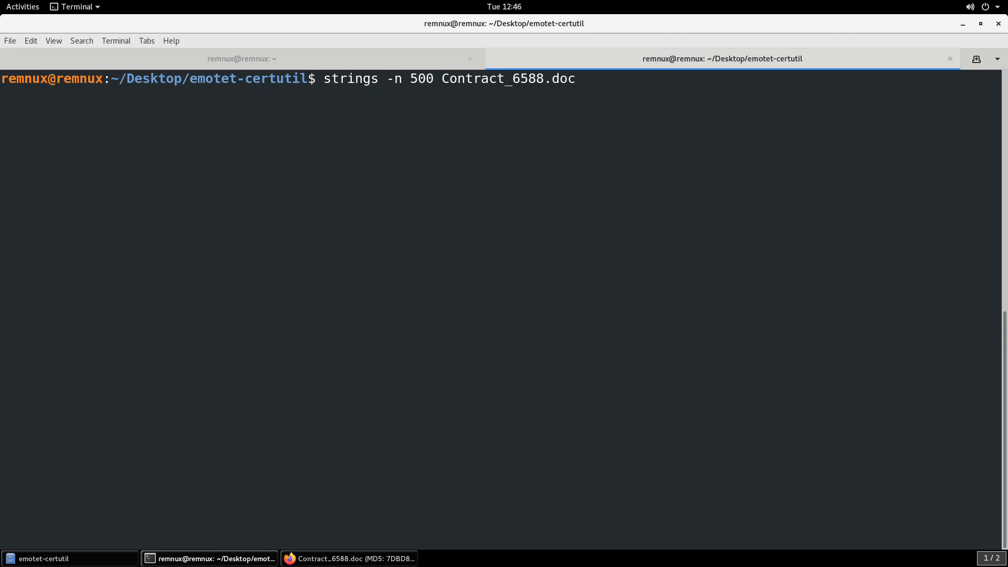
key("Return")
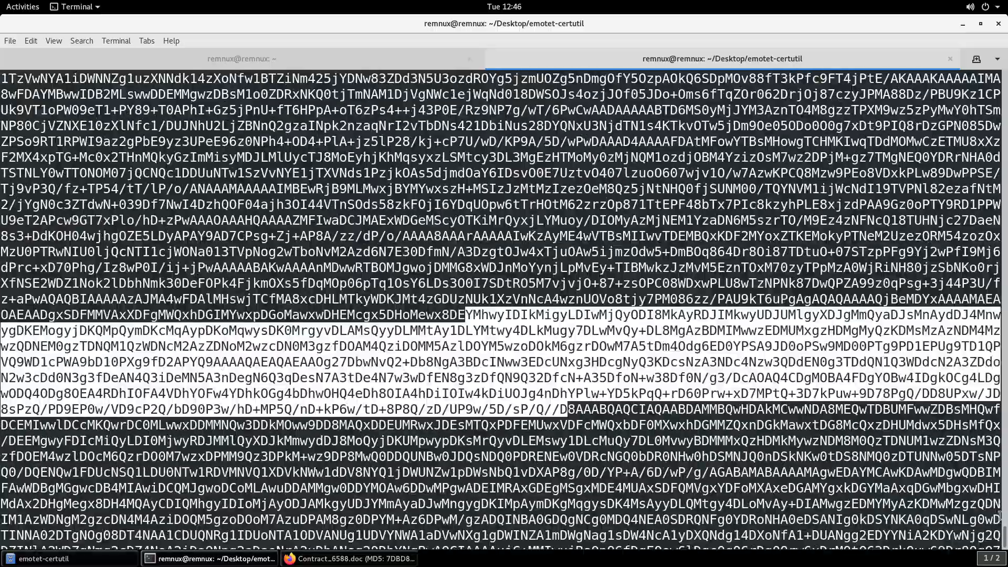
scroll("down", 3)
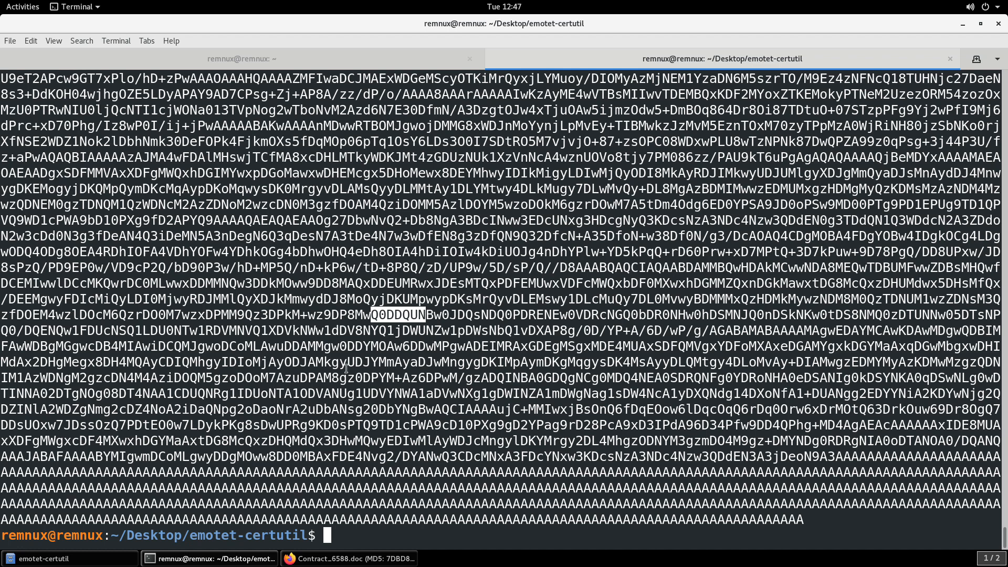
- Clear the terminal and open the saved b64 file in Visual Studio Code
type("clear")
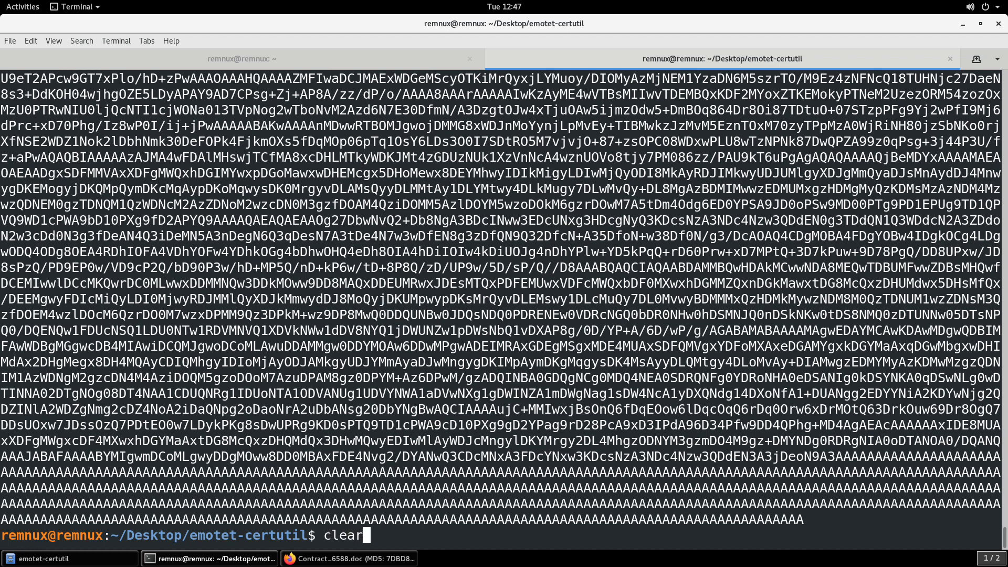
key("Return")
type("strings -n 500 Contract_6588.doc > b64")
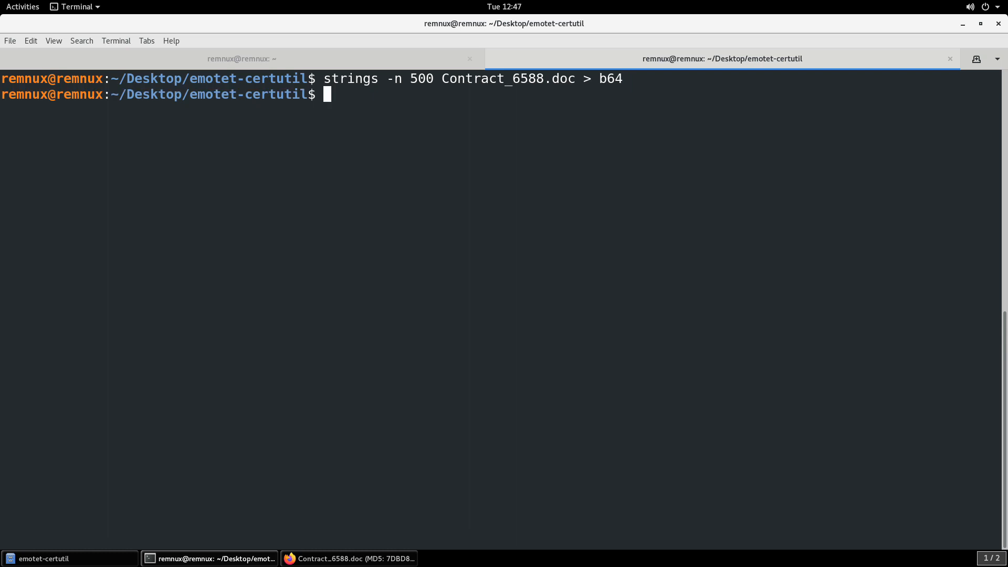
type("code")
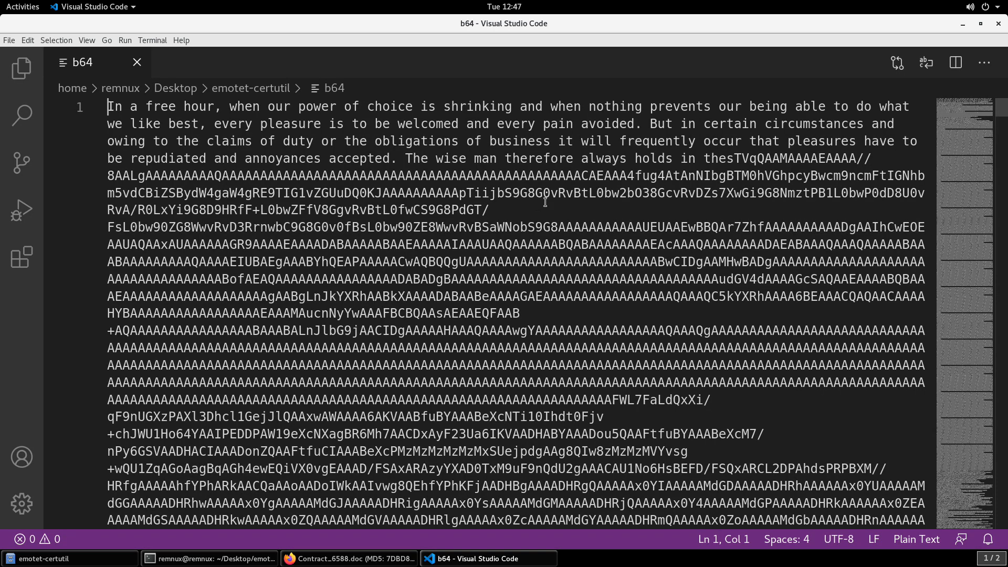
- Delete the English prose before TVqQAAM so b64 begins with the executable's base64
double_click(381, 124)
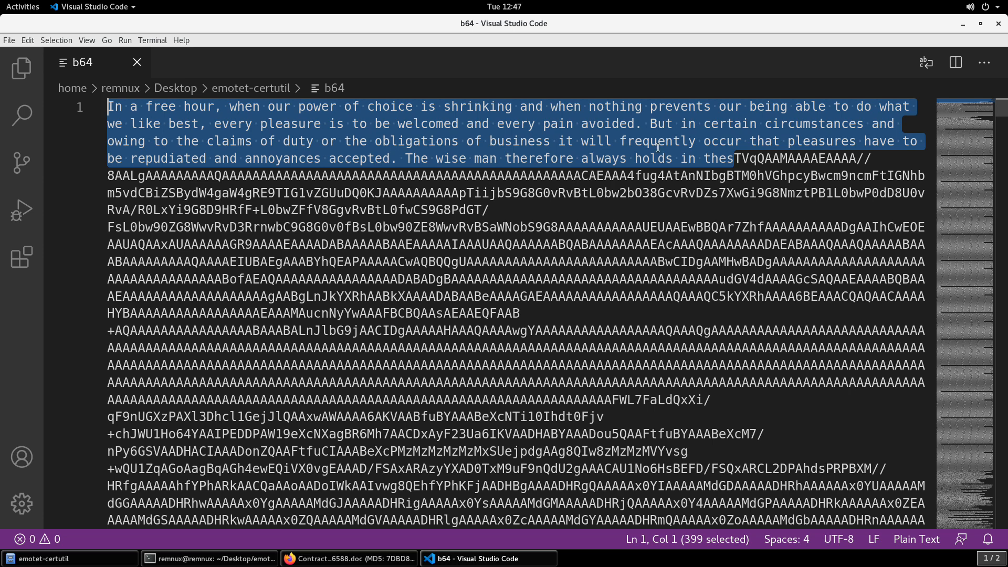
mouse_move(735, 159)
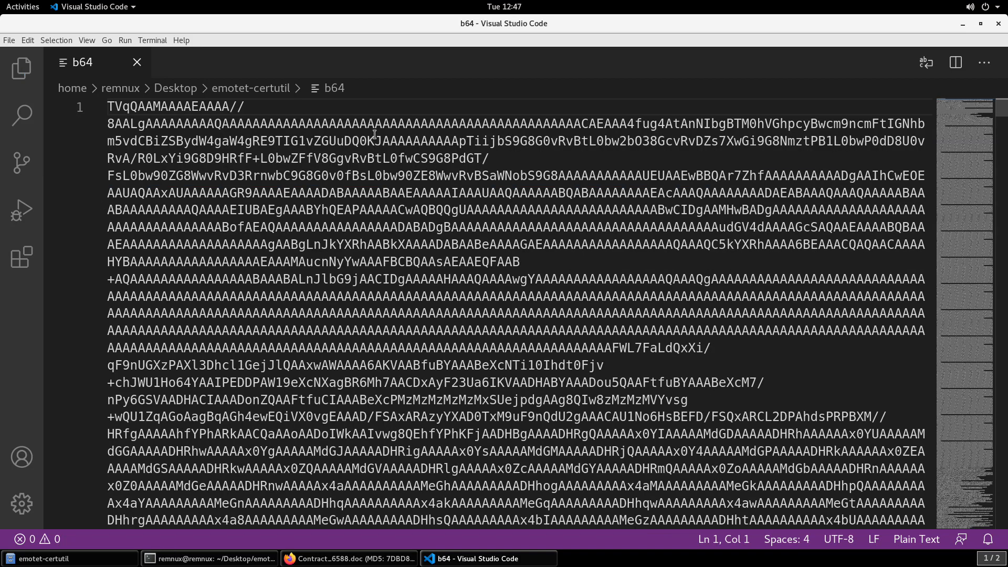
scroll("down", 3)
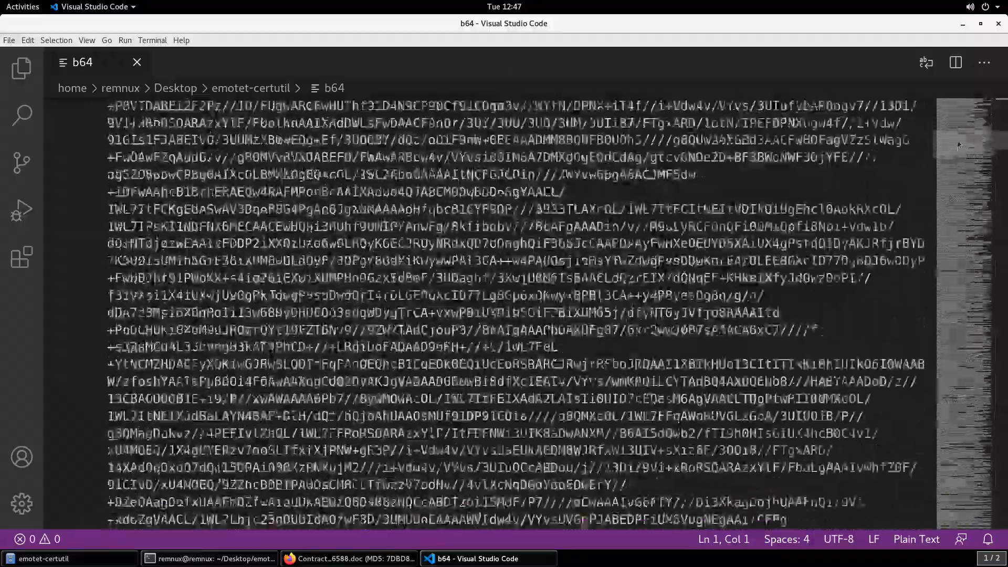
scroll("down", 3)
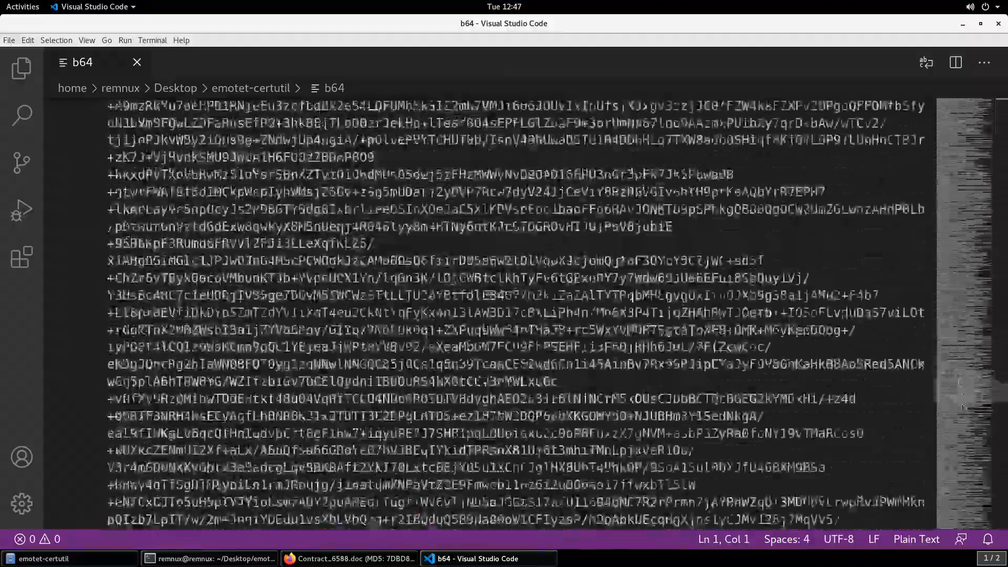
scroll("down", 3)
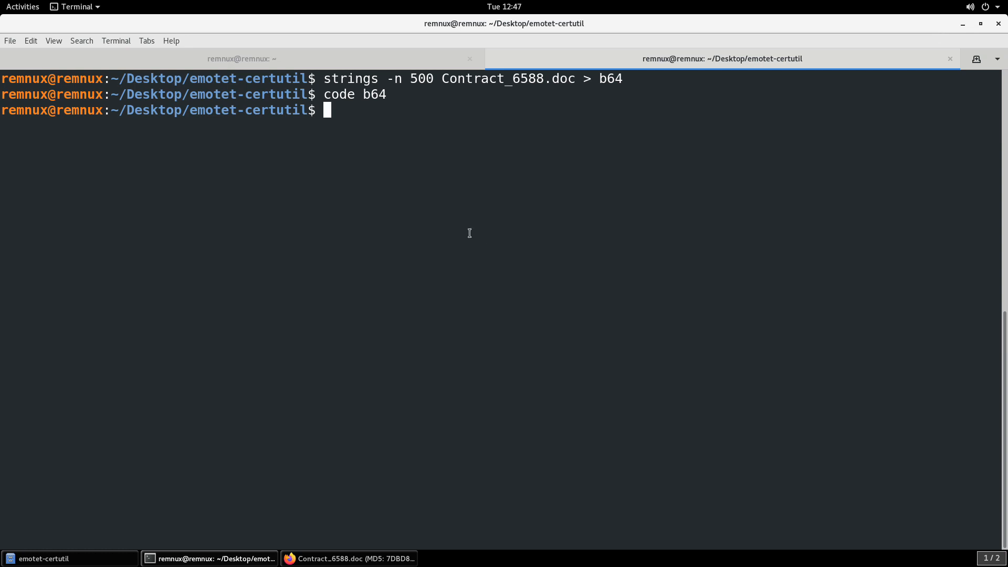
- Decode the b64 file with base64 into payload.bin
type("cat 6")
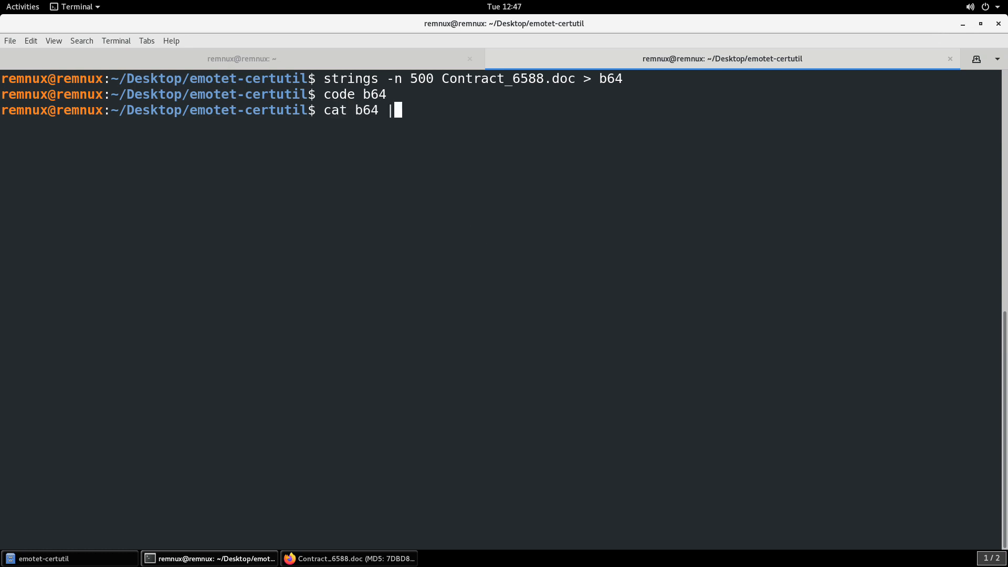
type("decode")
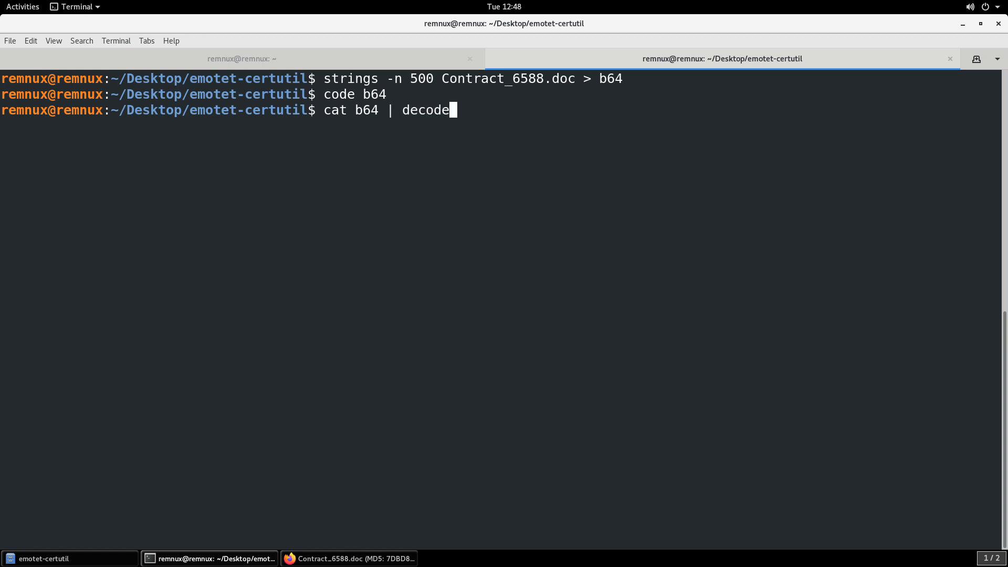
type("base64 -")
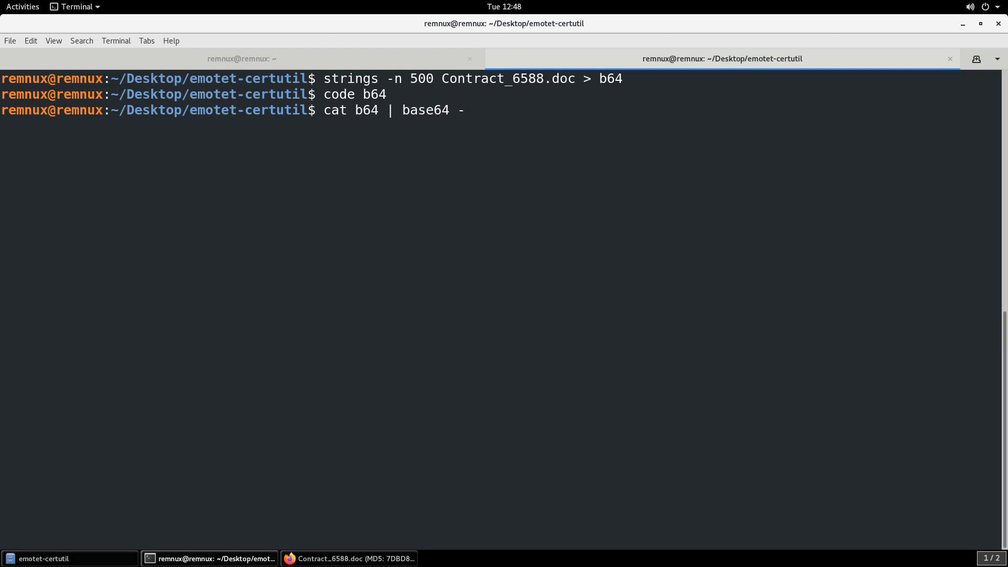
key("Return")
type("clear")
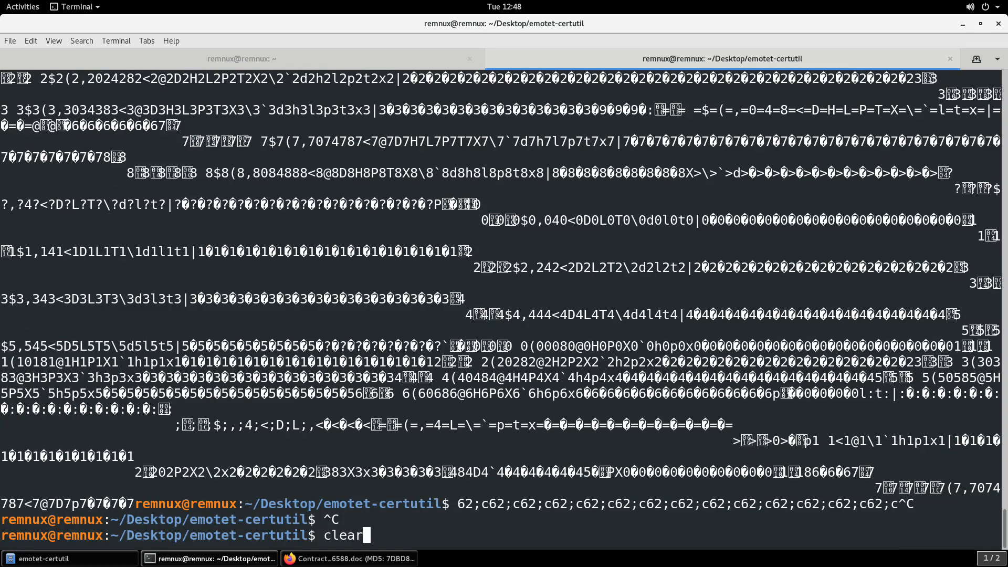
key("Return")
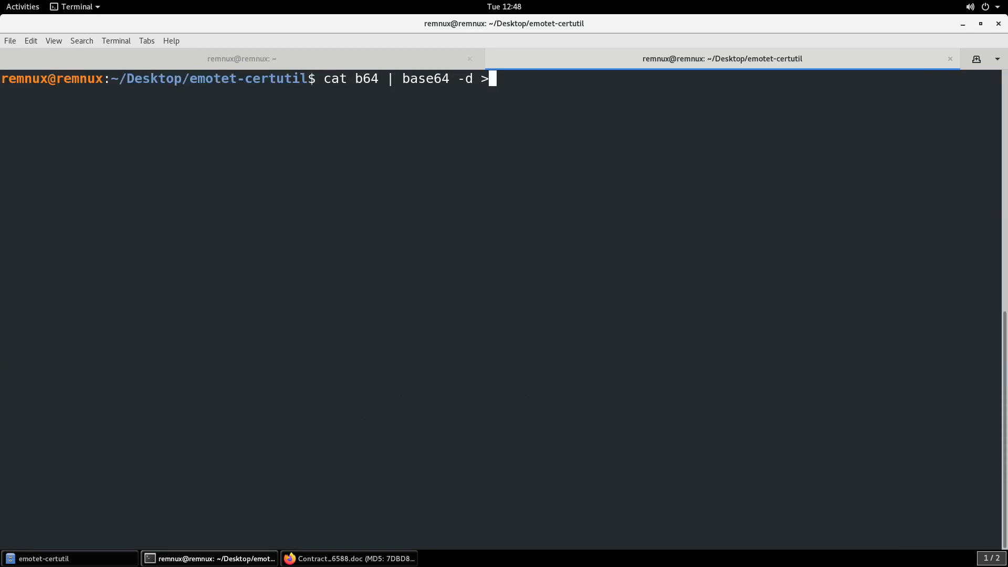
- Confirm payload.bin is a PE32 Windows DLL and compute its MD5 hash
type("payload.")
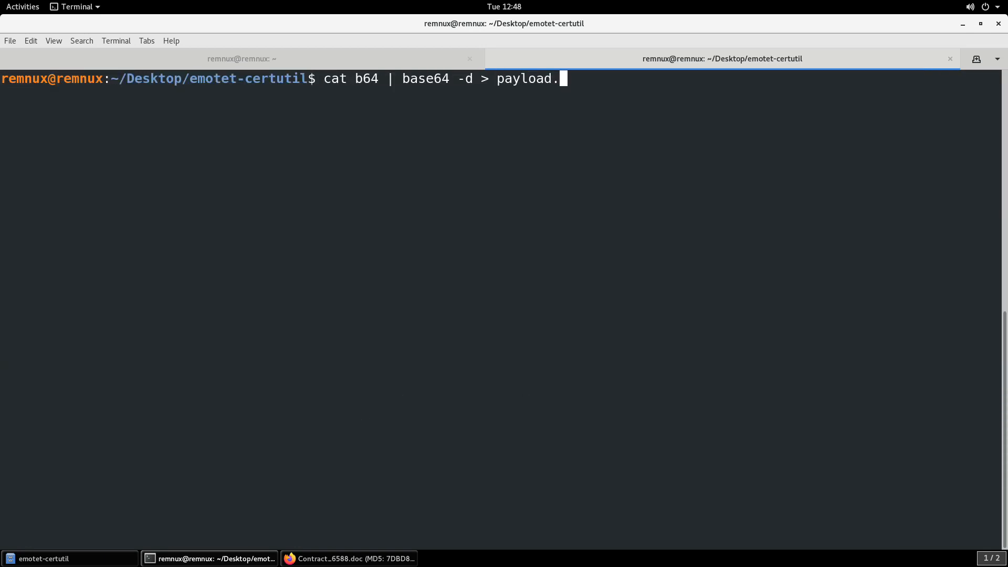
type("file pa")
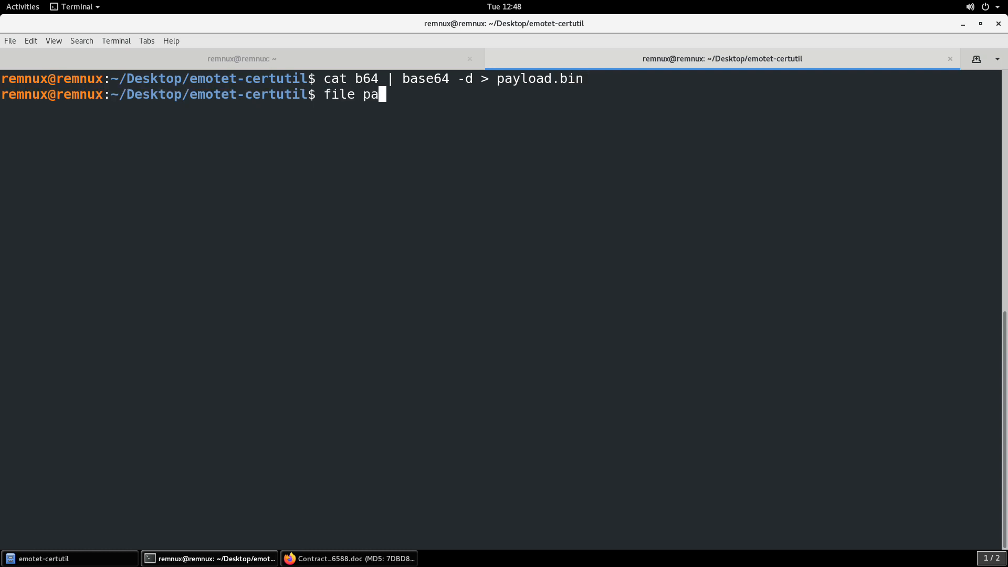
key("Return")
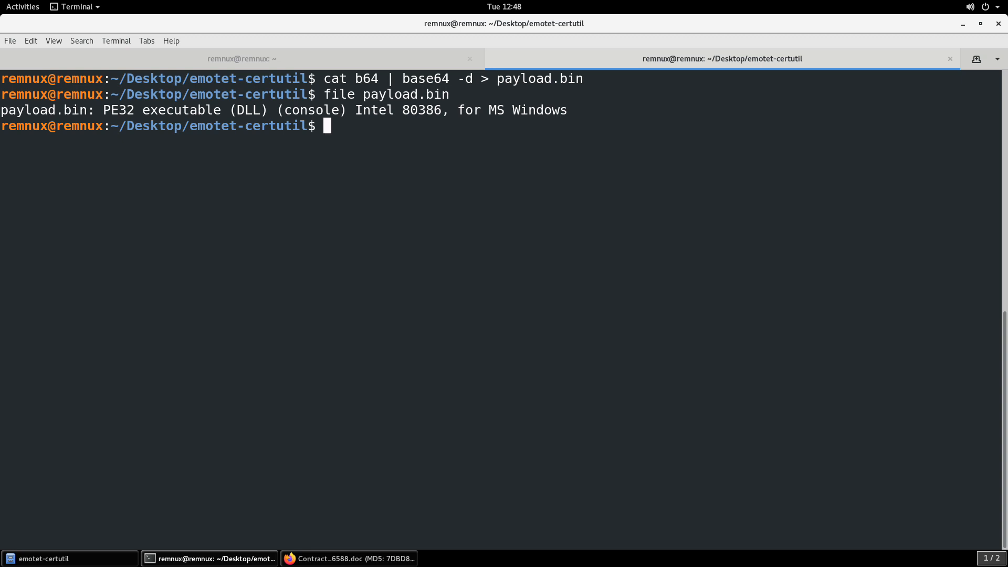
type("md5")
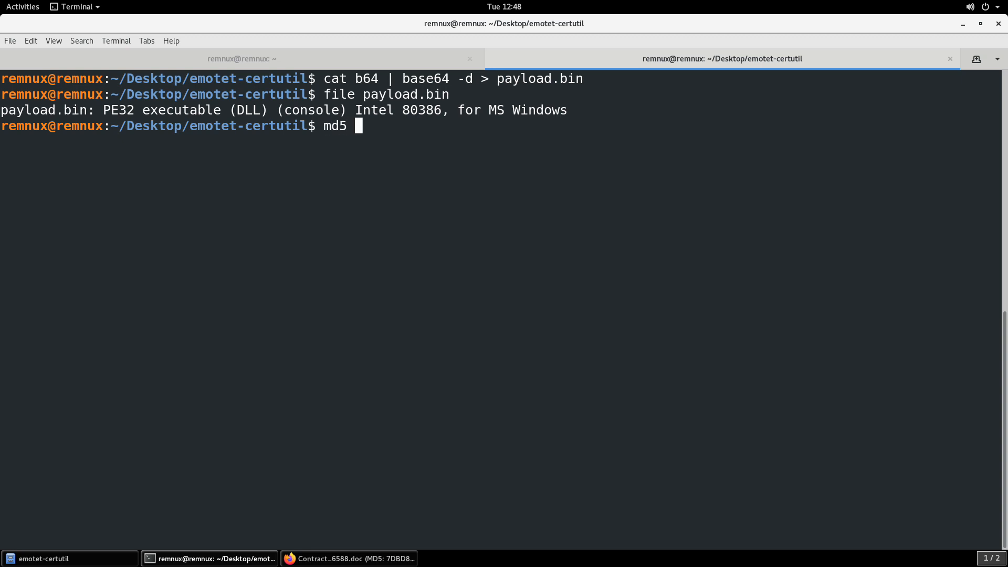
type("sum p")
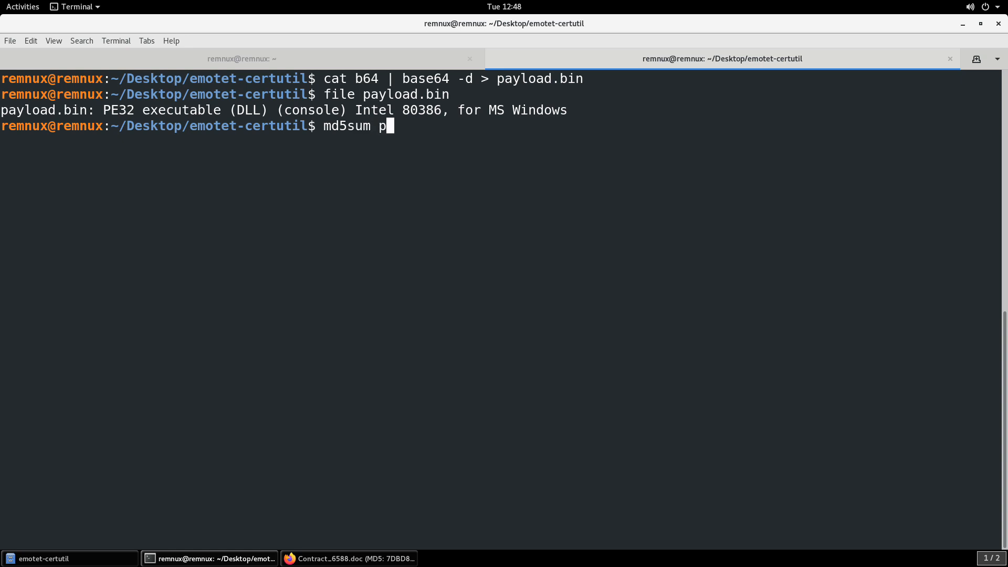
key("Return")
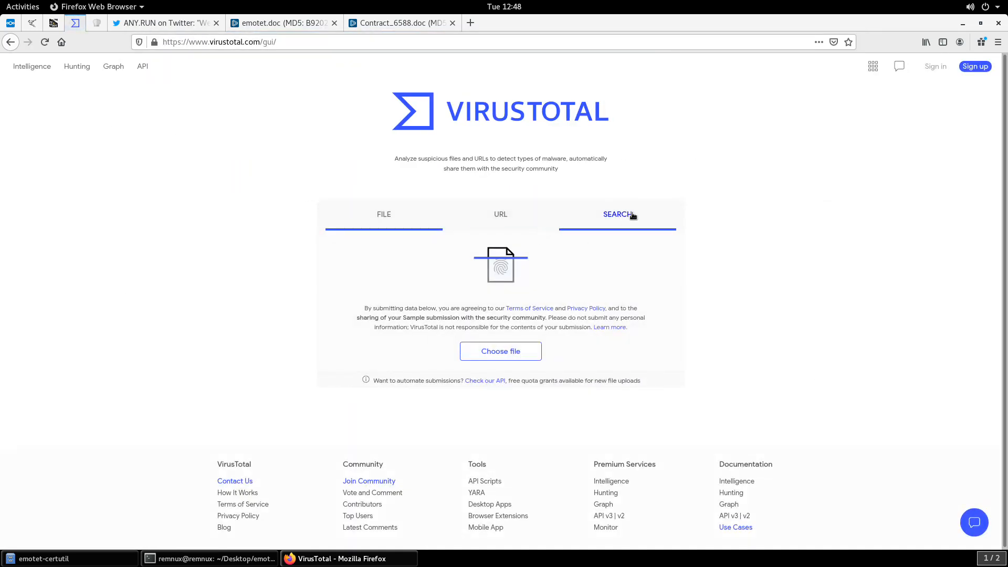
- Look up payload.bin's hash on VirusTotal (13/70 detections) and check its empty community comments
left_click(617, 214)
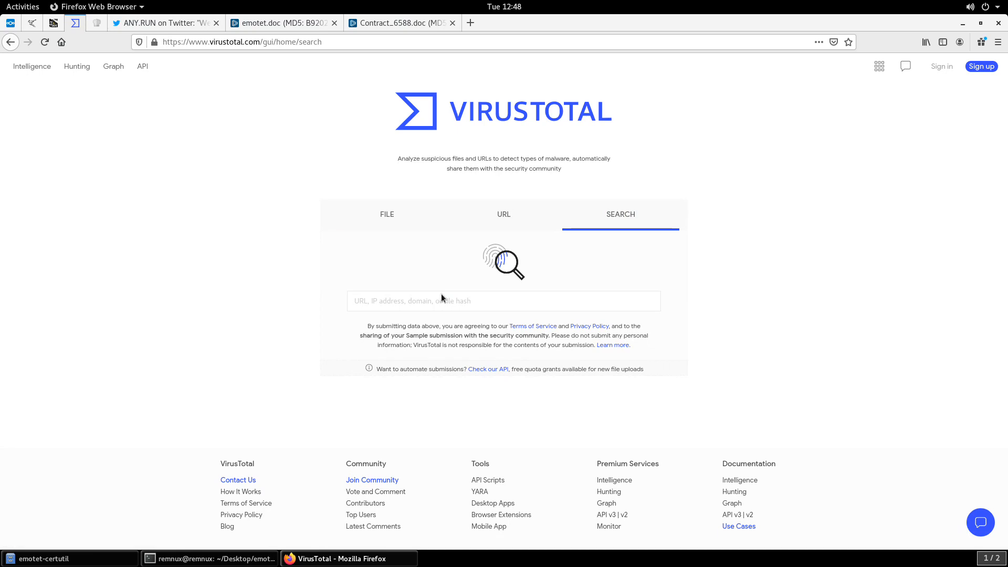
left_click(503, 301)
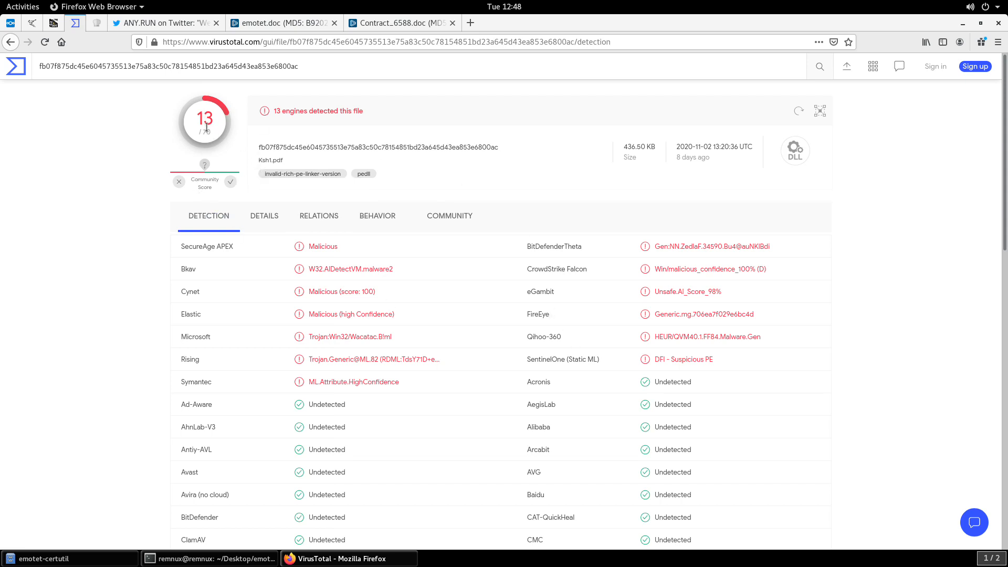
mouse_move(472, 251)
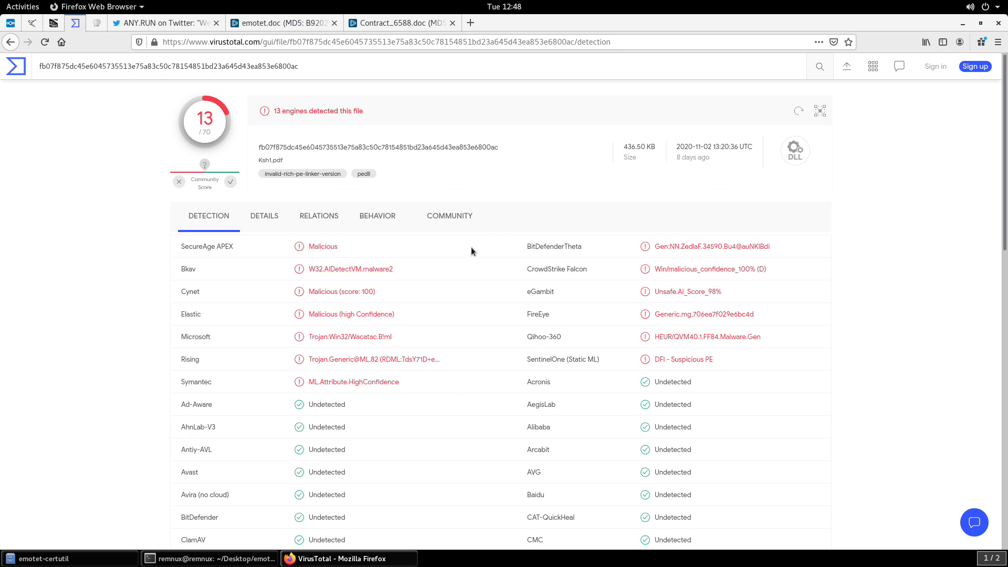
mouse_move(438, 379)
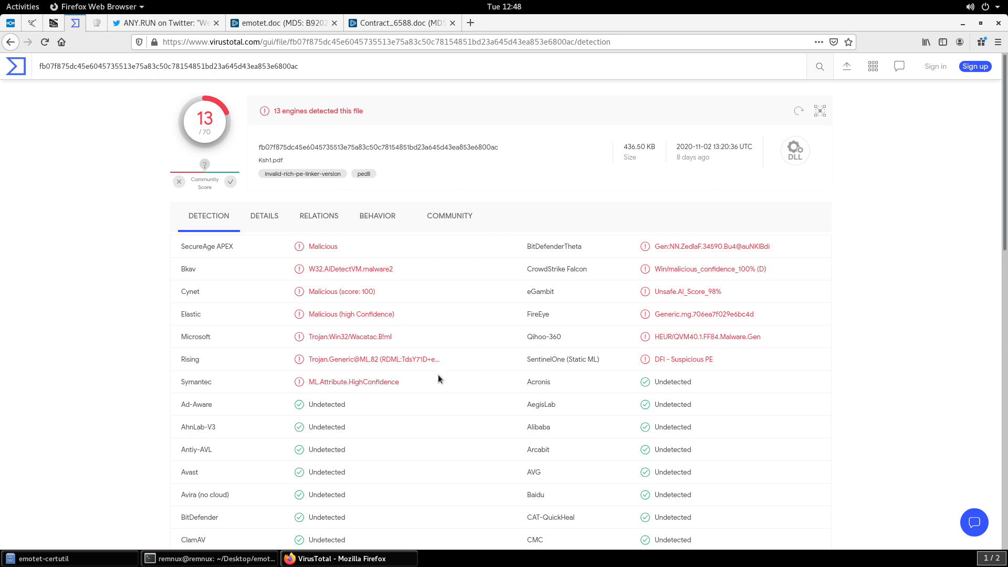
mouse_move(416, 381)
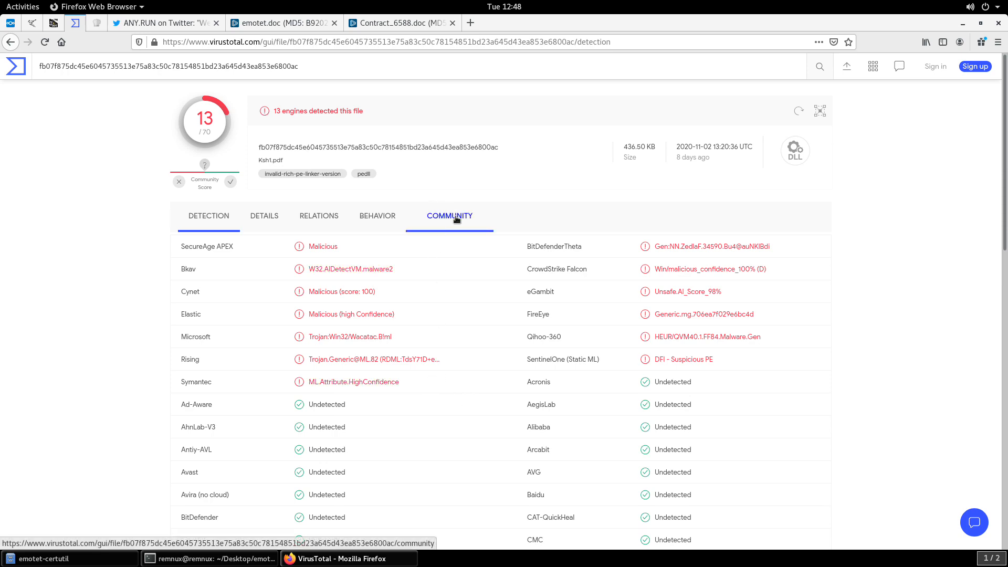
left_click(449, 215)
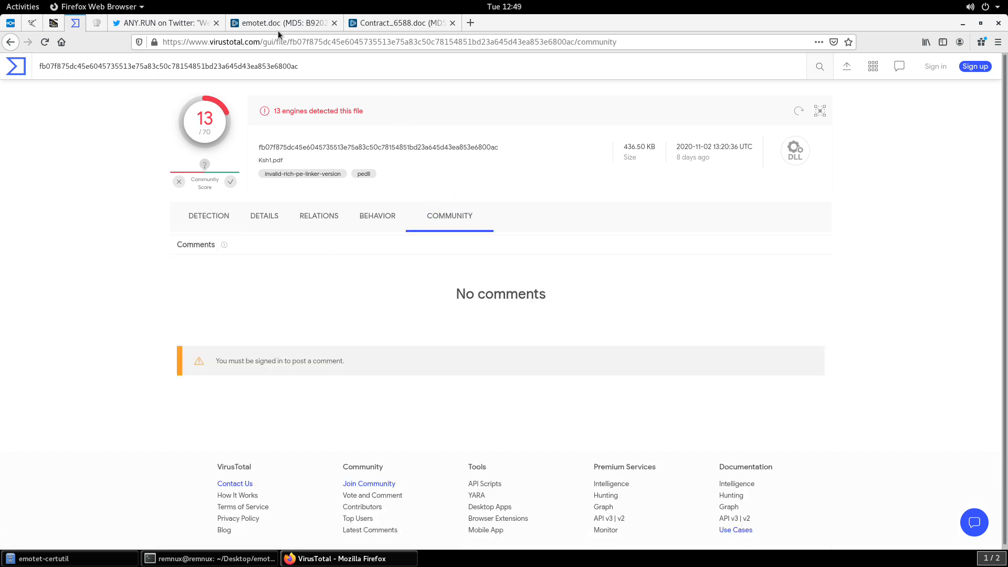
left_click(282, 23)
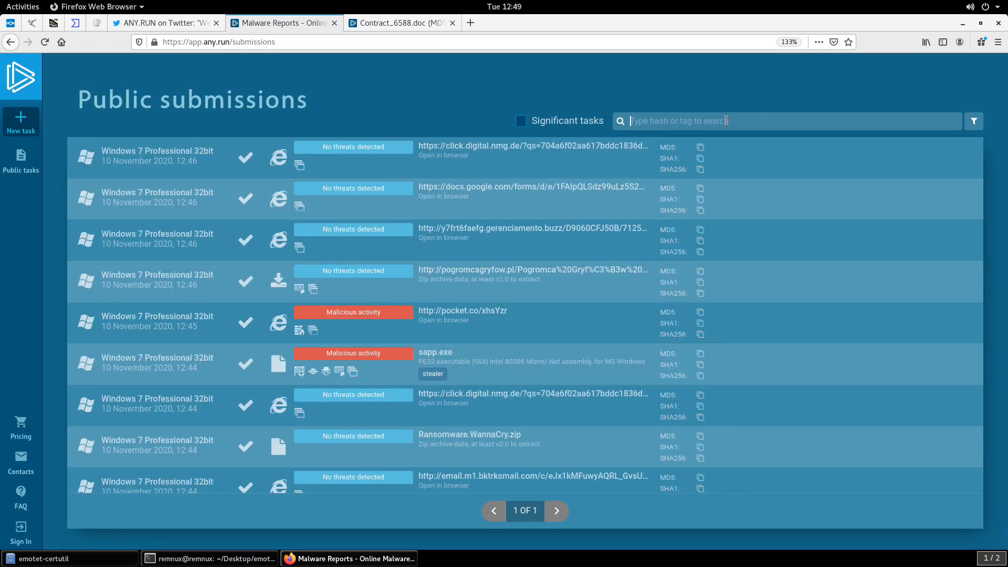
- Search submissions for MD5 706ea7f029e6bc4dbf845db3366f9a0e and review sgm.dll's connections and threats
type("706ea7f029e6bc4dbf845db3366f9a0e")
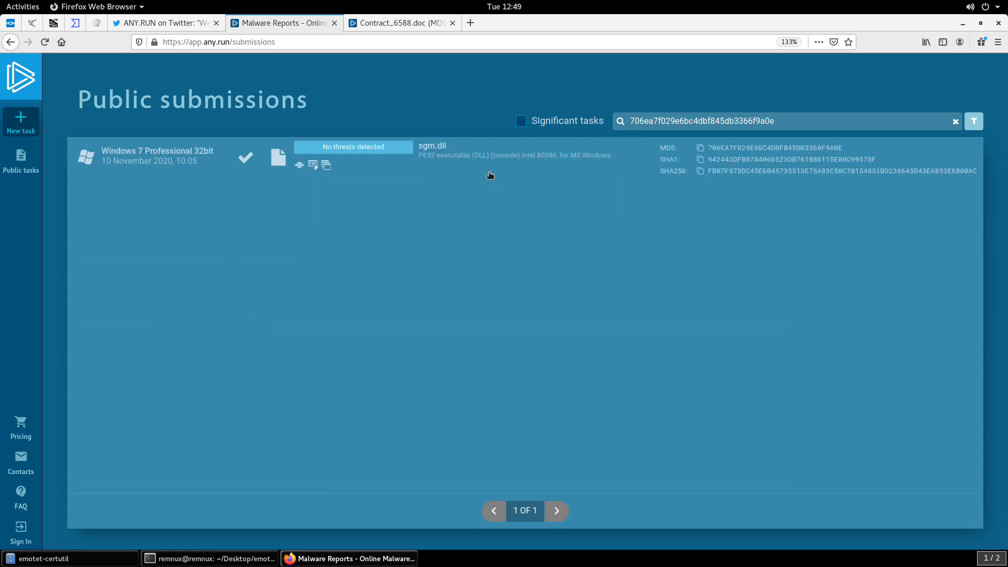
mouse_move(431, 171)
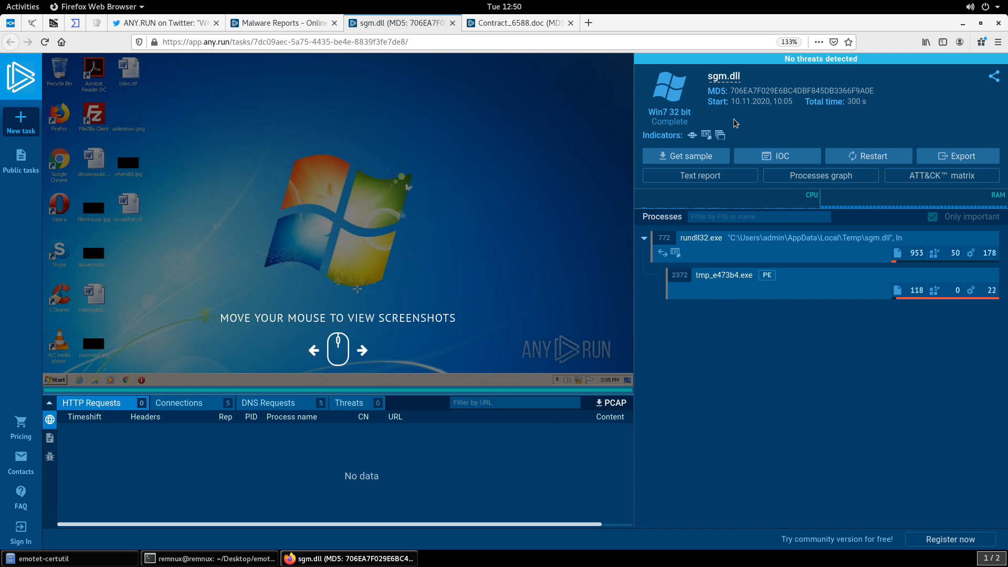
mouse_move(323, 425)
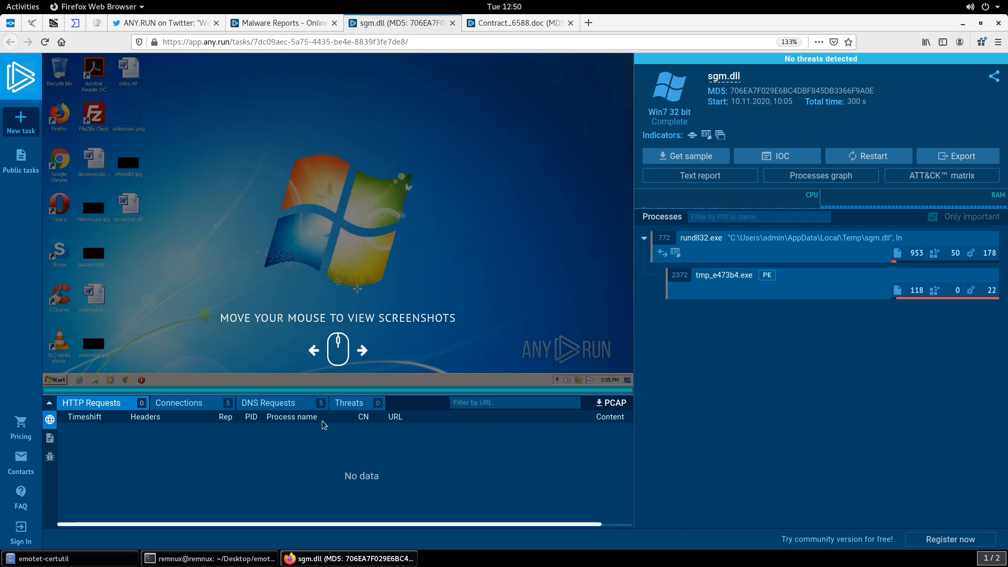
left_click(178, 402)
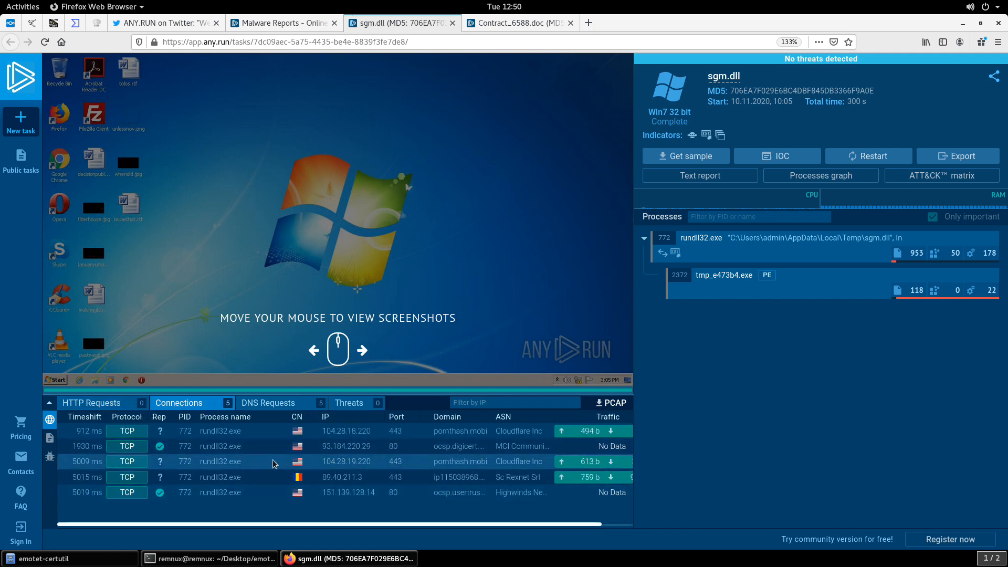
left_click(349, 403)
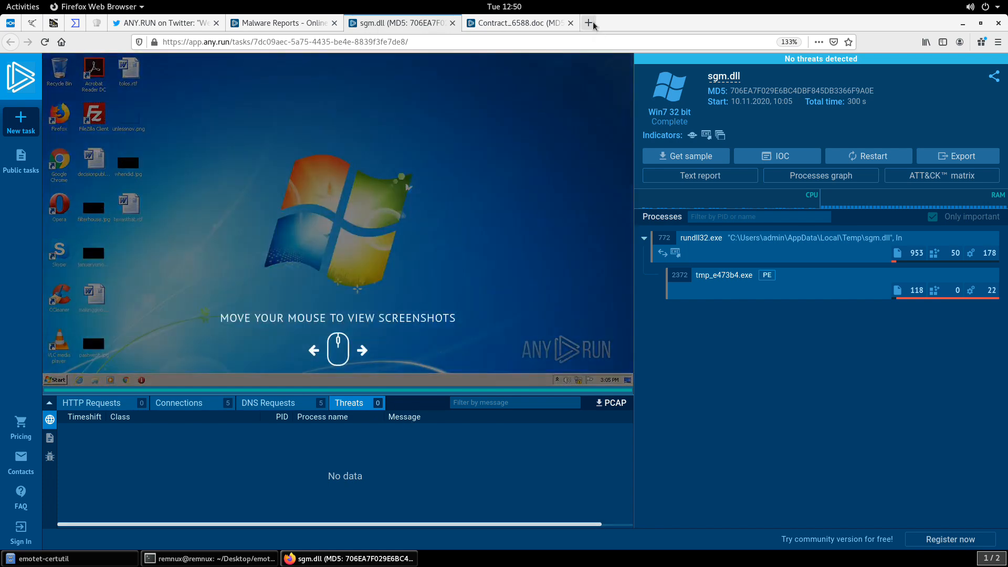
left_click(587, 22)
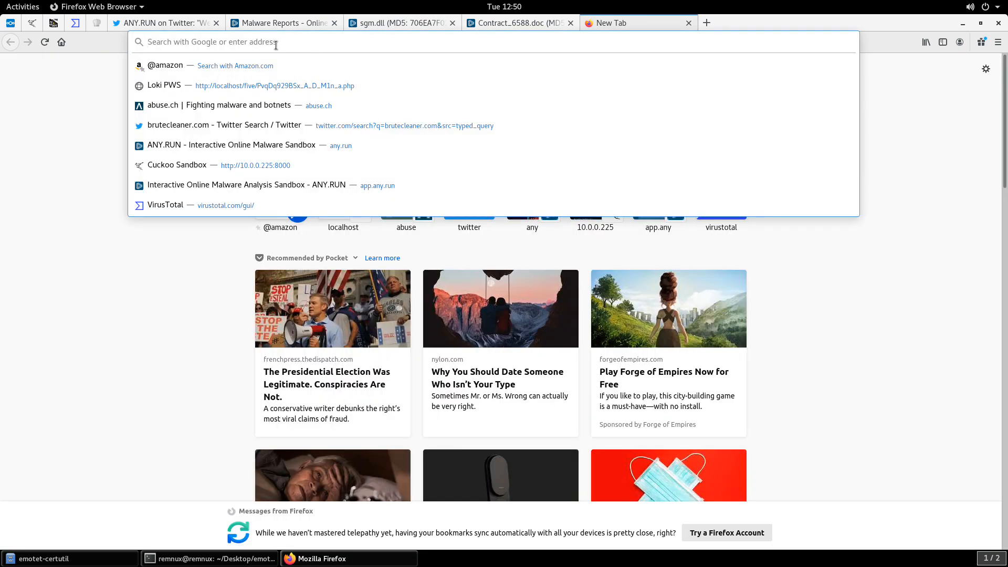
- Search tria.ge for the MD5, finding Ksh1.dll and sgm.dll tagged emotet with score 10
type("tria.ge/s?q=706ea7f029e6bc4dbf845db3366f9a0e")
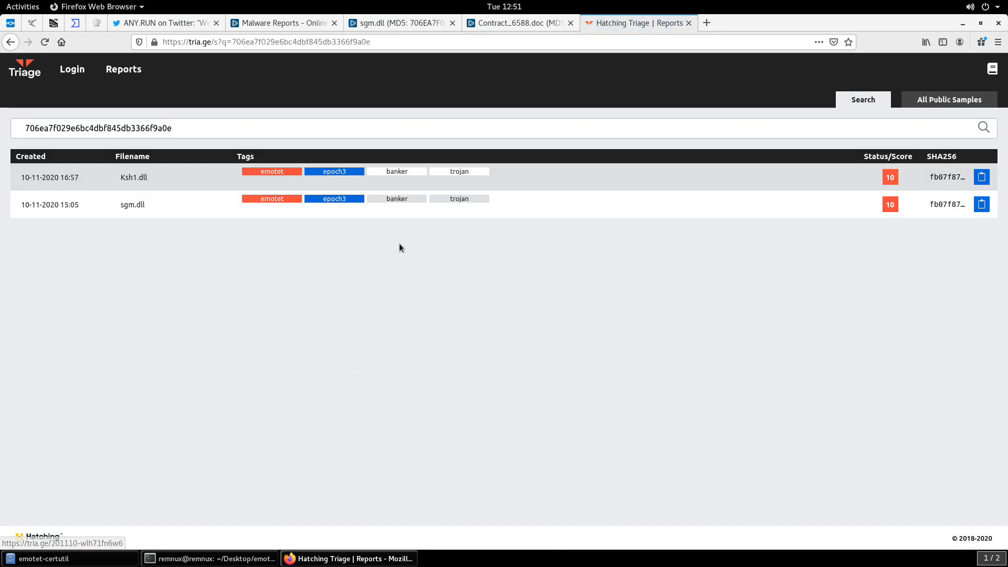
mouse_move(178, 203)
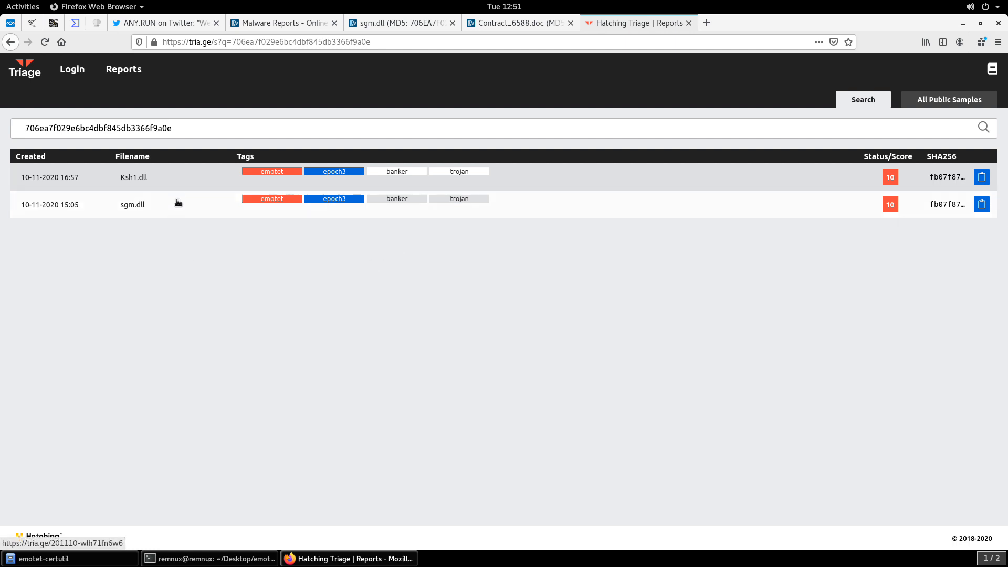
mouse_move(135, 180)
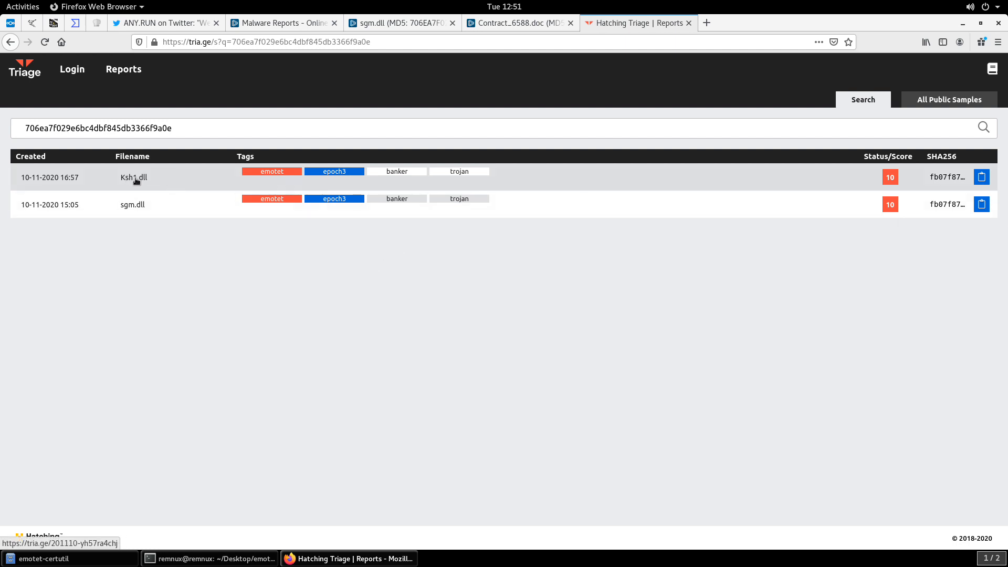
mouse_move(166, 184)
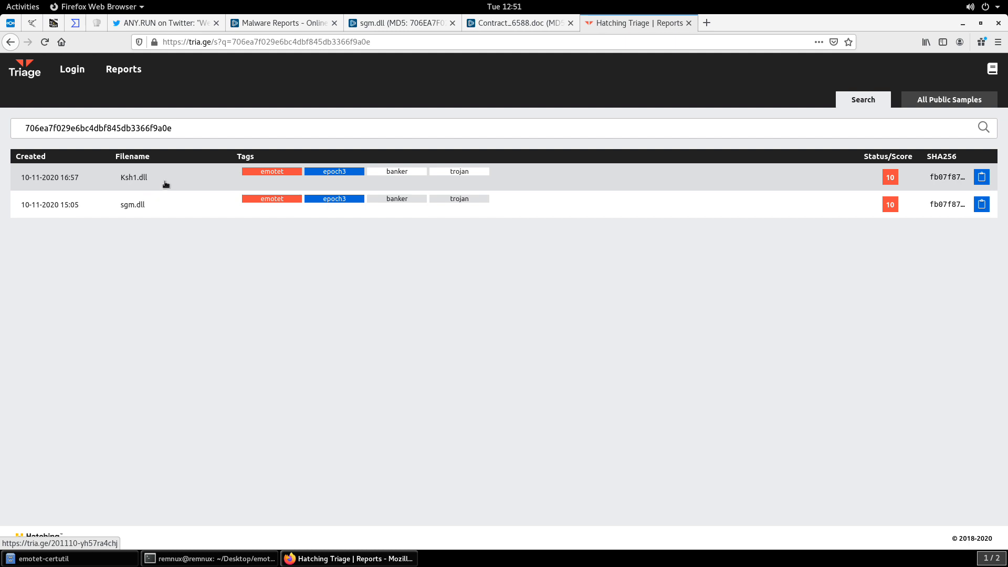
mouse_move(238, 198)
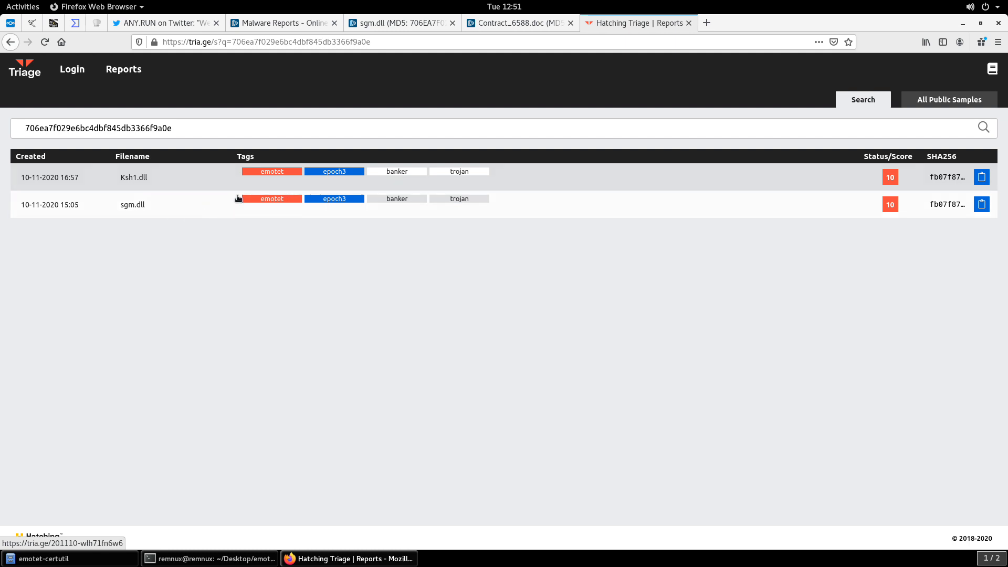
mouse_move(373, 201)
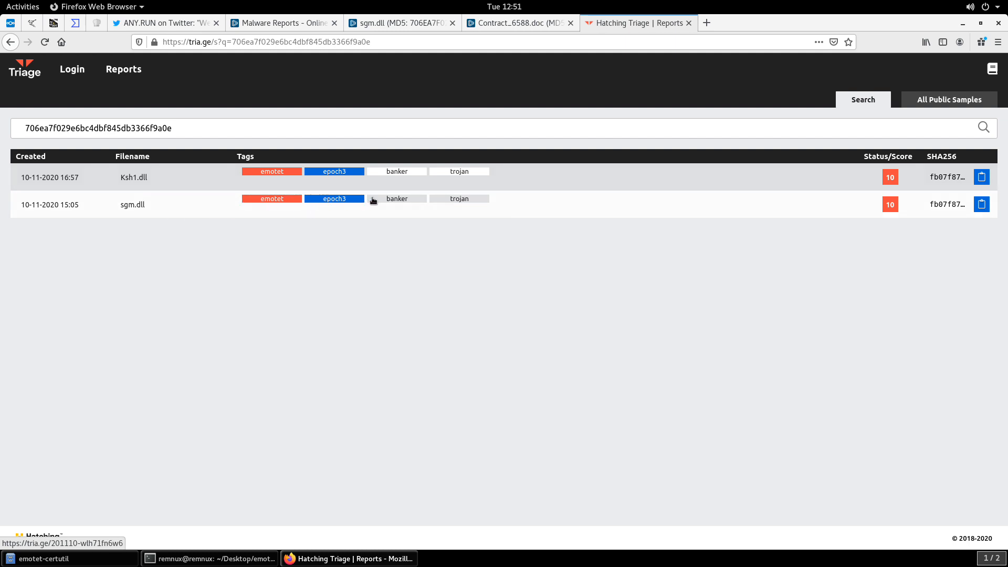
mouse_move(400, 169)
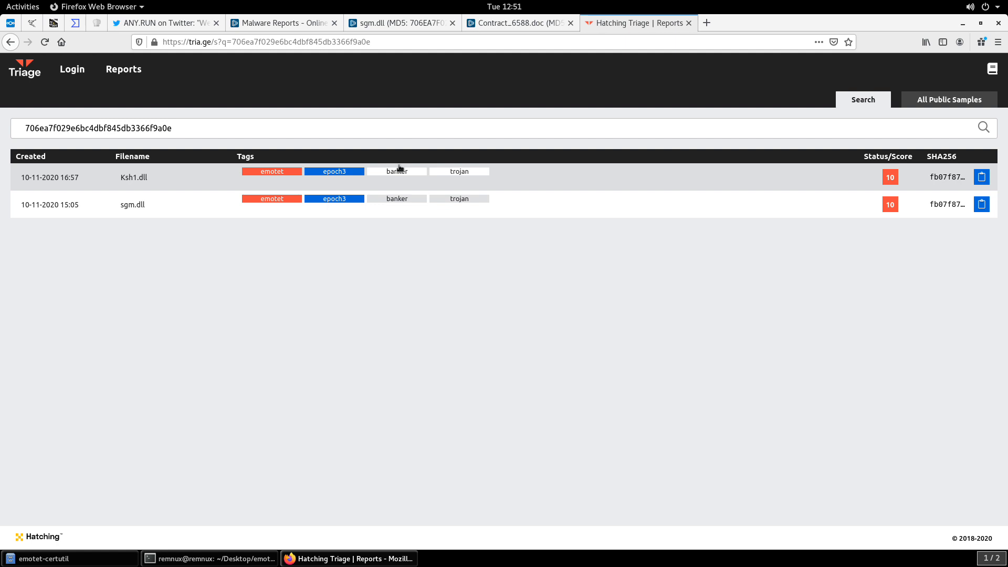
mouse_move(398, 167)
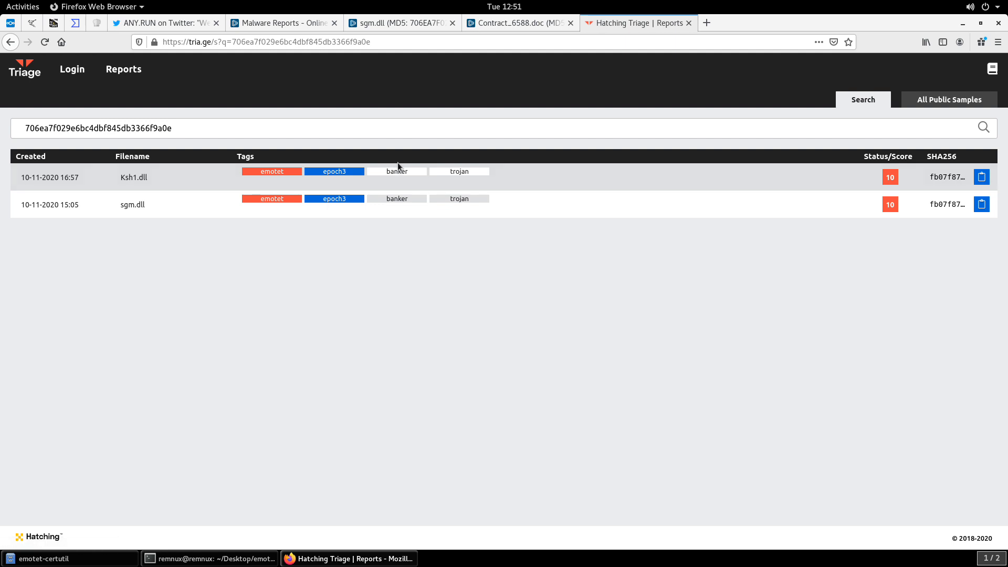
mouse_move(344, 521)
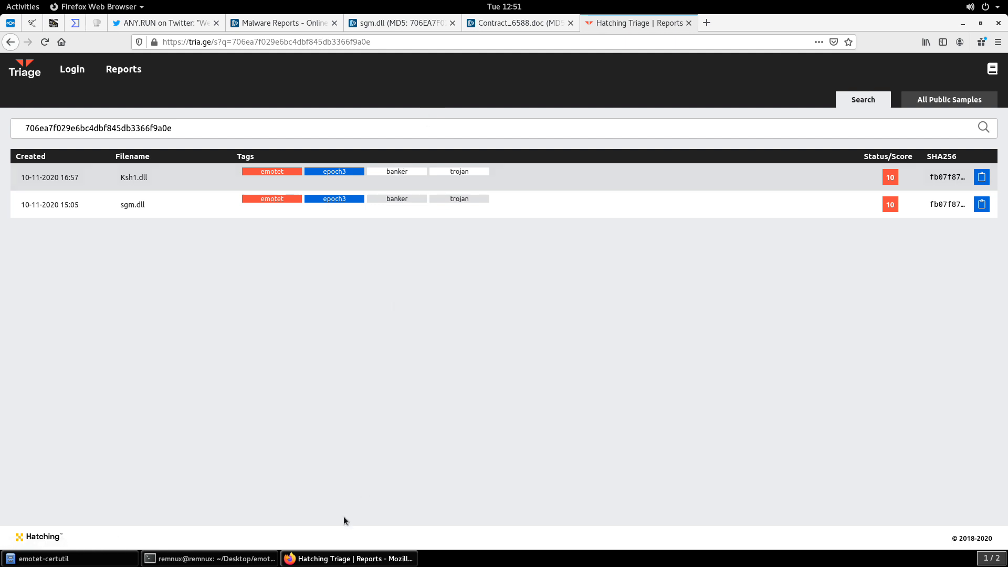
left_click(209, 558)
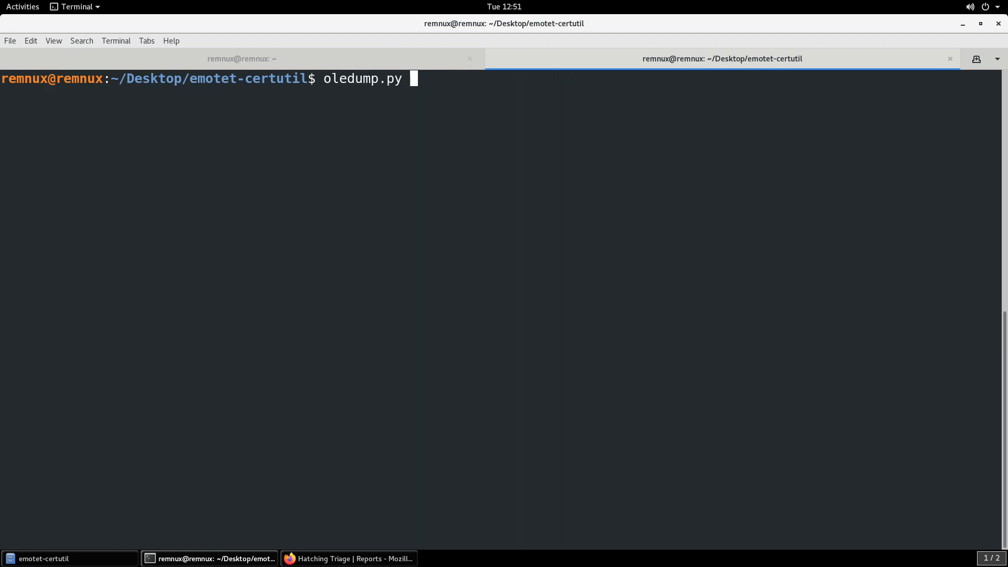
- List Contract_6588.doc's OLE streams with oledump.py and dump stream 8's macro into s8
type("Contract_6588.doc")
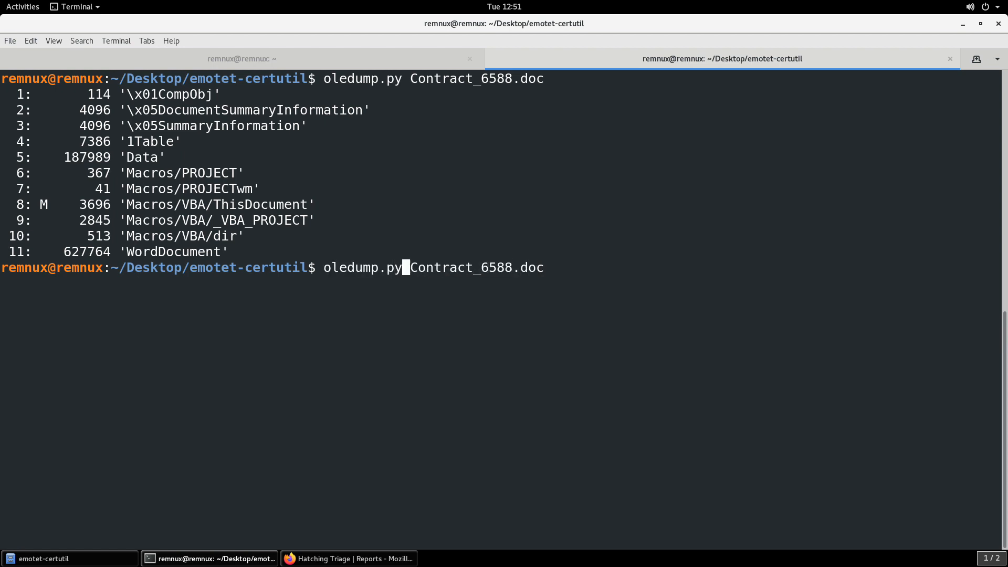
type("-s 8")
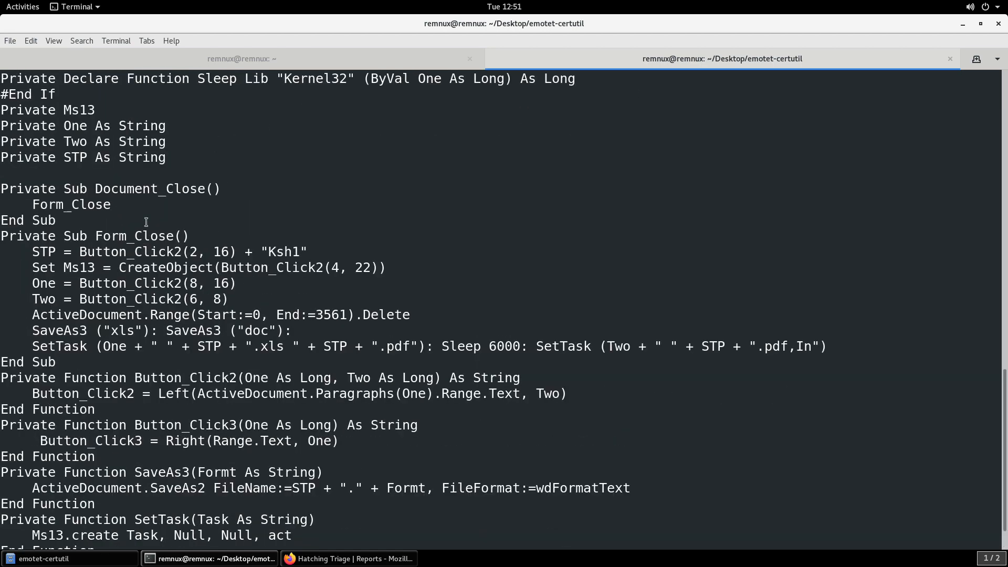
type("oledump.py -s 8 -v Contract_6588.doc >")
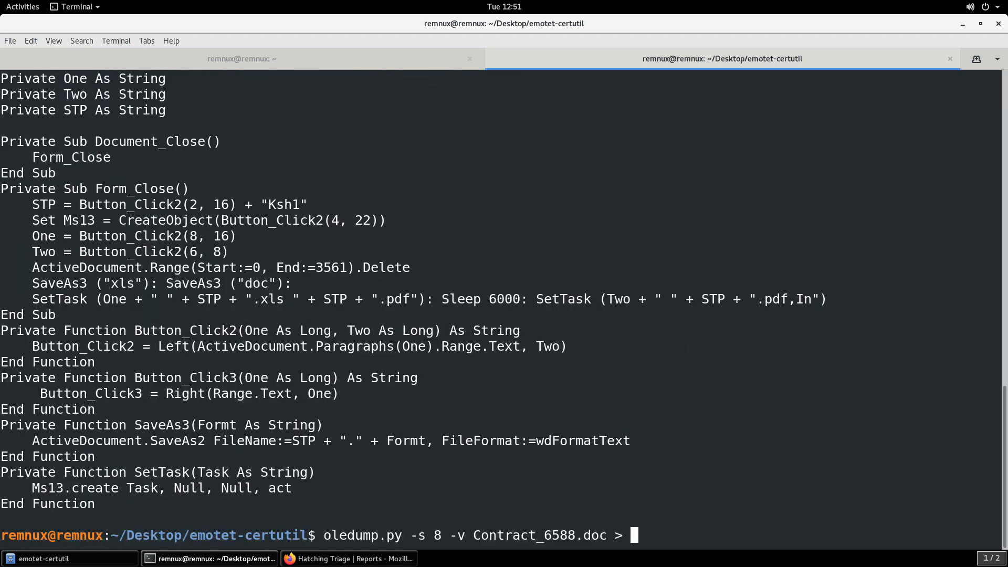
type("s8")
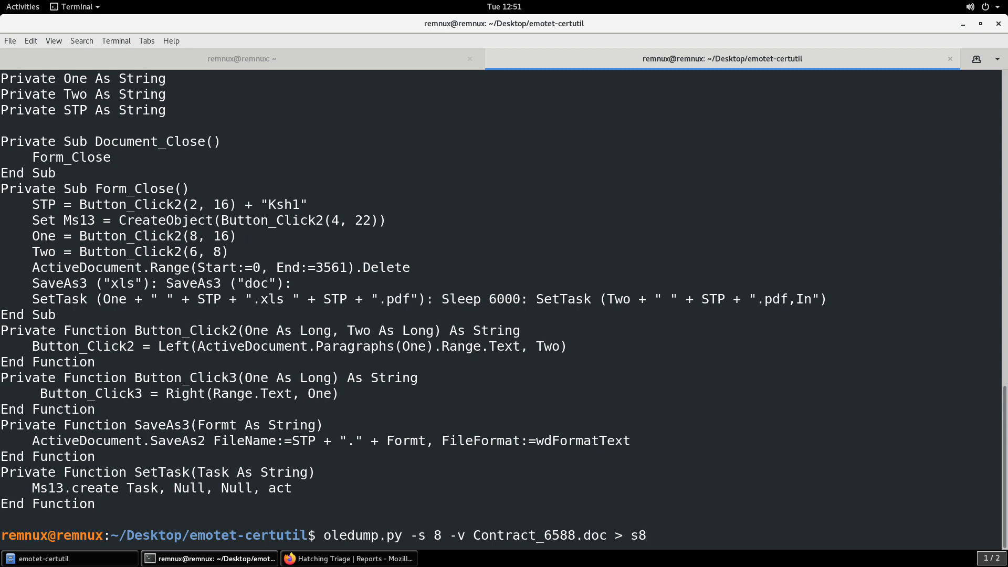
- Open the s8 file in Visual Studio Code with the code command
type("code")
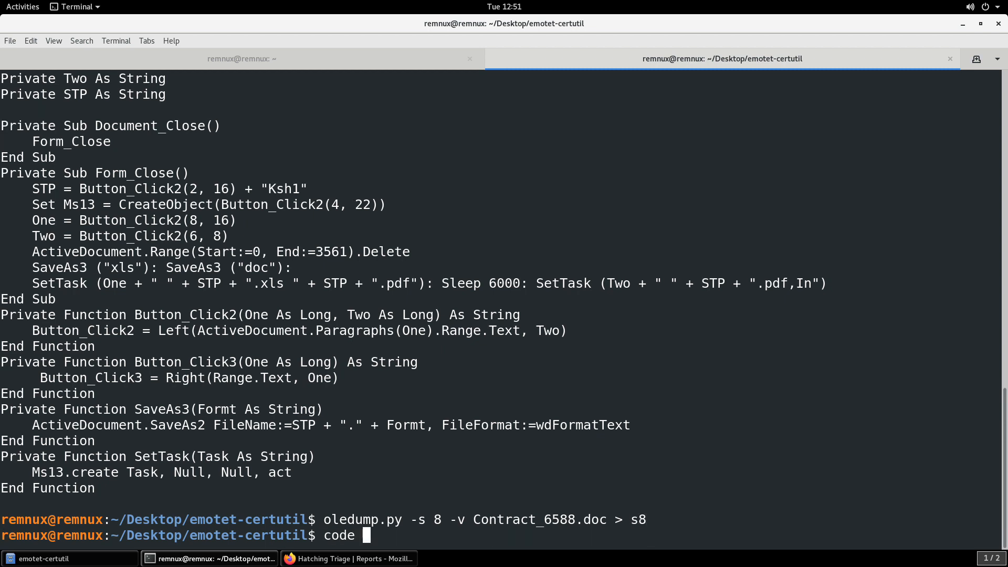
type("s8")
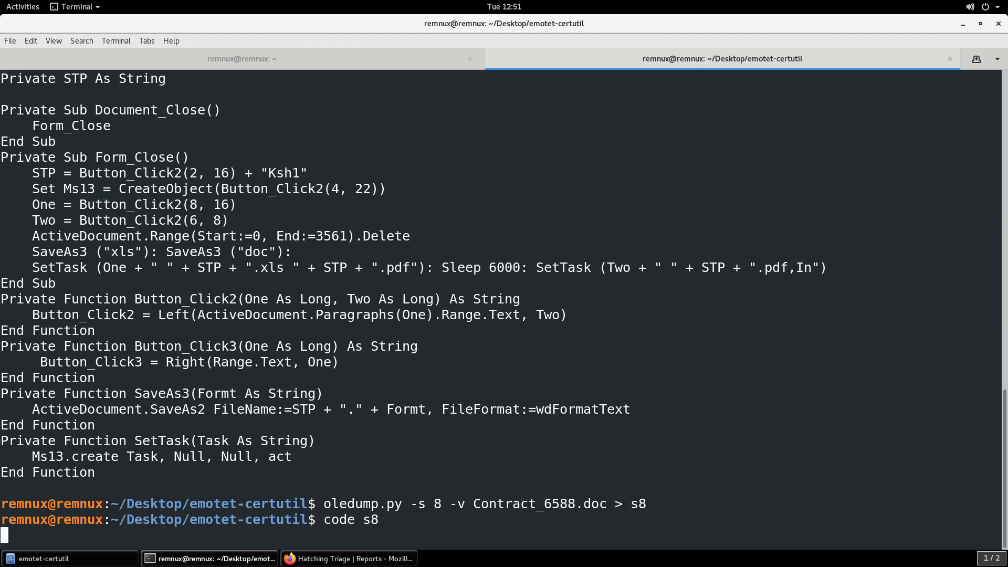
key("Return")
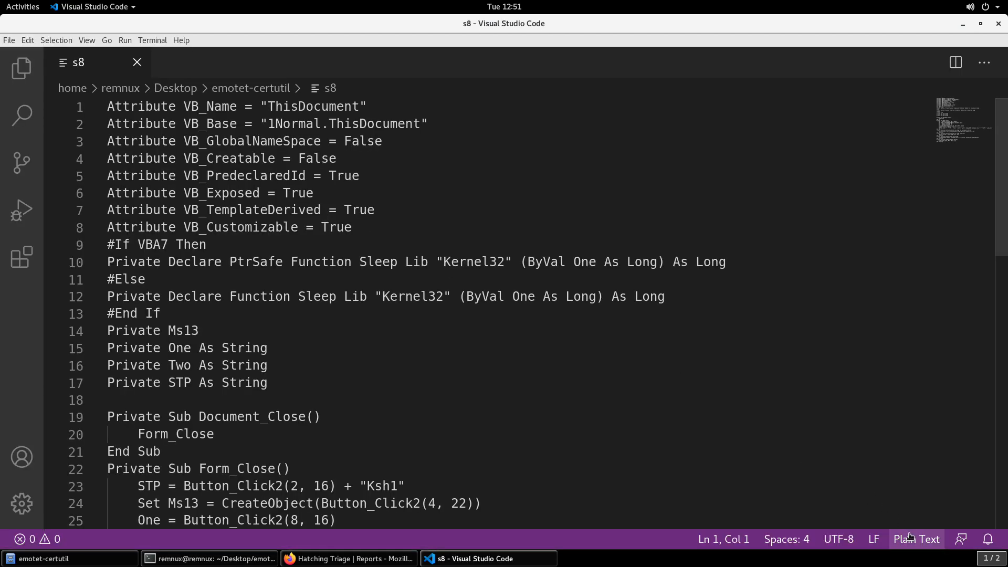
- Set s8 to Visual Basic and trace Form_Close, the SaveAs3 doc format and SetTask calls
left_click(915, 538)
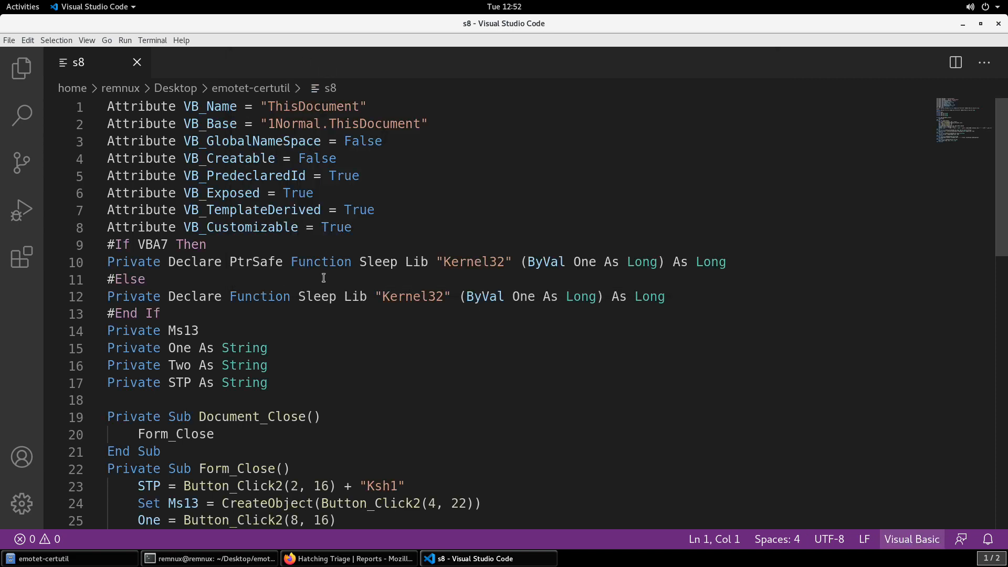
scroll("down", 3)
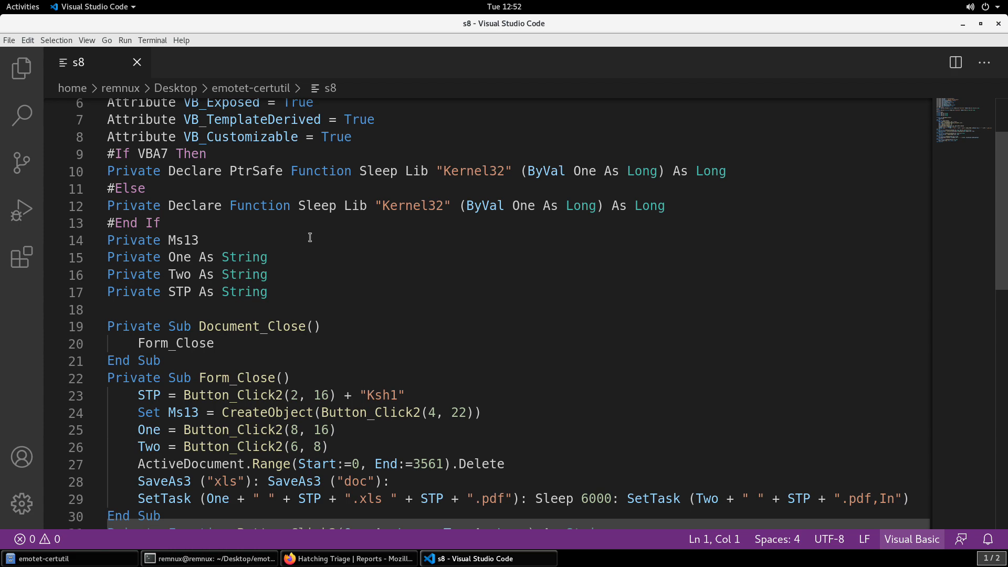
scroll("down", 3)
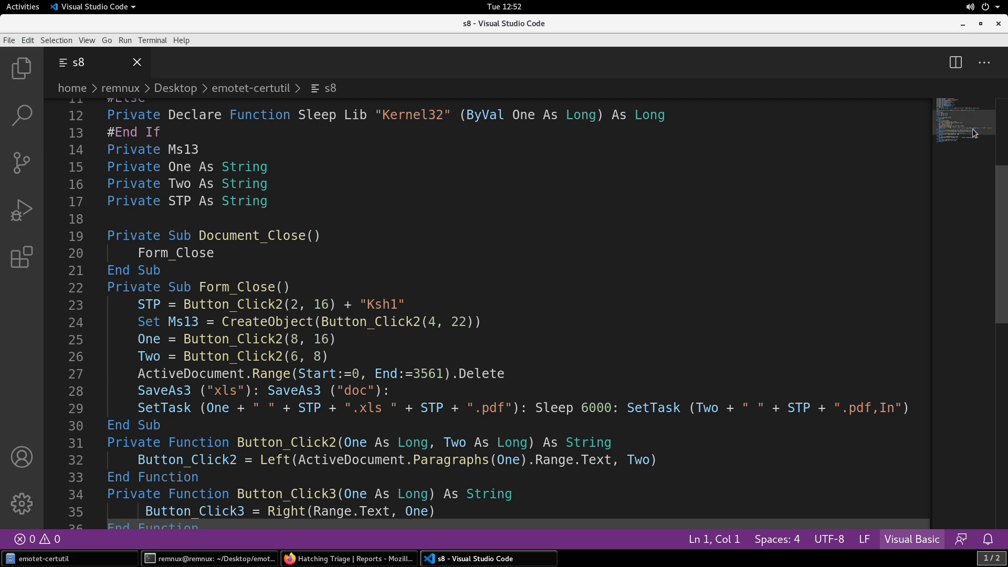
scroll("down", 3)
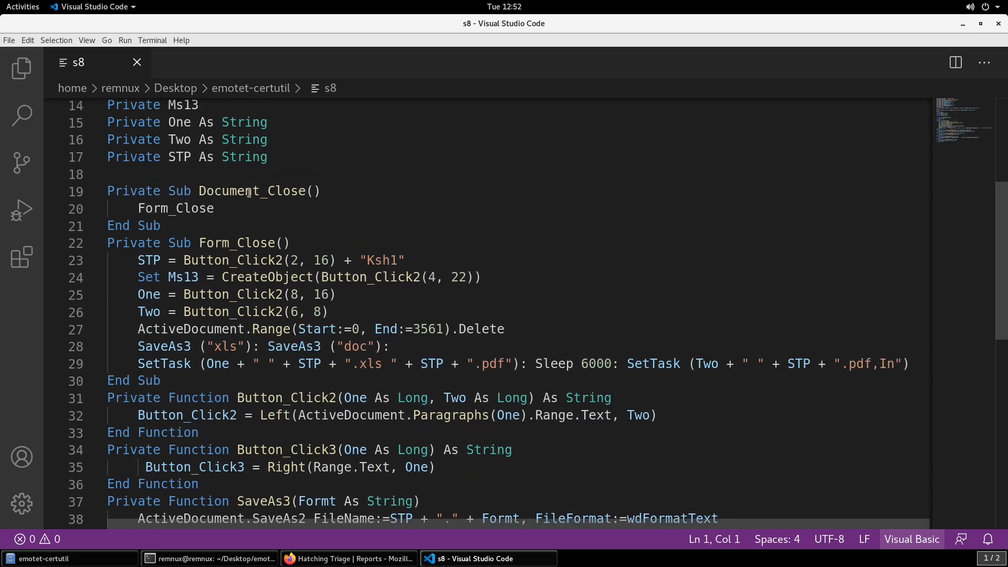
double_click(251, 191)
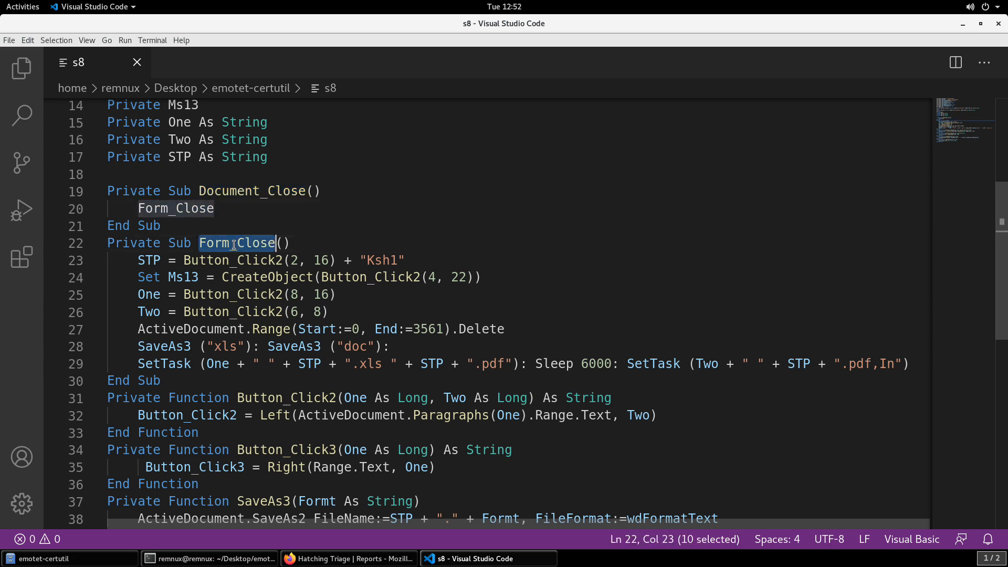
scroll("down", 3)
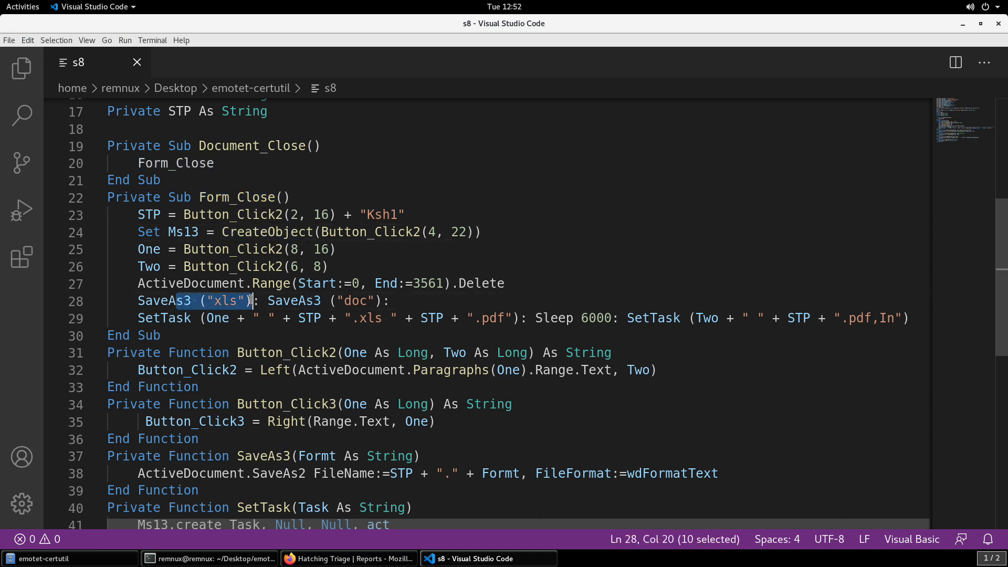
left_click(256, 301)
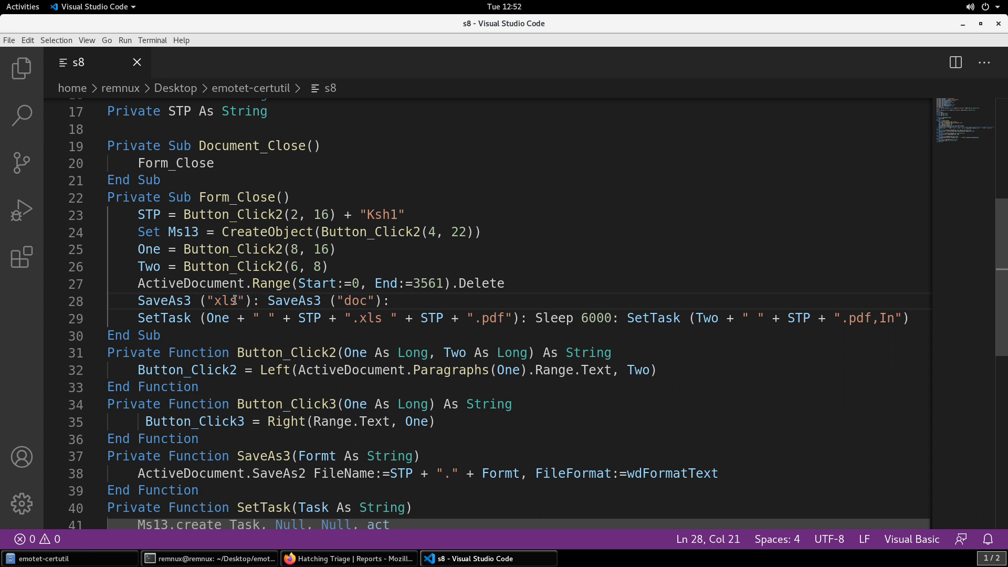
left_click(364, 300)
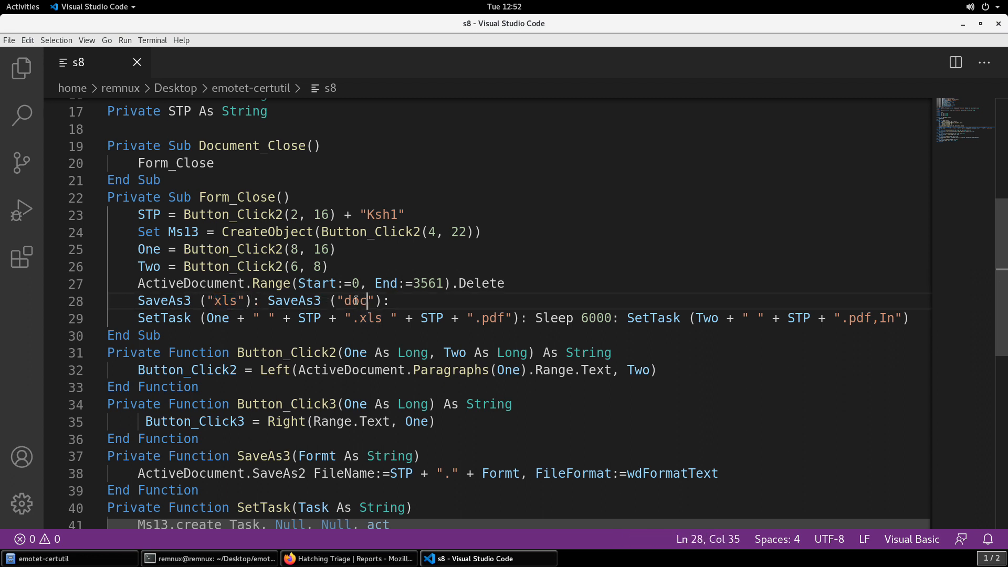
double_click(164, 318)
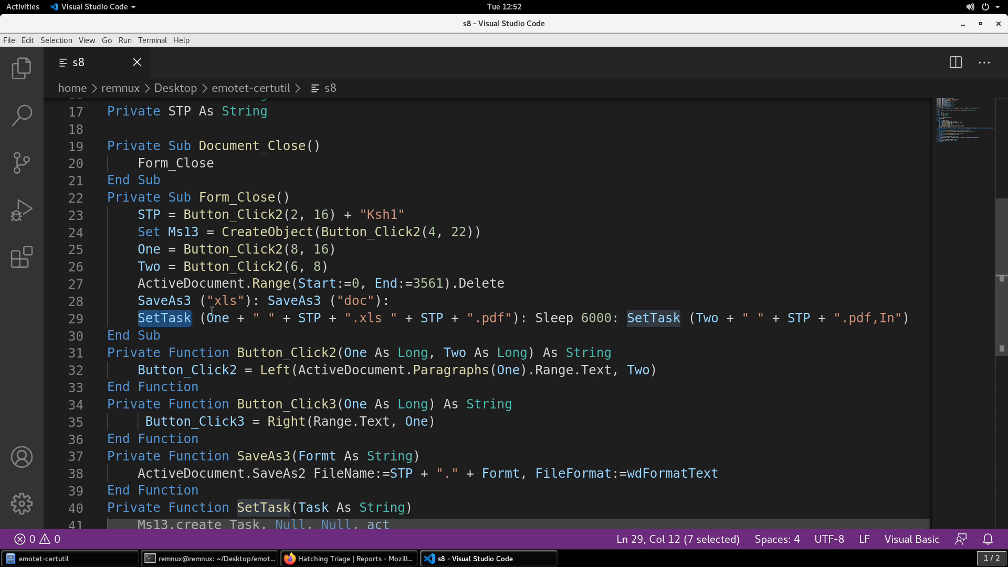
scroll("down", 3)
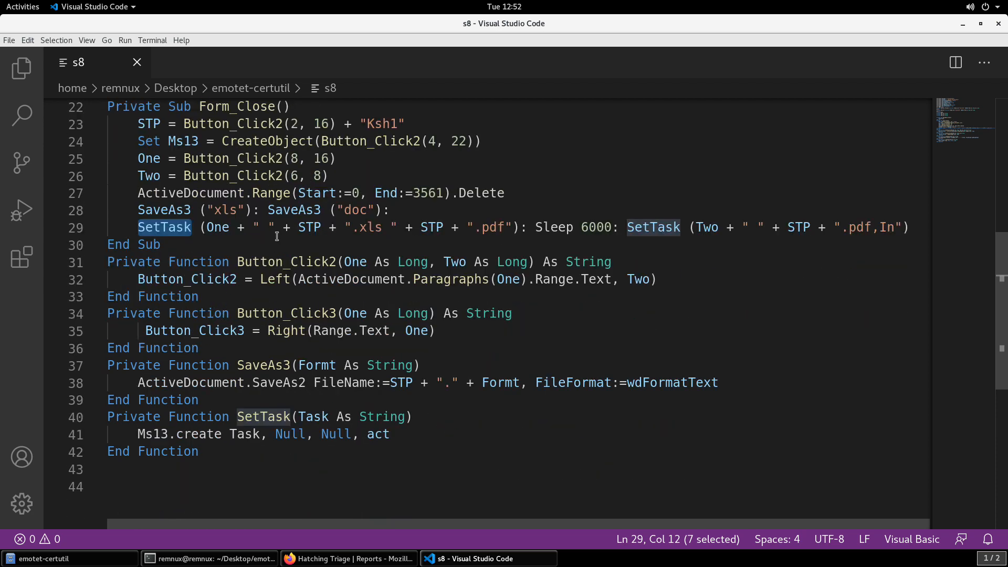
mouse_move(301, 317)
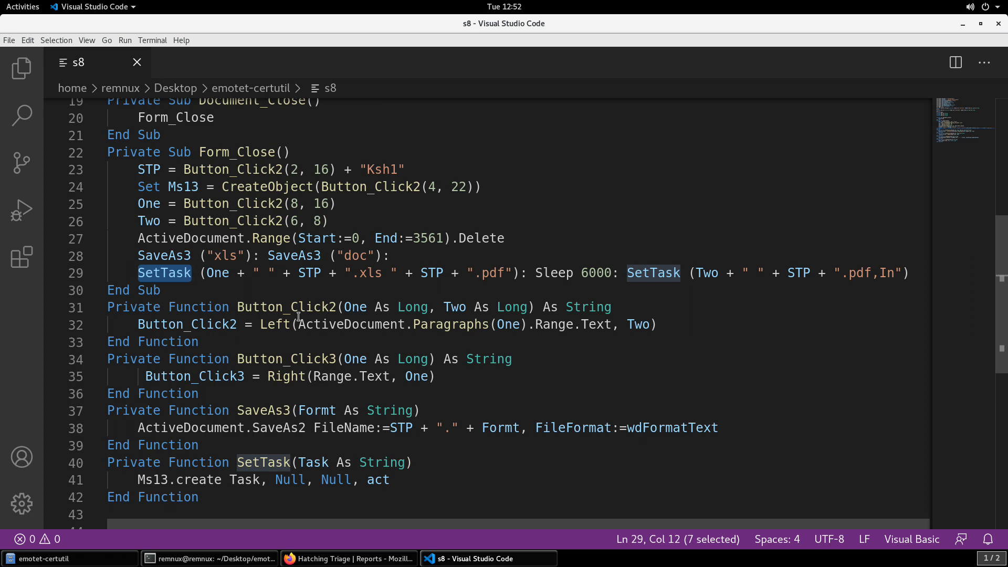
mouse_move(319, 203)
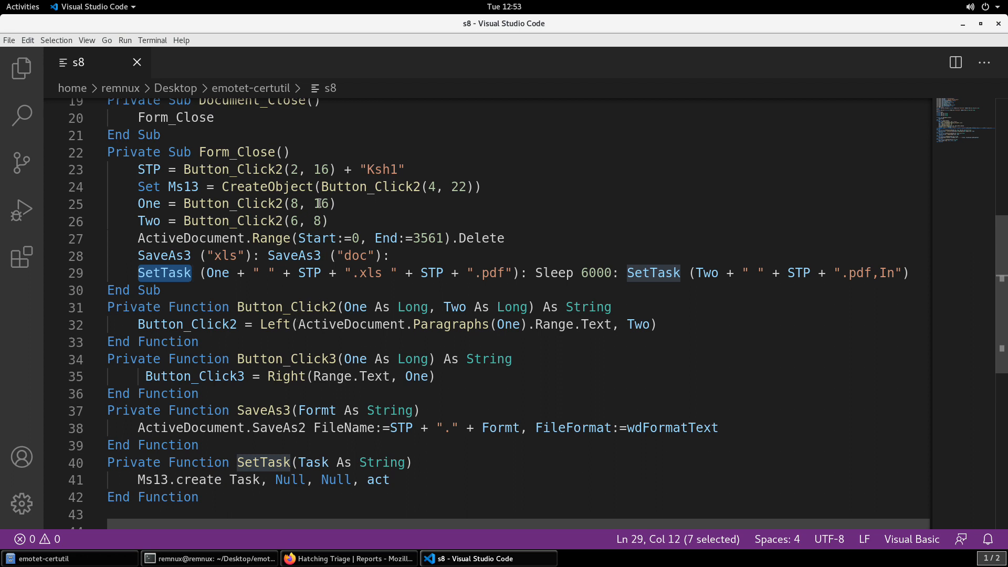
- Trace Button_Click2 calls, the 2, 16 arguments, and its One, ActiveDocument and Paragraphs usage
double_click(231, 169)
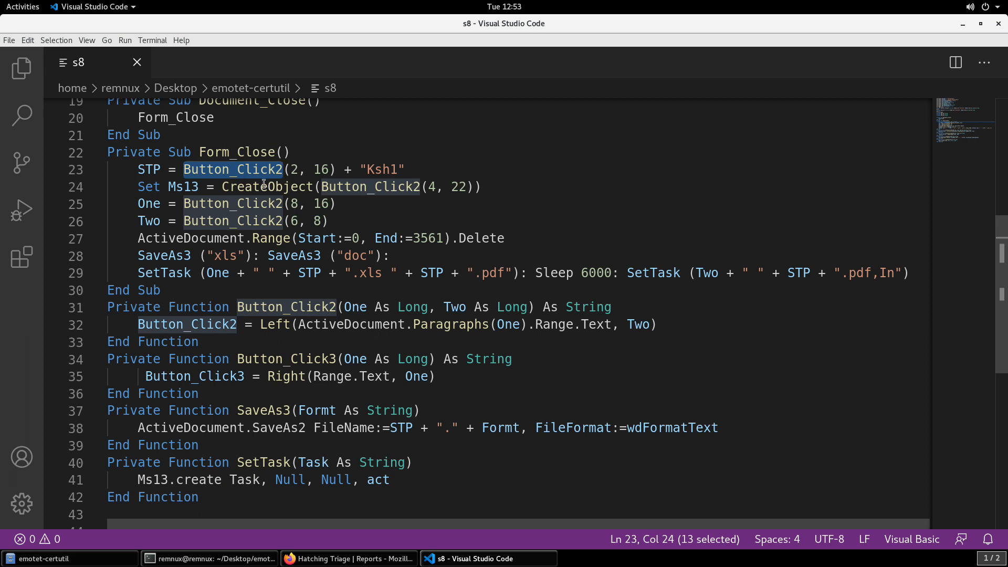
double_click(285, 307)
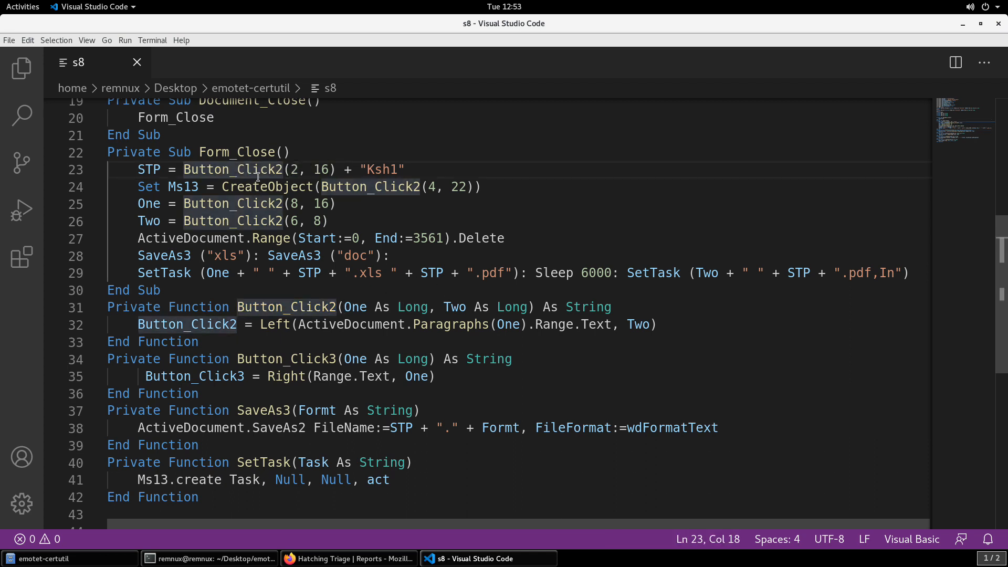
left_click_drag(288, 169, 327, 169)
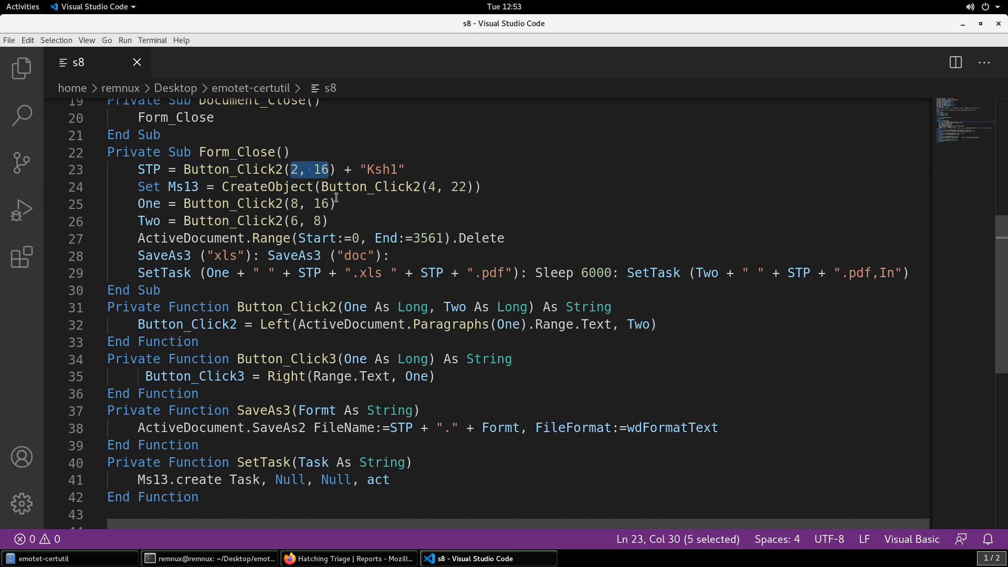
mouse_move(352, 307)
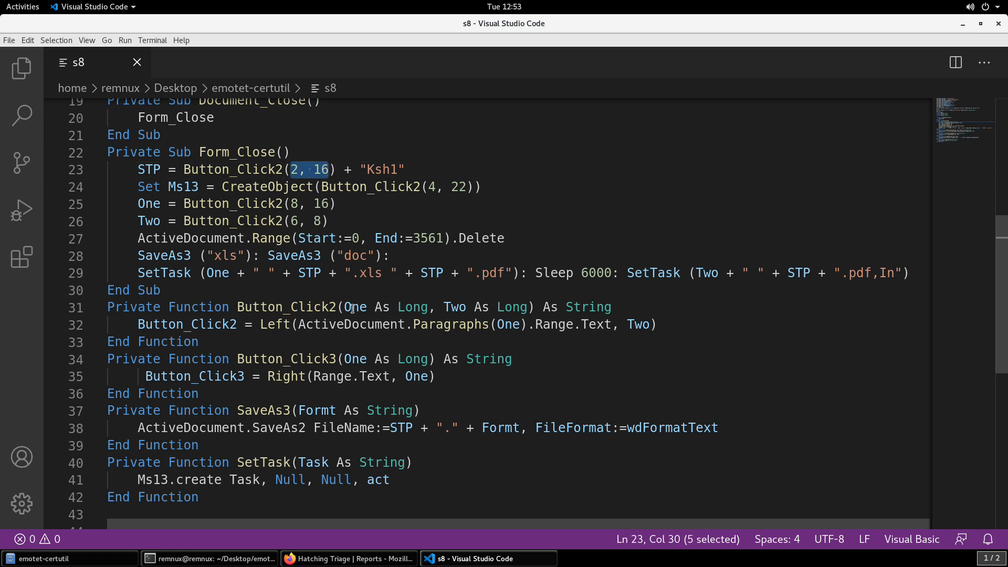
double_click(507, 324)
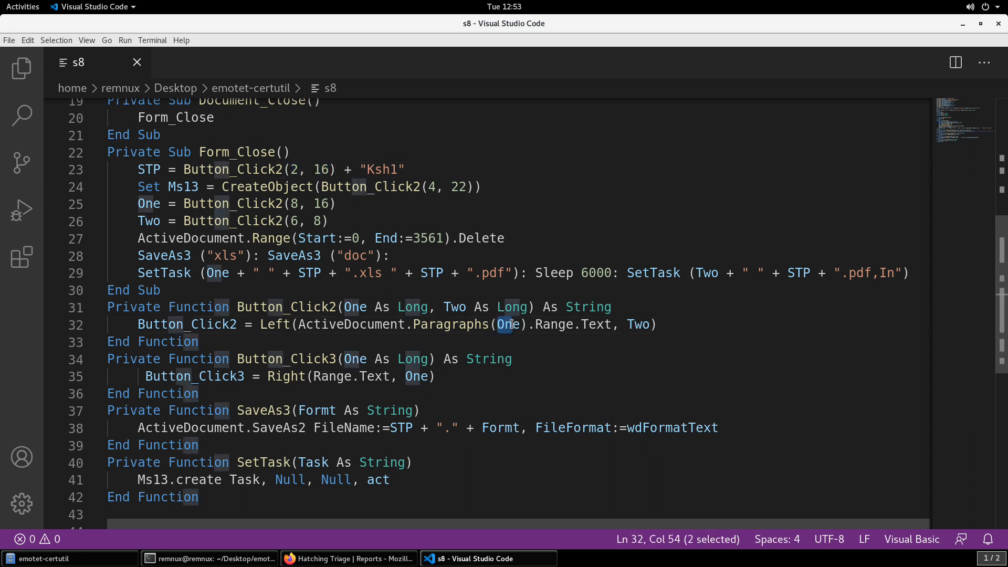
double_click(636, 324)
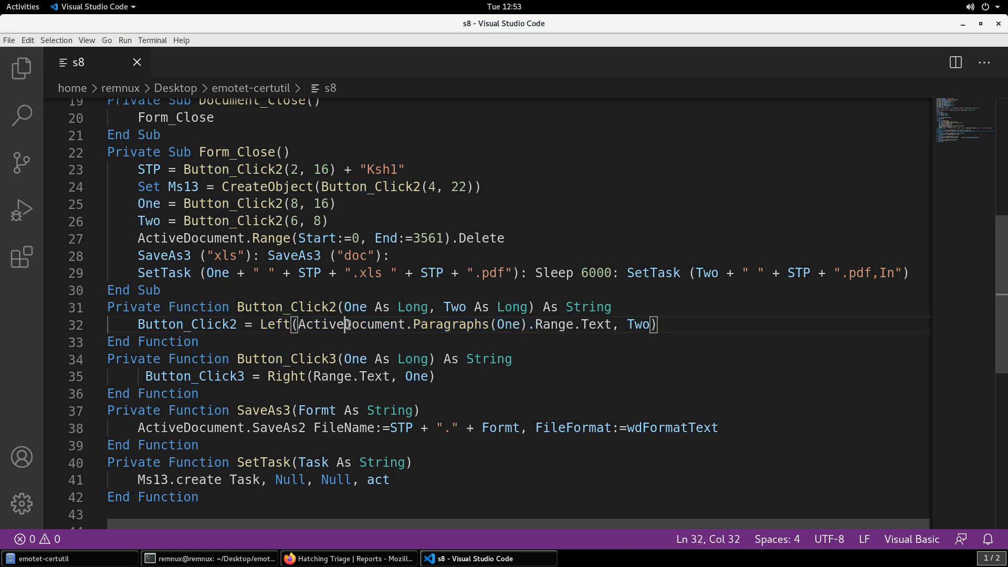
double_click(449, 324)
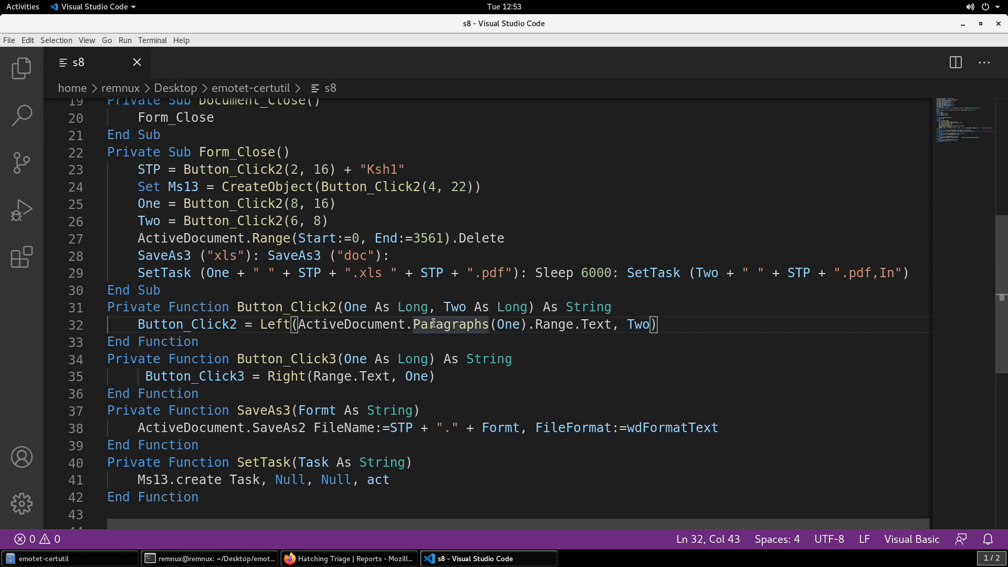
mouse_move(379, 550)
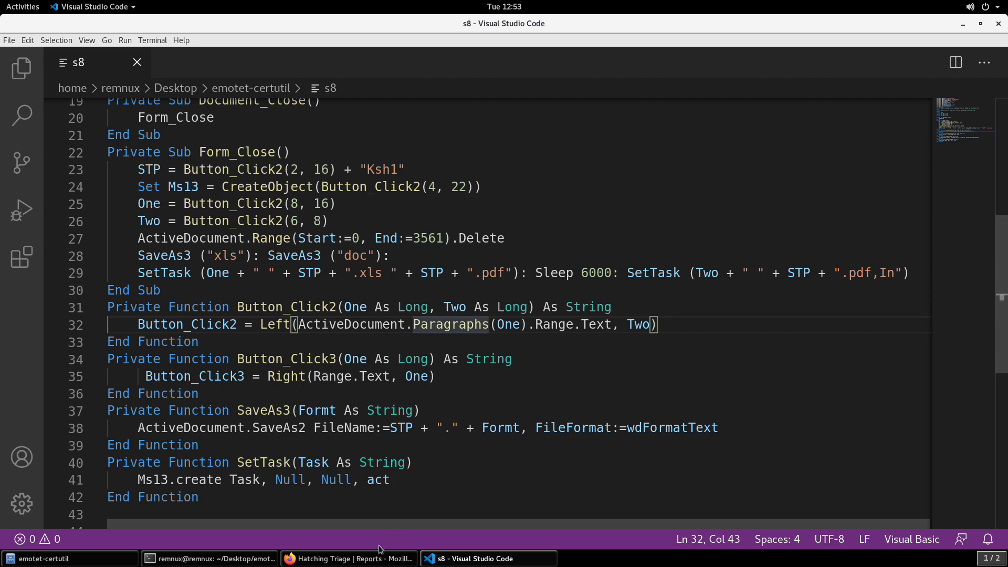
left_click(209, 558)
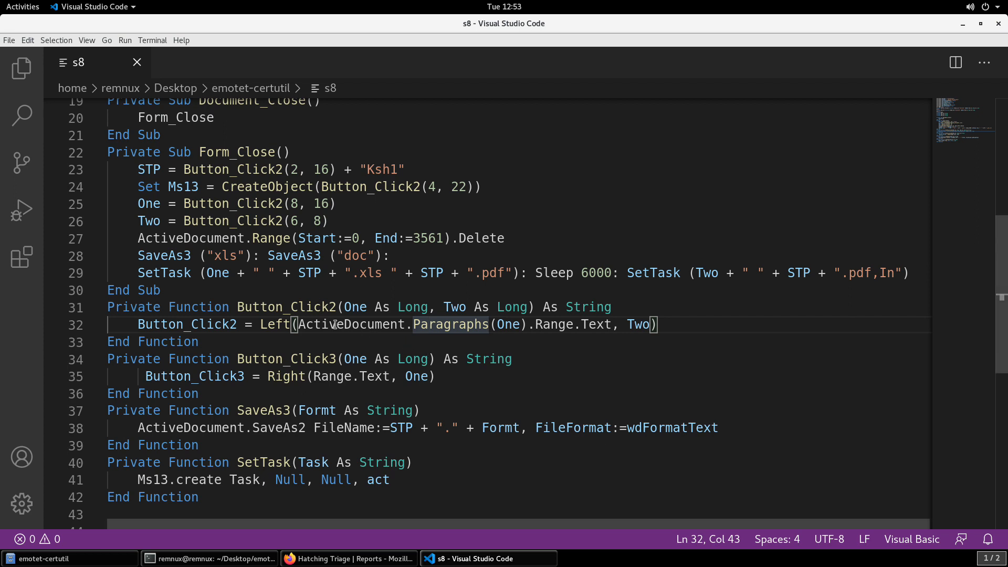
- Trace the SetTask call on line 29, its arguments and Task parameter usage
double_click(450, 324)
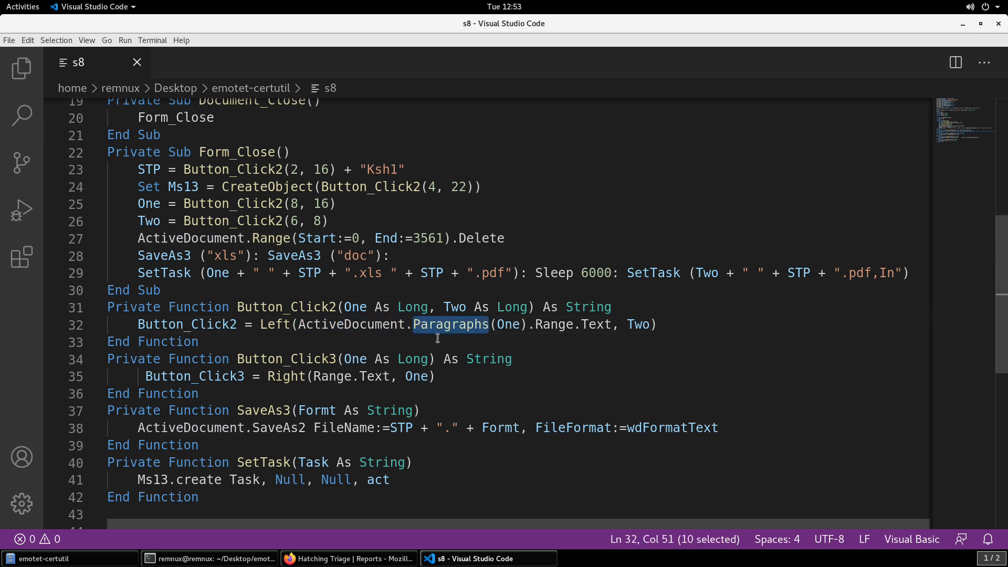
left_click(147, 272)
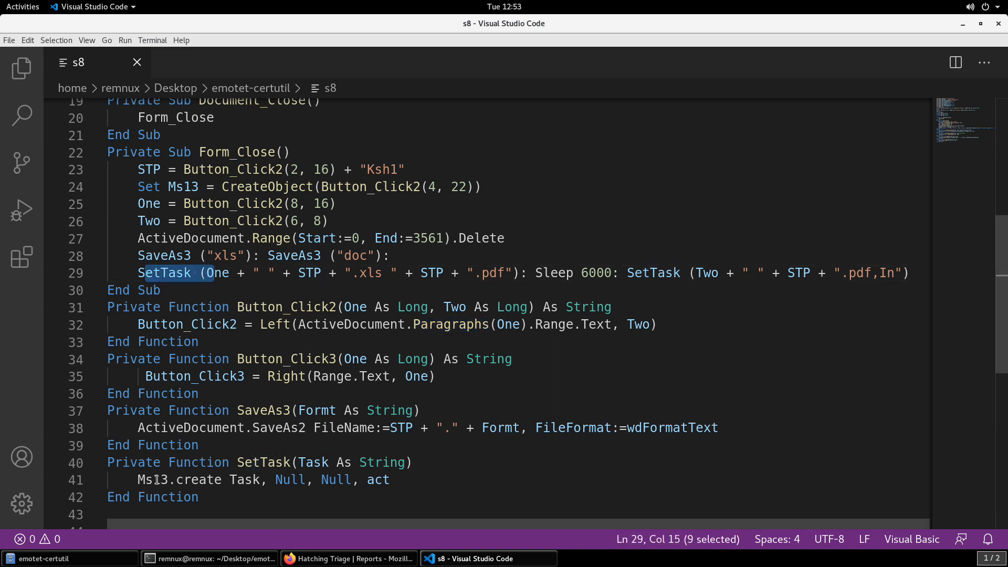
double_click(259, 462)
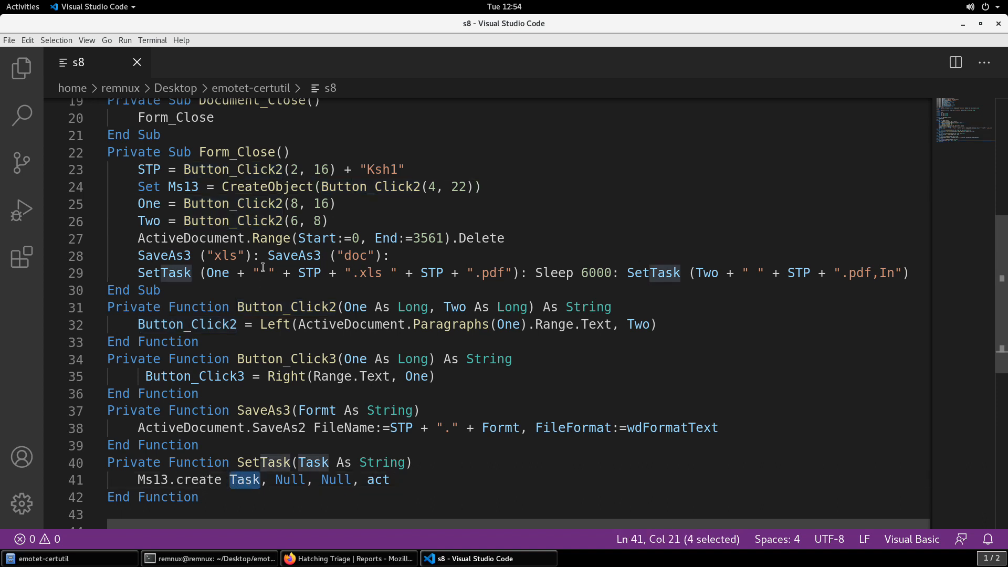
double_click(175, 273)
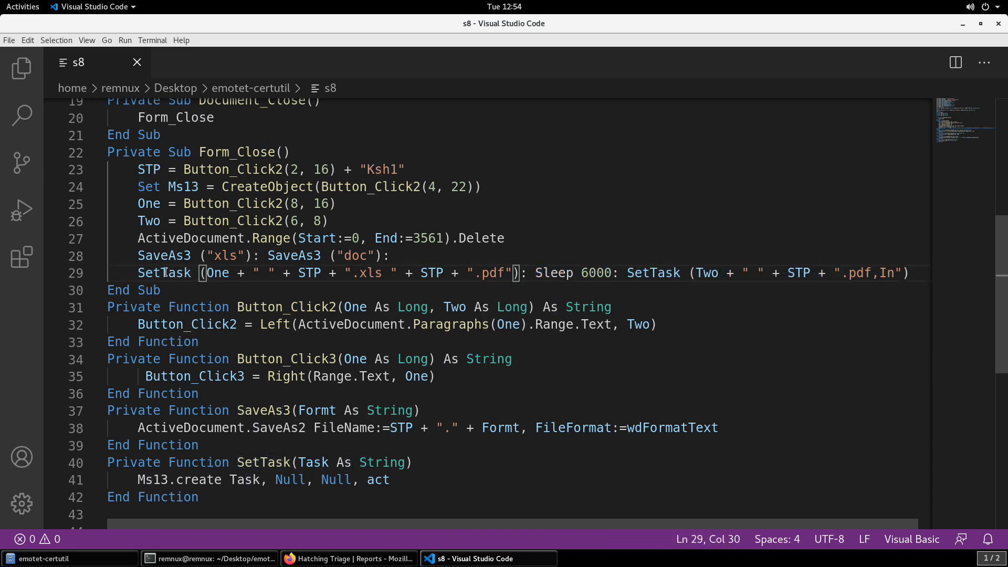
double_click(366, 273)
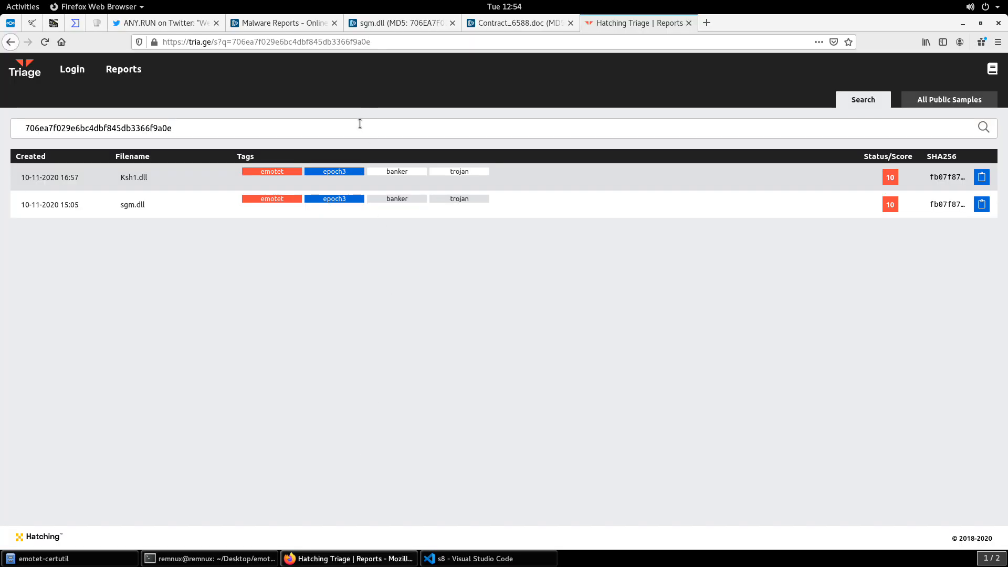
- Compare the emotet.doc, sgm.dll and Contract_6588.doc ANY.RUN reports and process trees
left_click(282, 23)
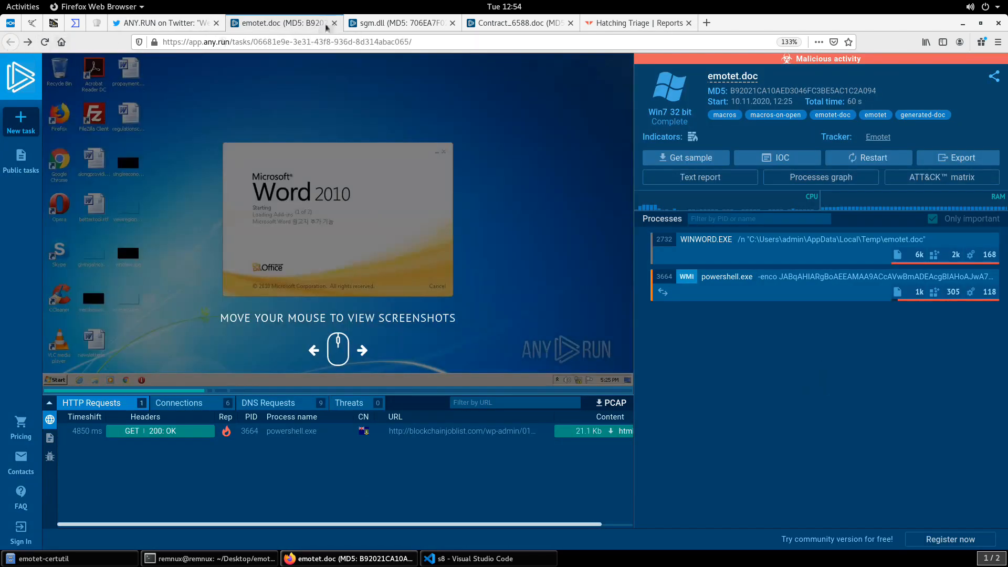
left_click(398, 23)
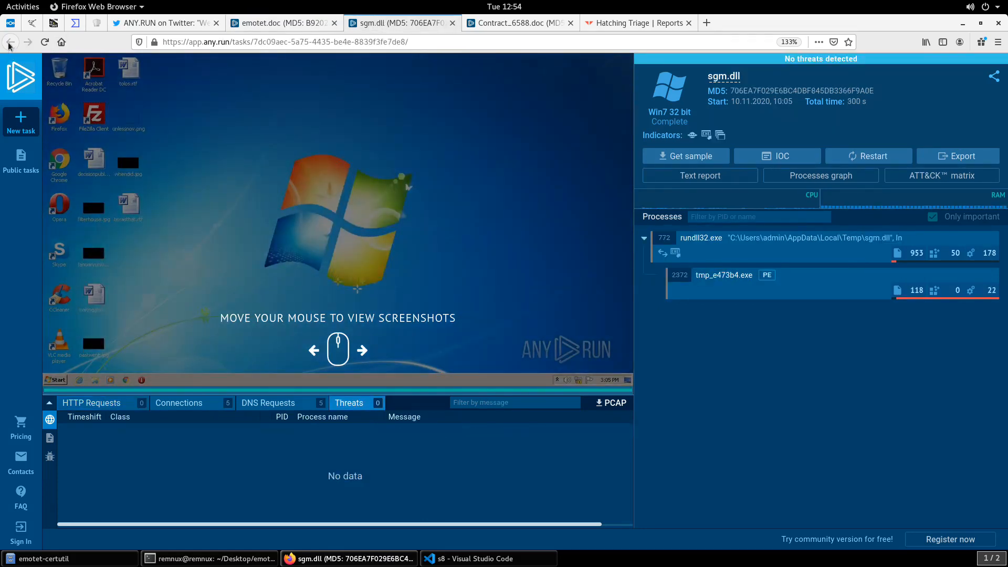
left_click(518, 22)
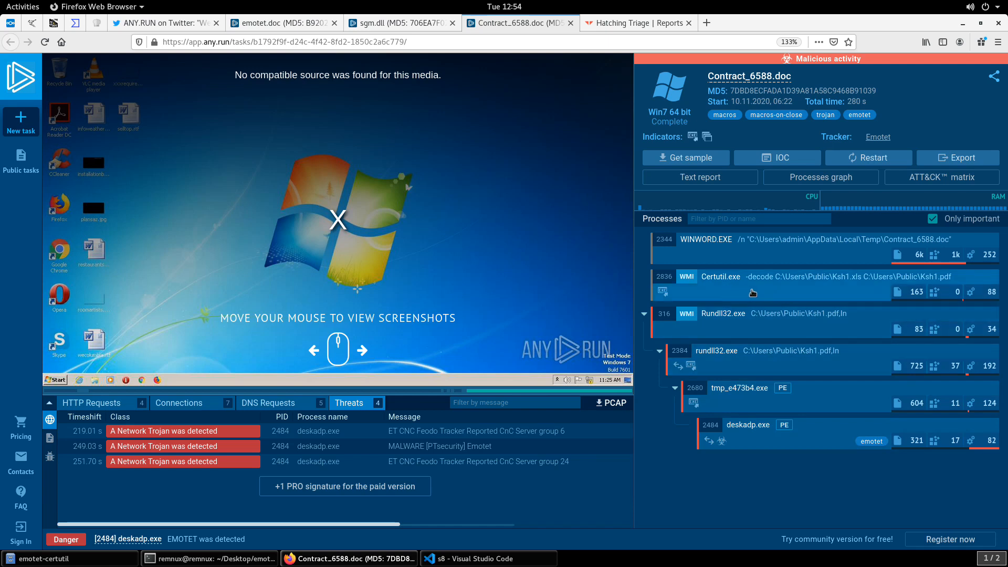
mouse_move(761, 281)
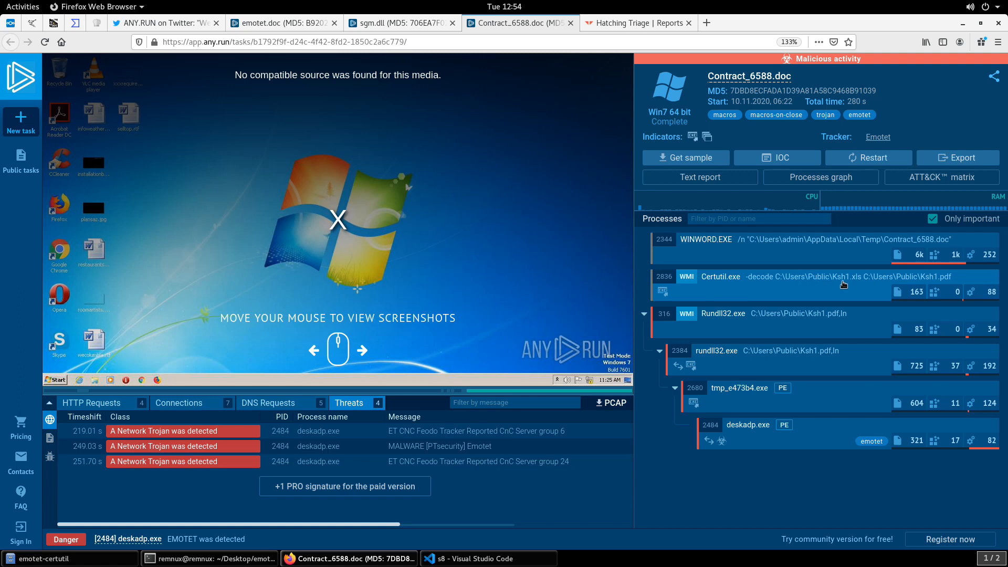
mouse_move(873, 286)
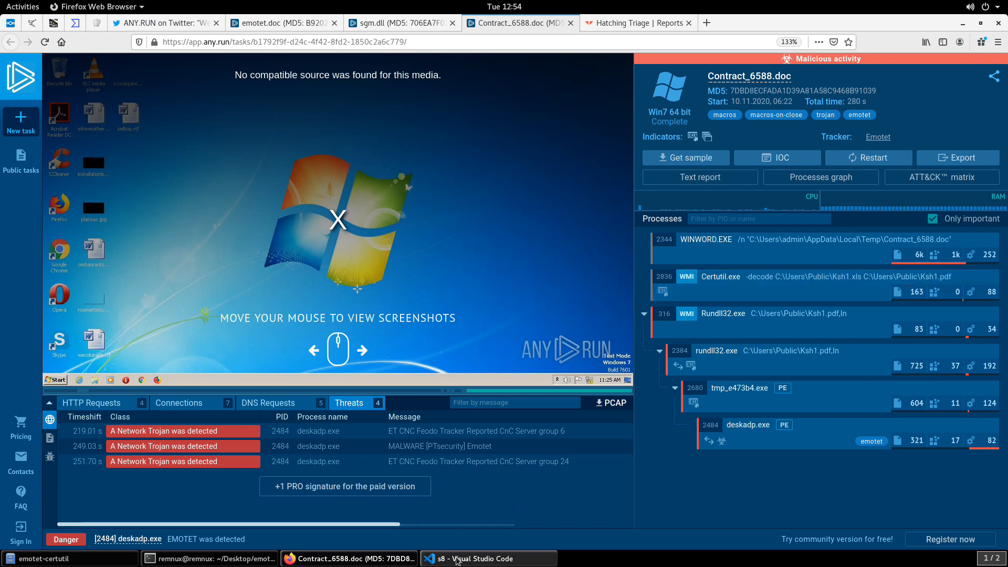
left_click(487, 557)
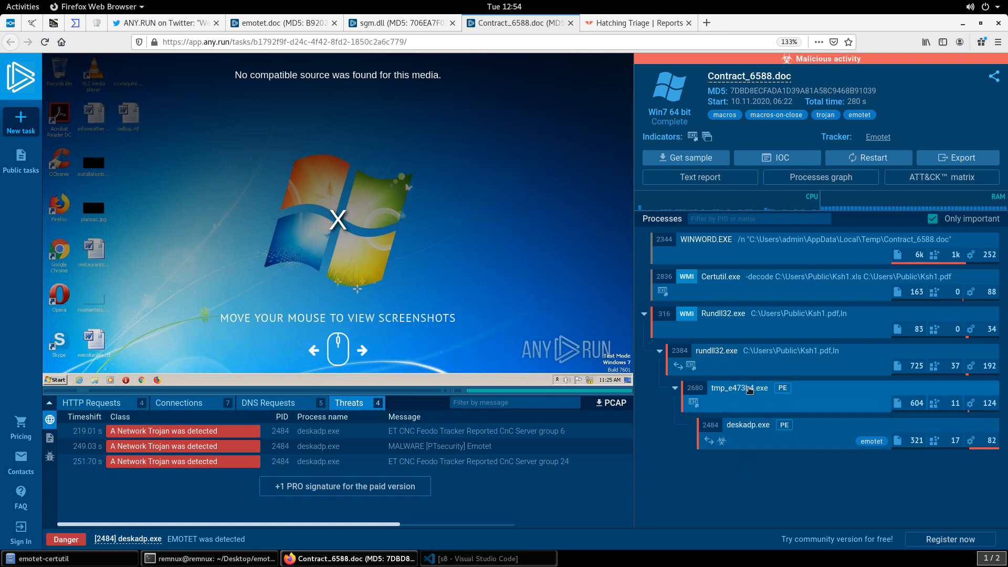
mouse_move(701, 361)
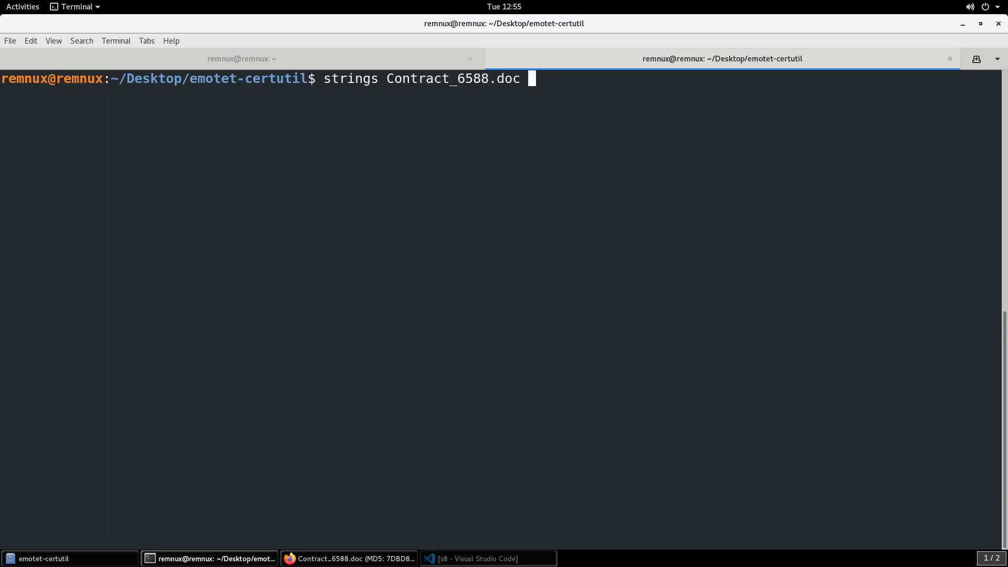
- Complete the command strings Contract_6588.doc | grep "Certutil" at the prompt
type("| grep \"Cer")
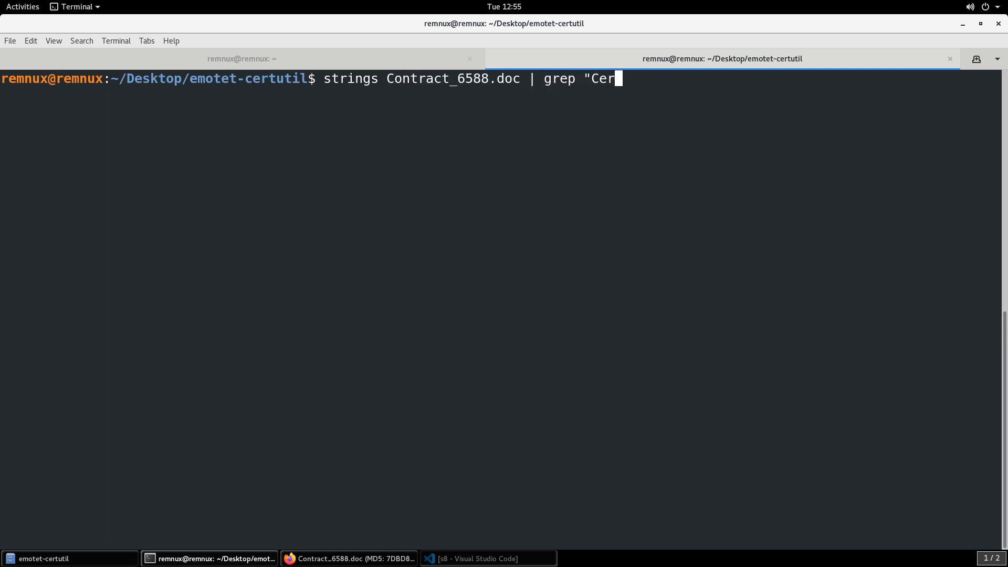
type("tutil")
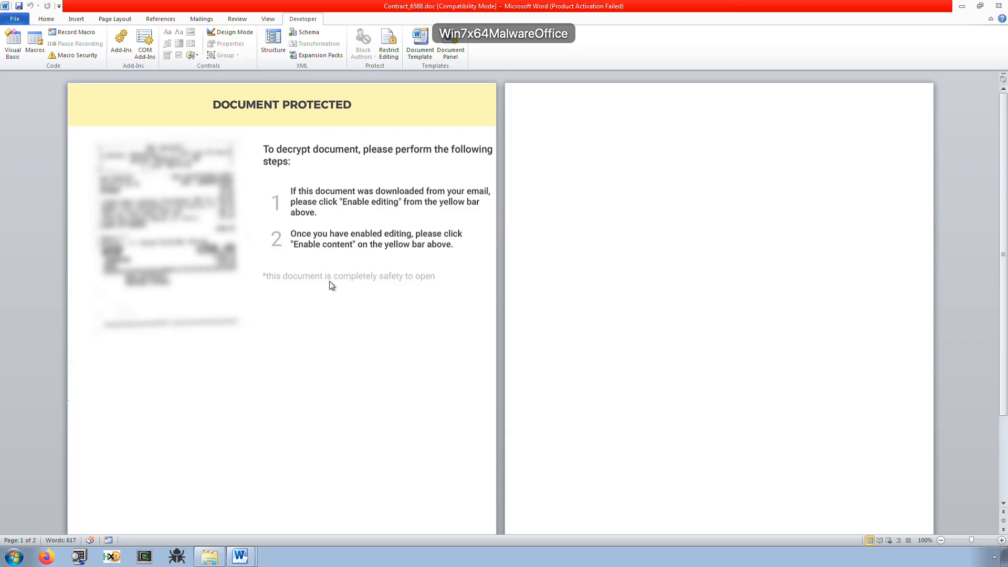
mouse_move(348, 367)
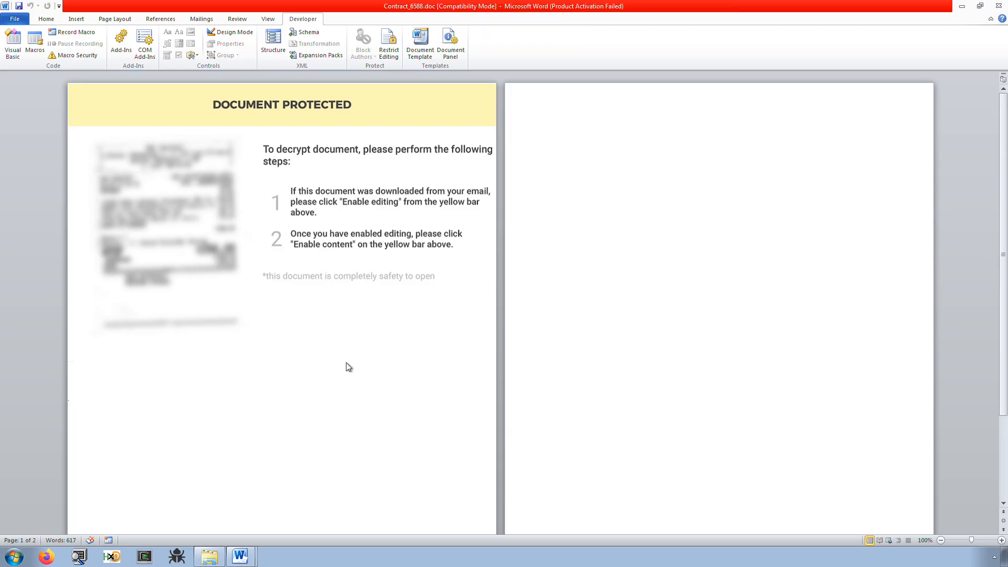
mouse_move(276, 292)
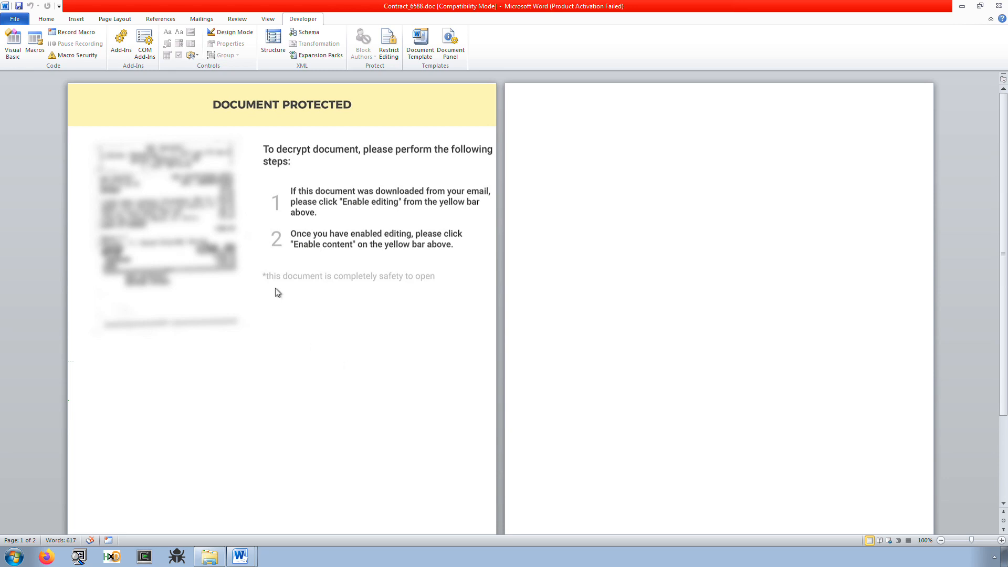
mouse_move(495, 239)
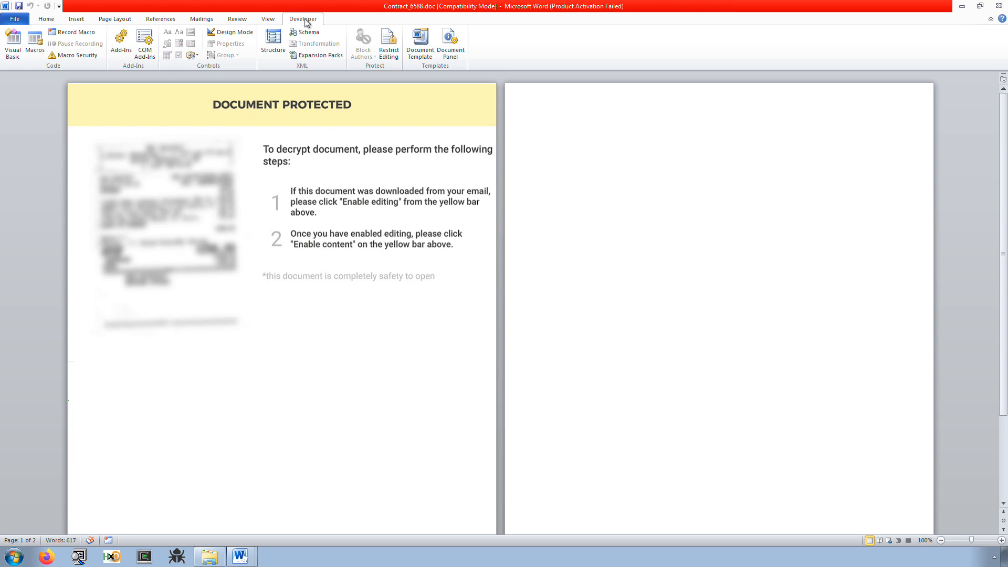
mouse_move(308, 22)
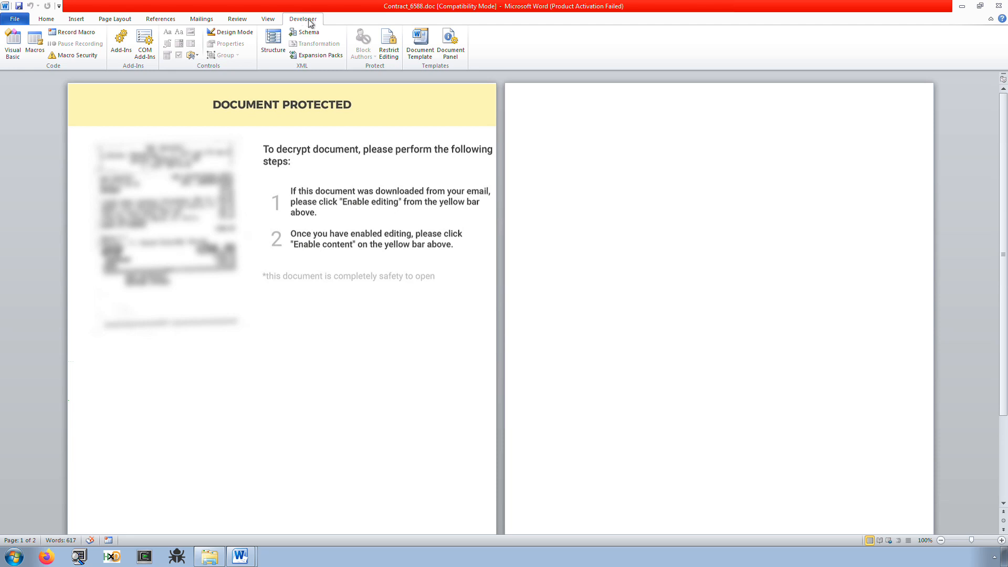
mouse_move(309, 147)
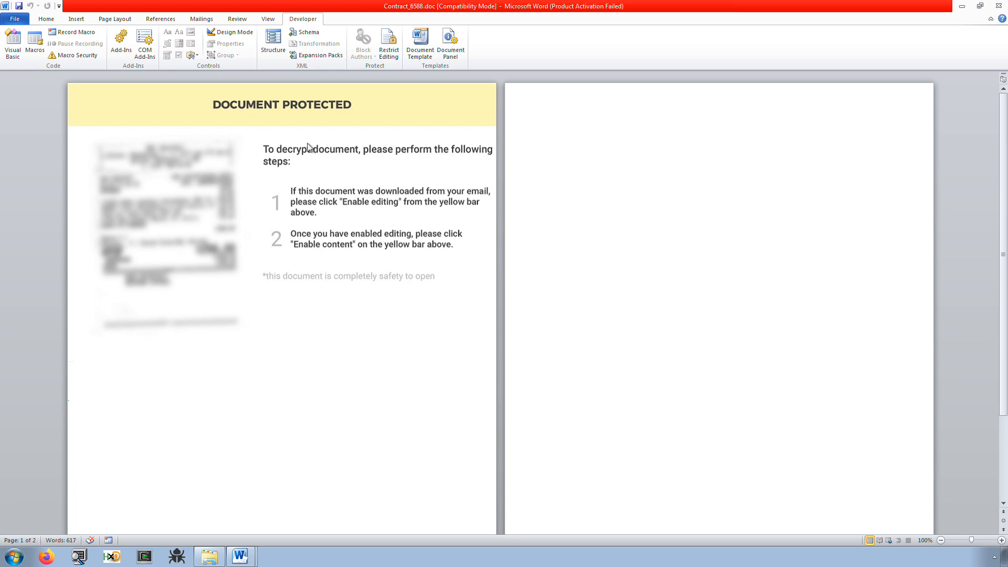
mouse_move(309, 135)
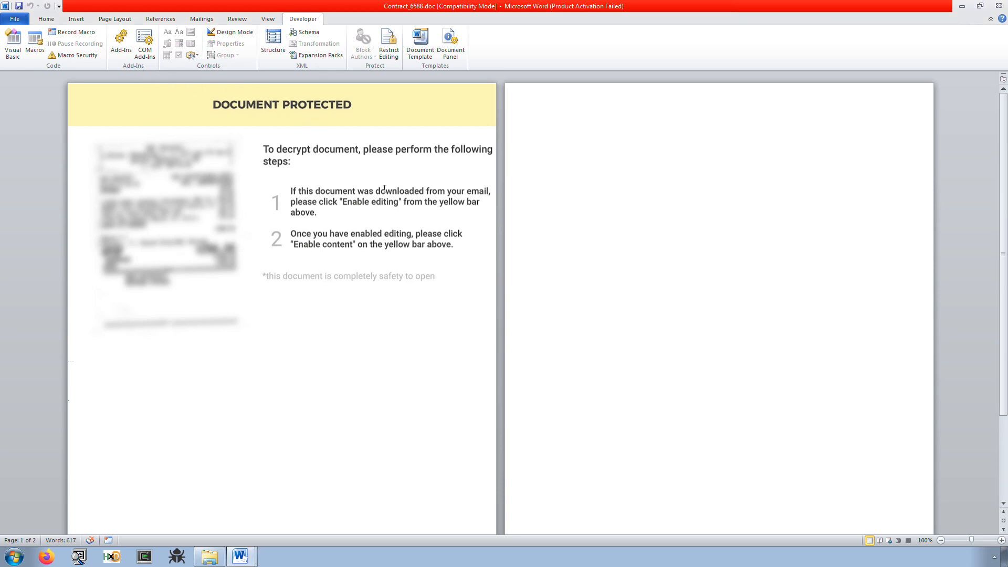
- Scroll down the Contract_6588 'DOCUMENT PROTECTED' lure page in Word
scroll("down", 3)
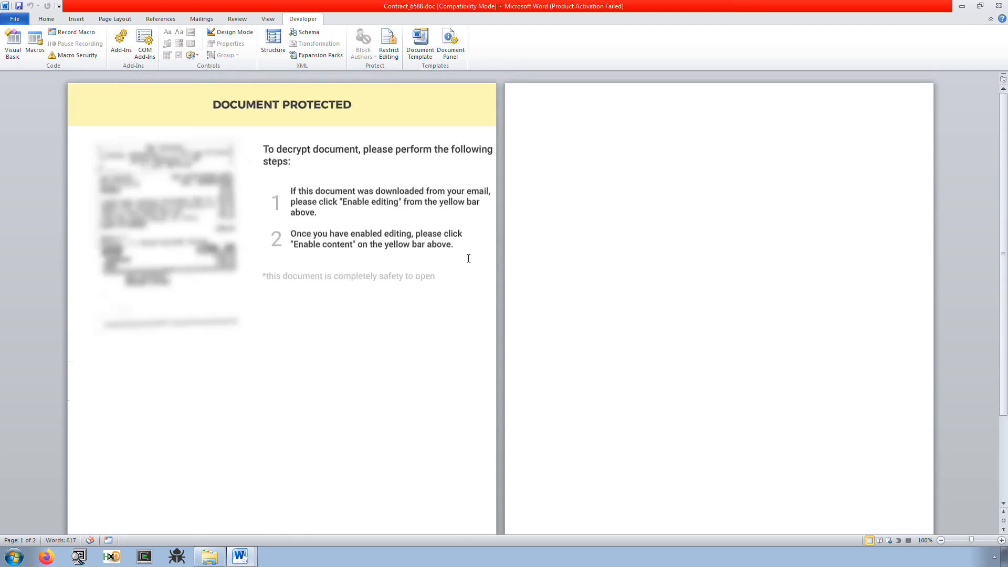
mouse_move(501, 296)
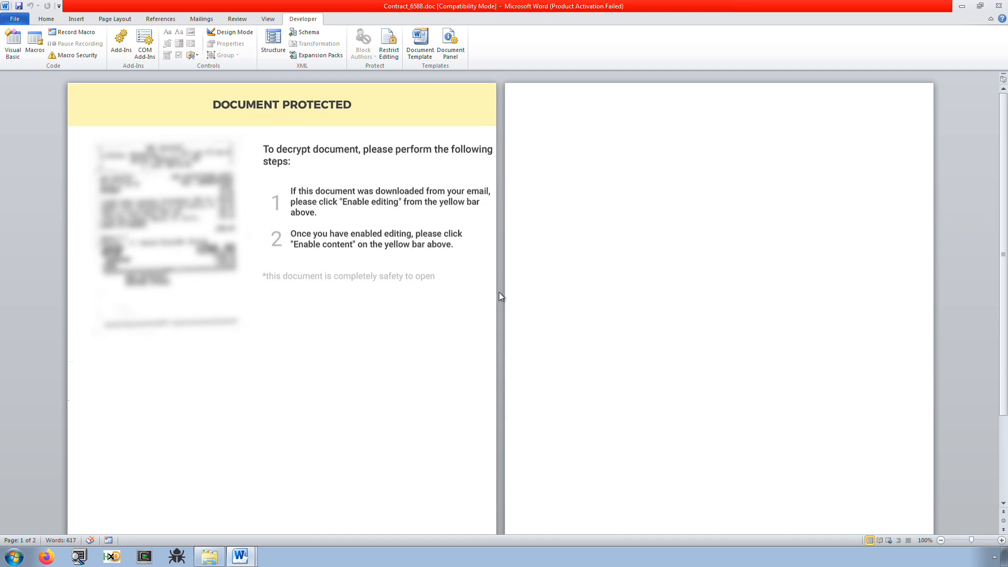
mouse_move(554, 318)
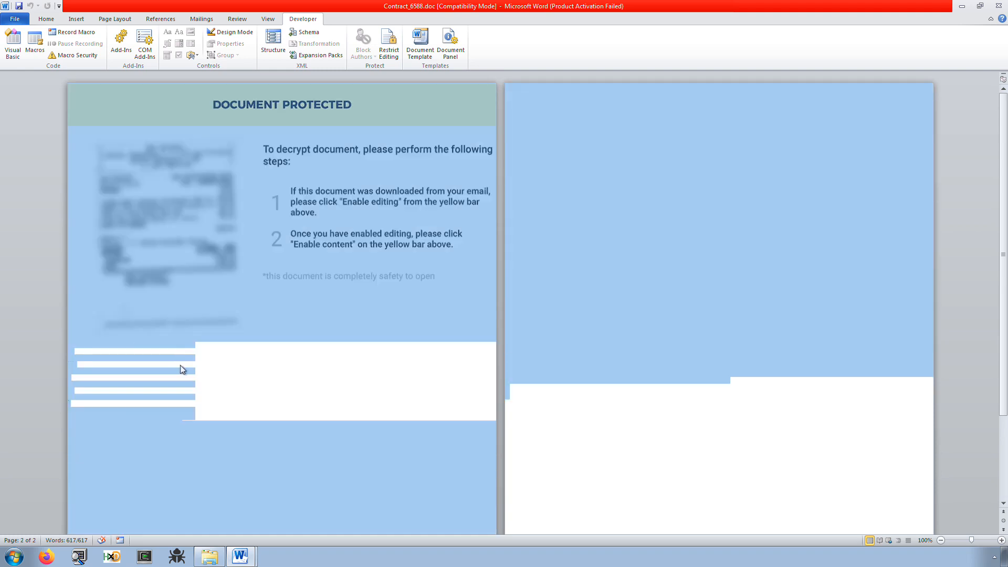
mouse_move(194, 322)
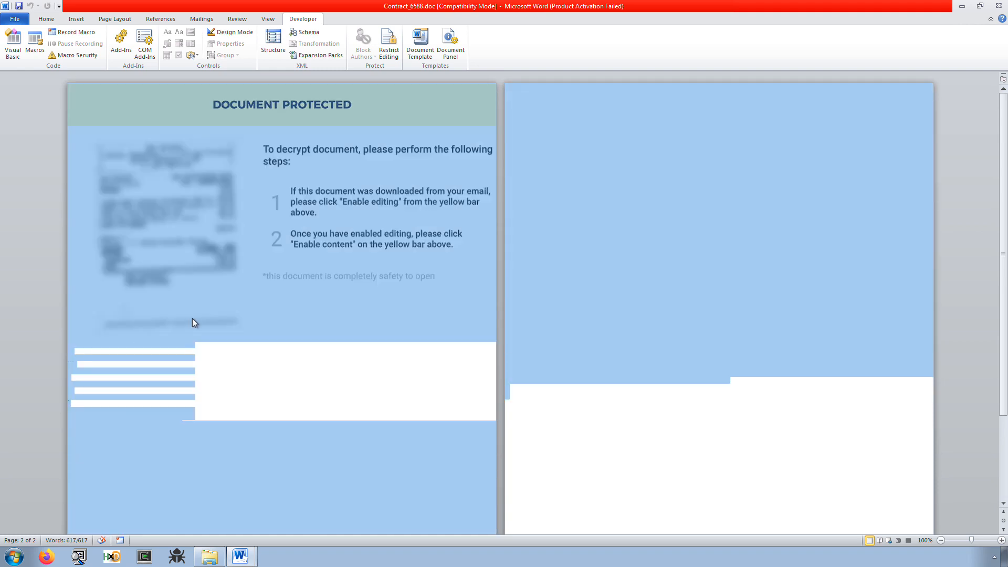
mouse_move(280, 296)
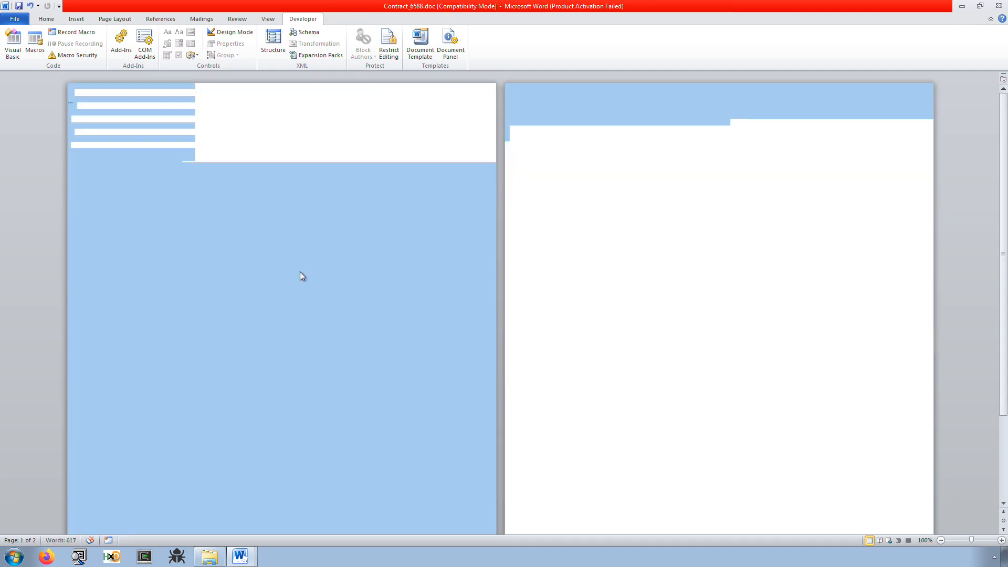
- Give the whole document's text Automatic font colour and size 14
left_click(46, 19)
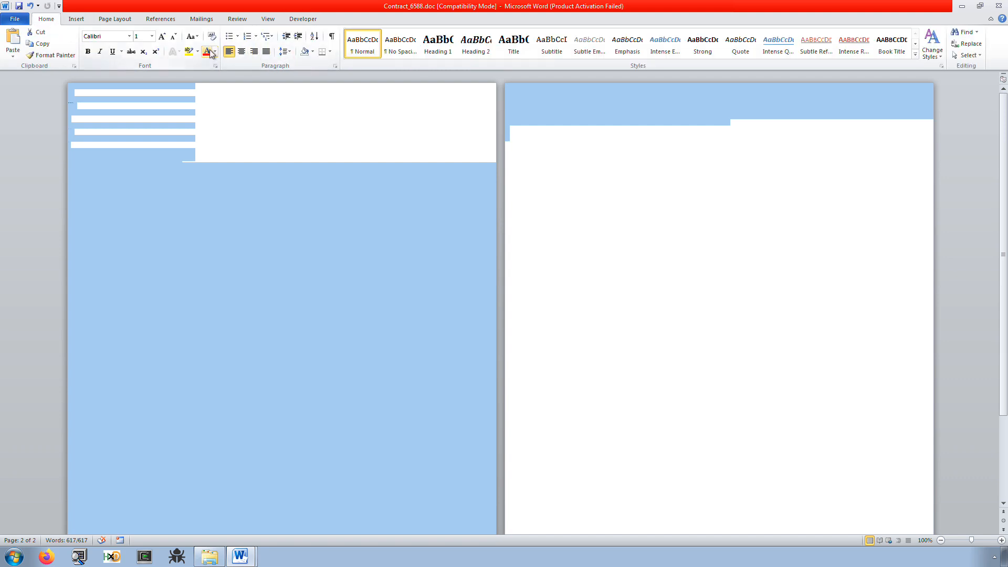
left_click(208, 52)
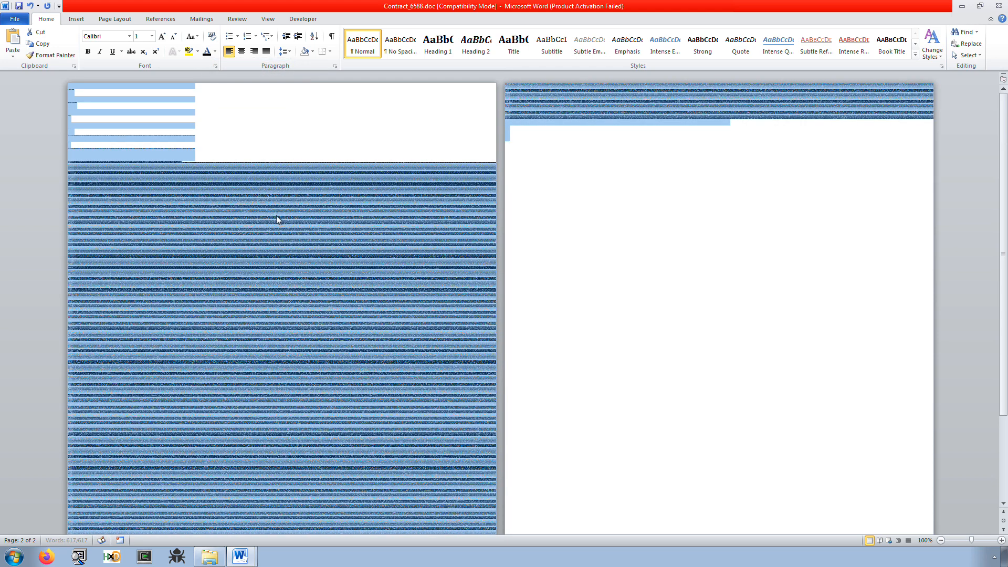
left_click(239, 145)
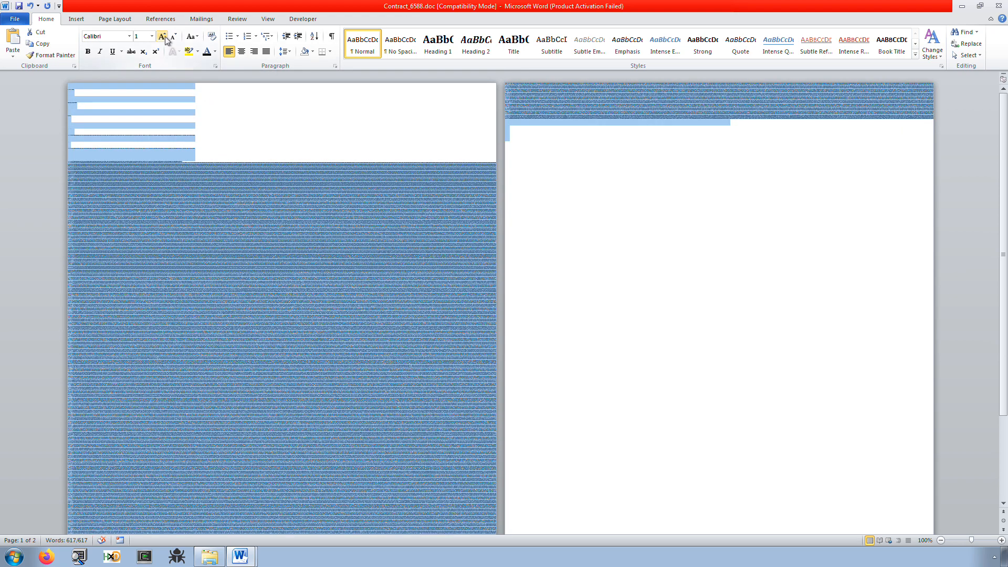
left_click(145, 35)
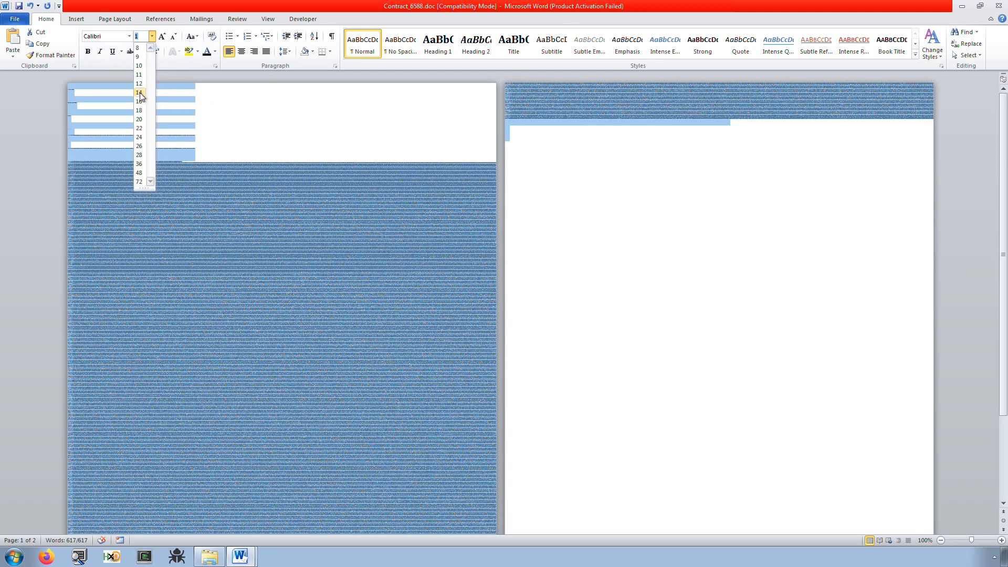
left_click(138, 92)
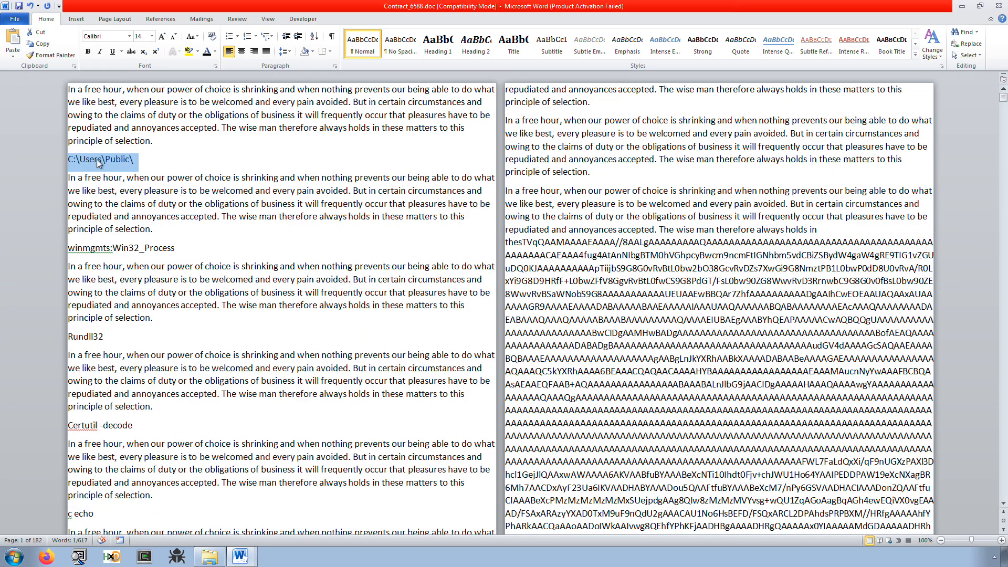
mouse_move(108, 160)
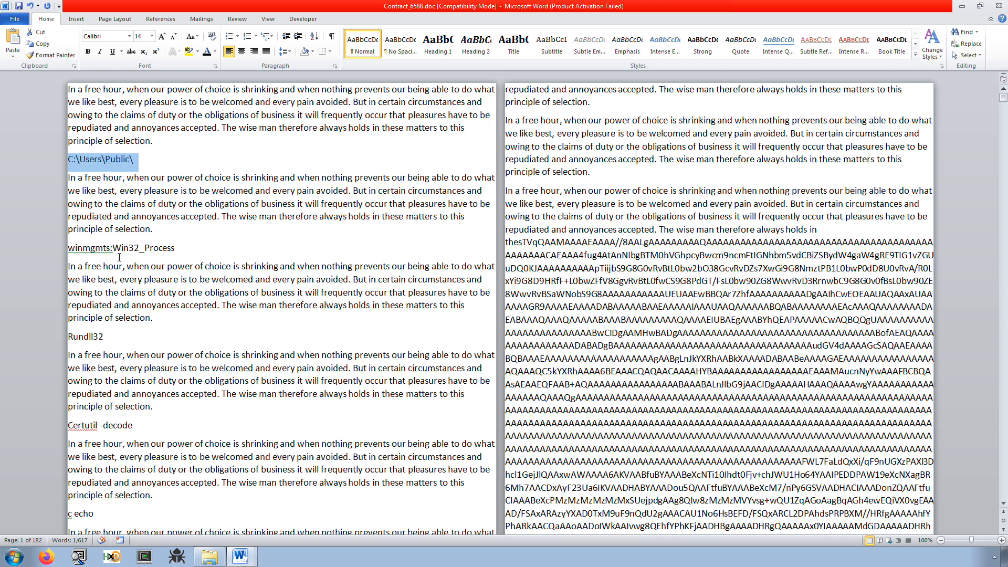
- Select the revealed Rundll32 string and the base64 blob on page two
double_click(120, 248)
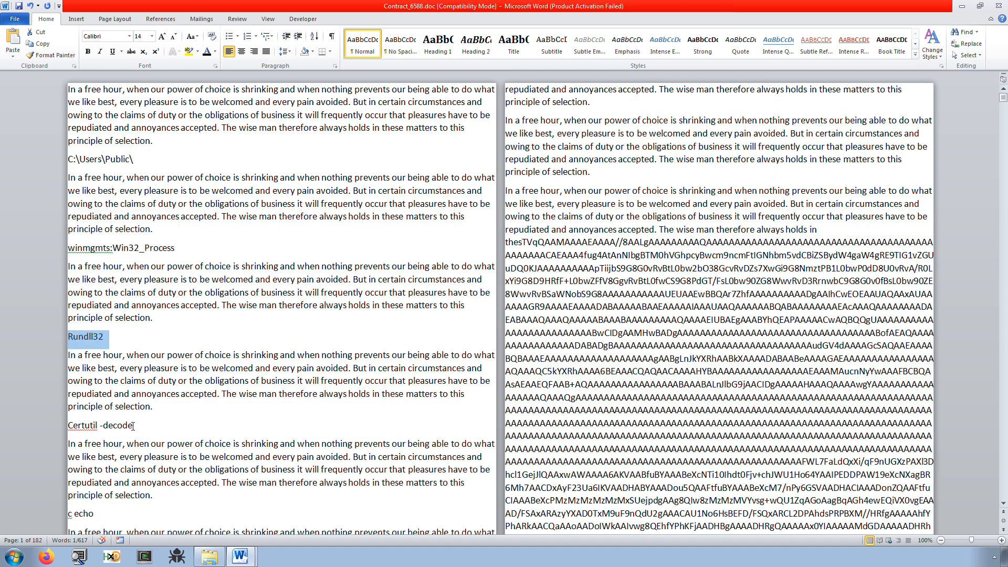
double_click(116, 424)
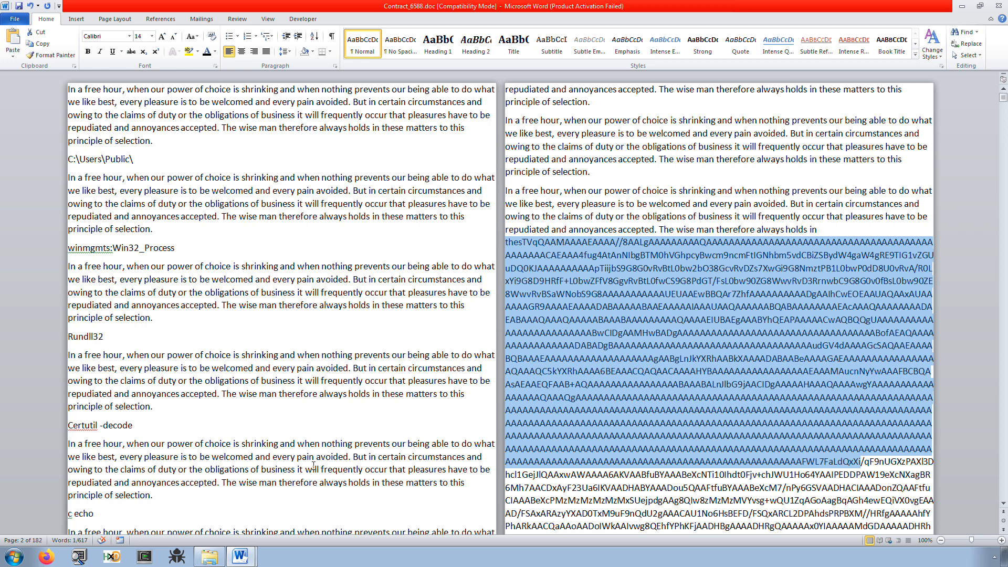
mouse_move(284, 35)
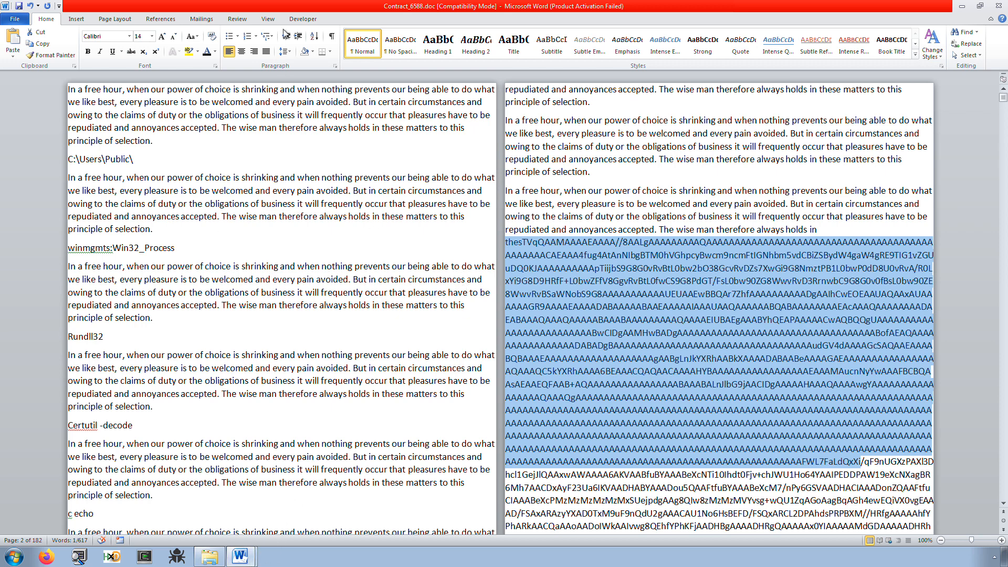
left_click(302, 19)
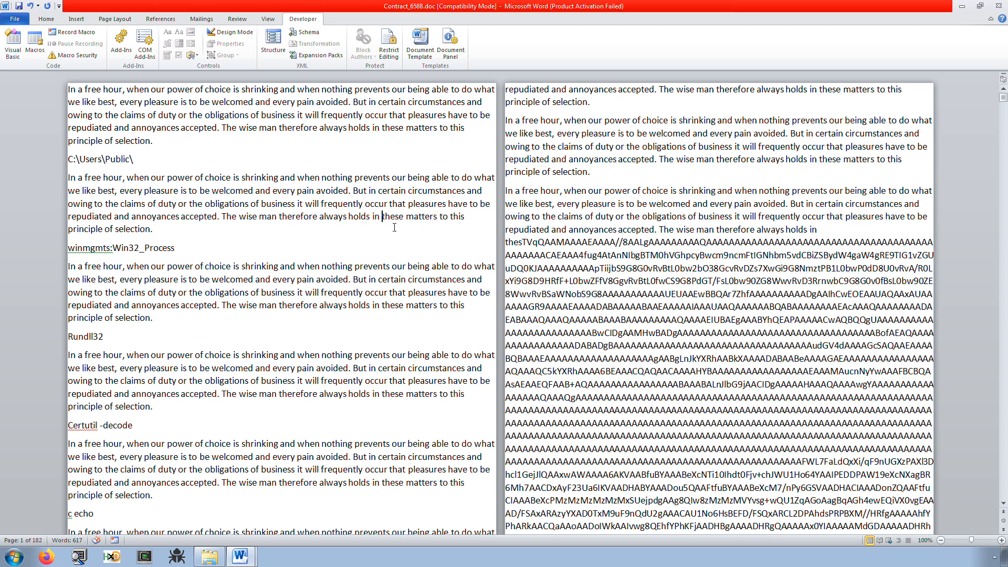
mouse_move(361, 151)
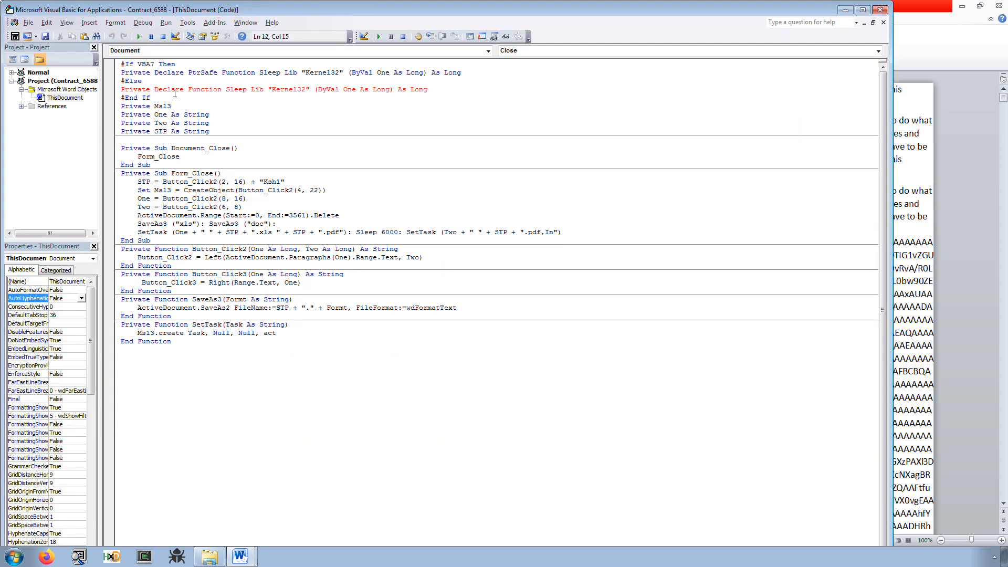
- Open Contract_6588's ThisDocument macro code in the Visual Basic editor
left_click(862, 9)
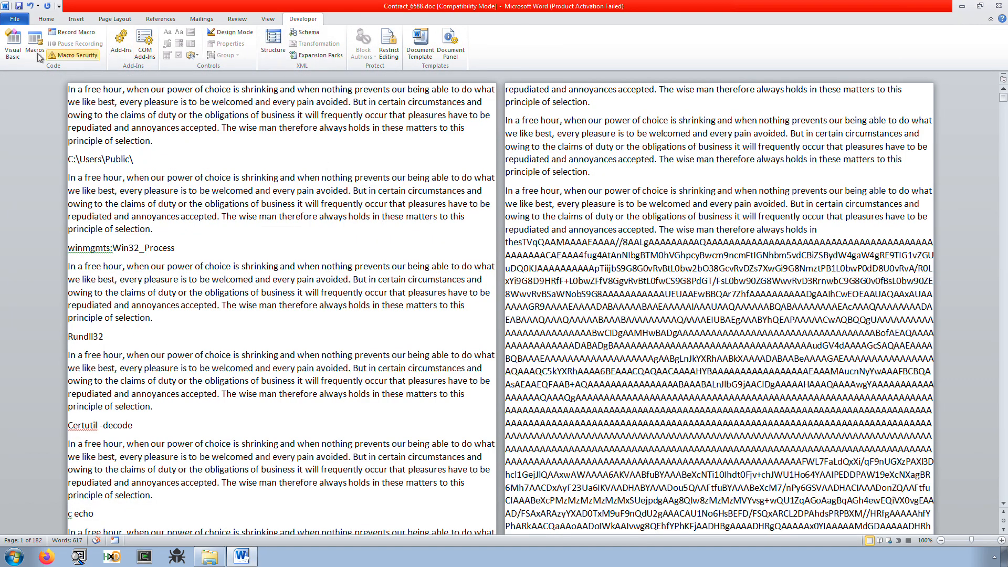
left_click(12, 43)
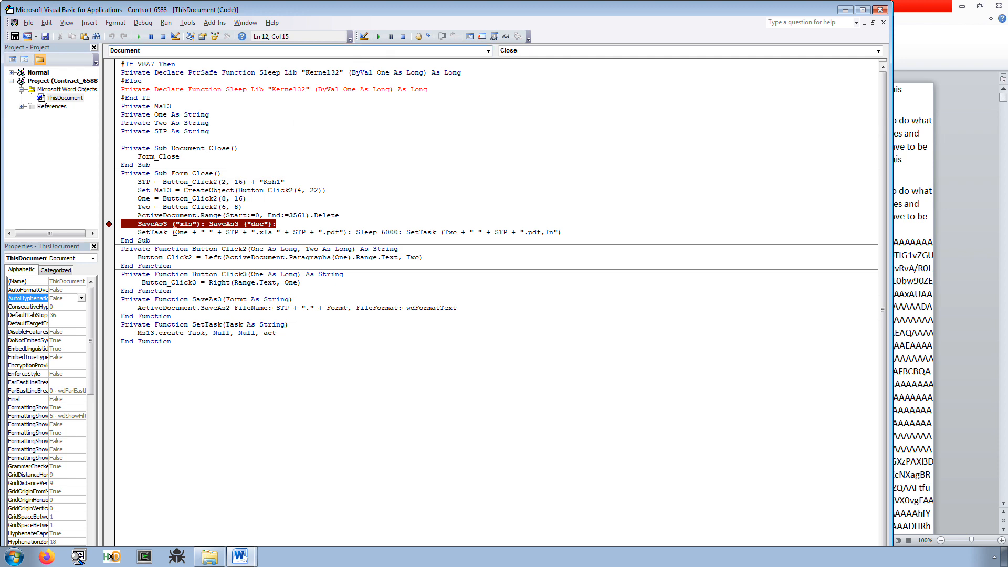
mouse_move(379, 36)
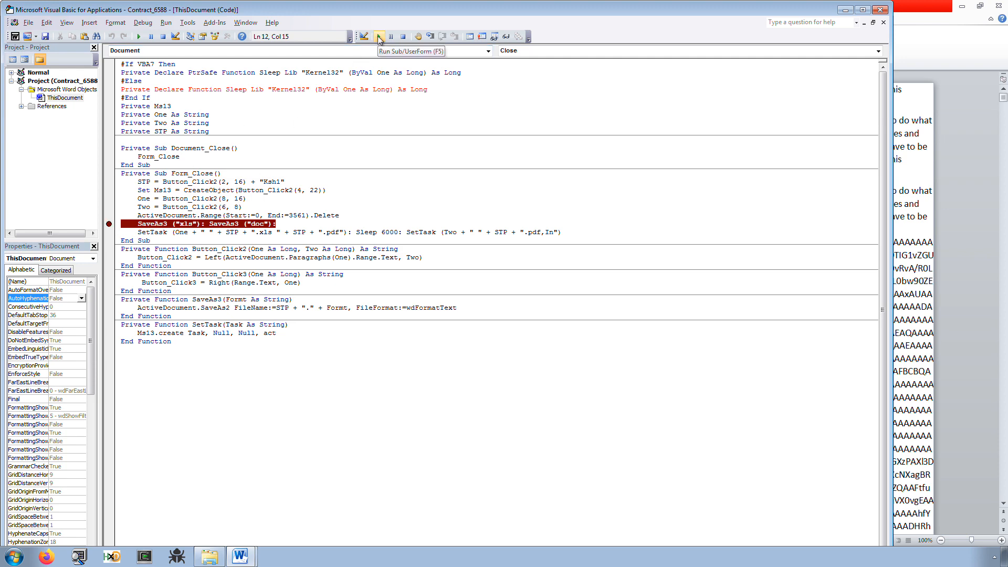
- Run to the breakpoint, enable a toolbar, and step into SaveAs3's ActiveDocument.SaveAs2 line
left_click(378, 37)
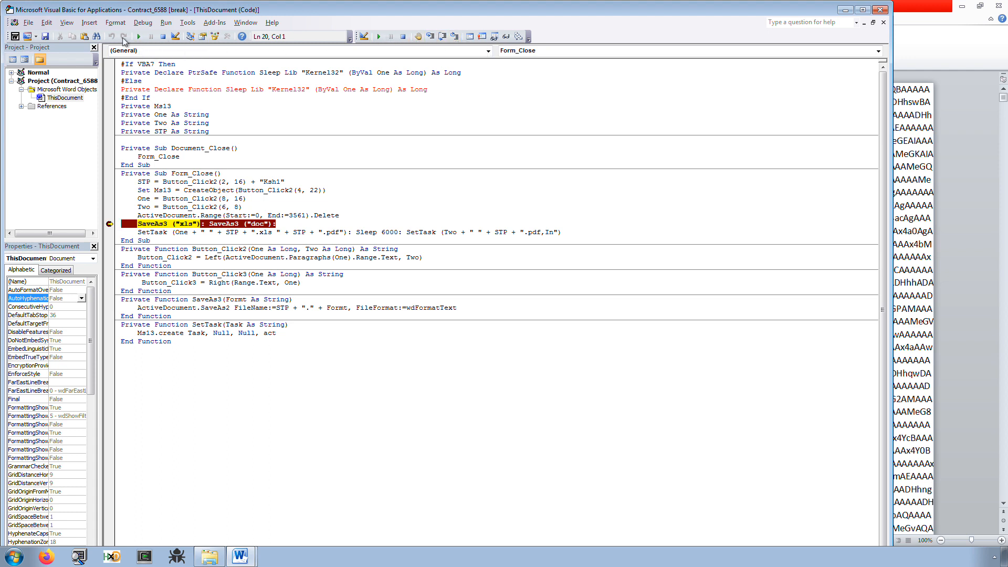
left_click(66, 22)
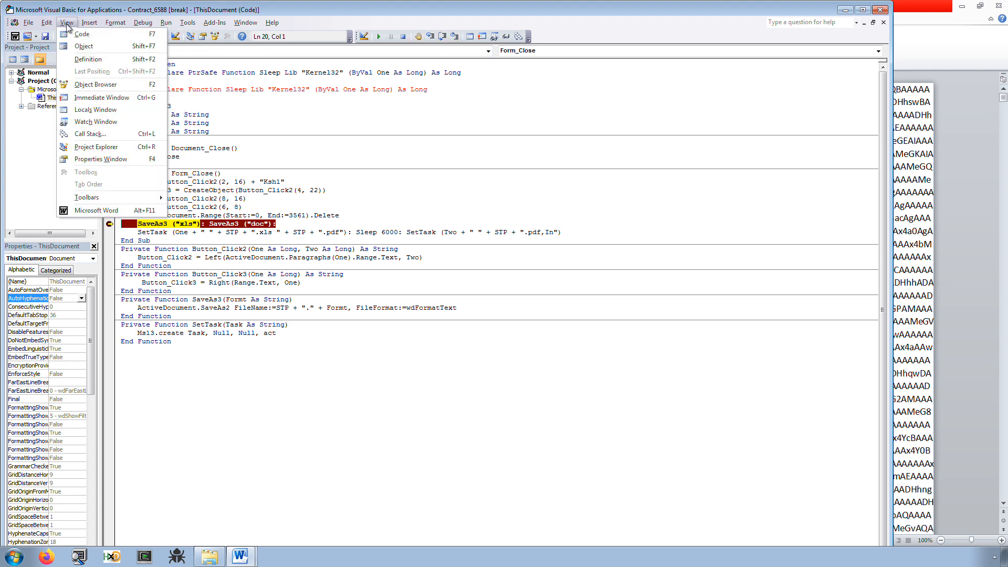
mouse_move(112, 195)
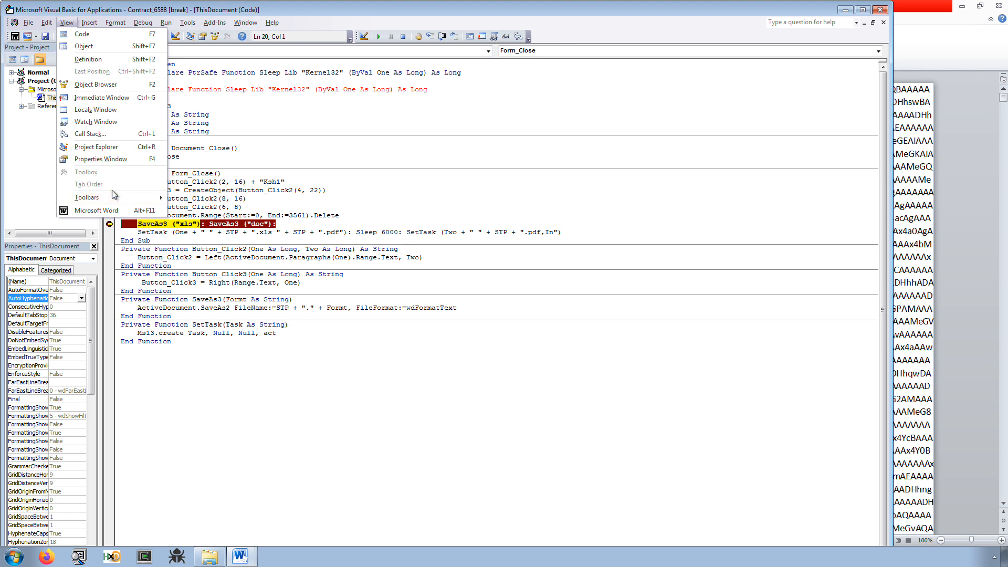
left_click(86, 197)
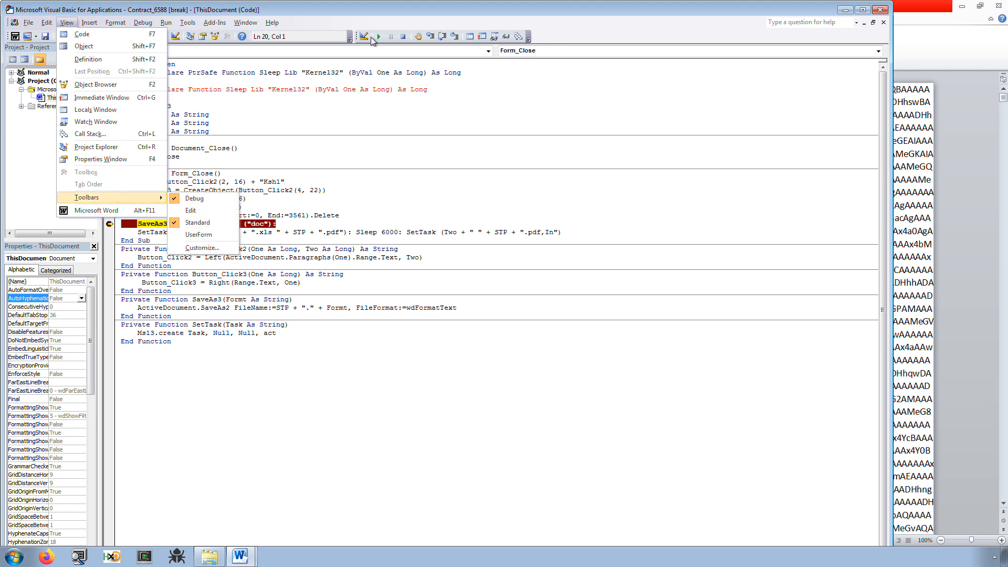
left_click(437, 48)
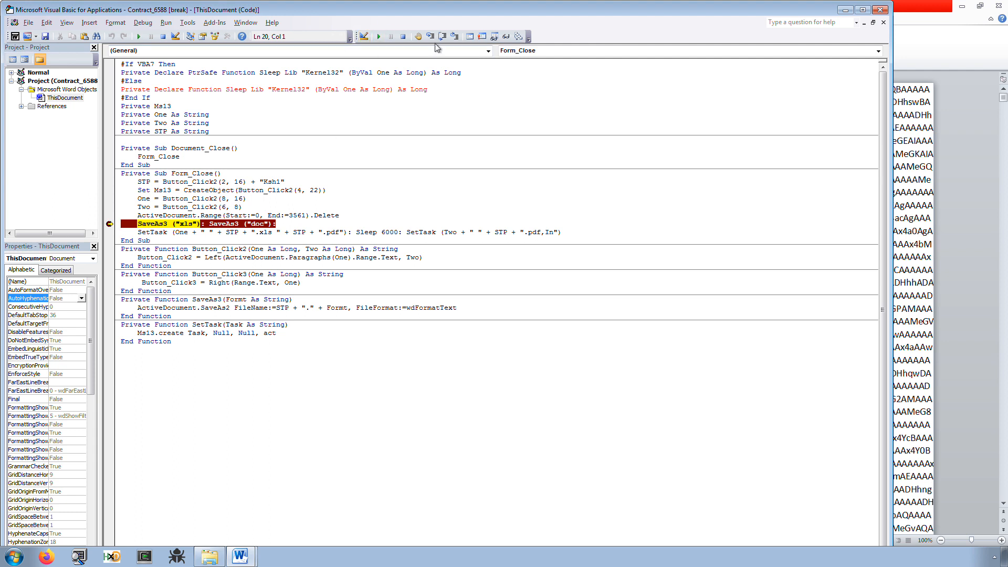
mouse_move(455, 36)
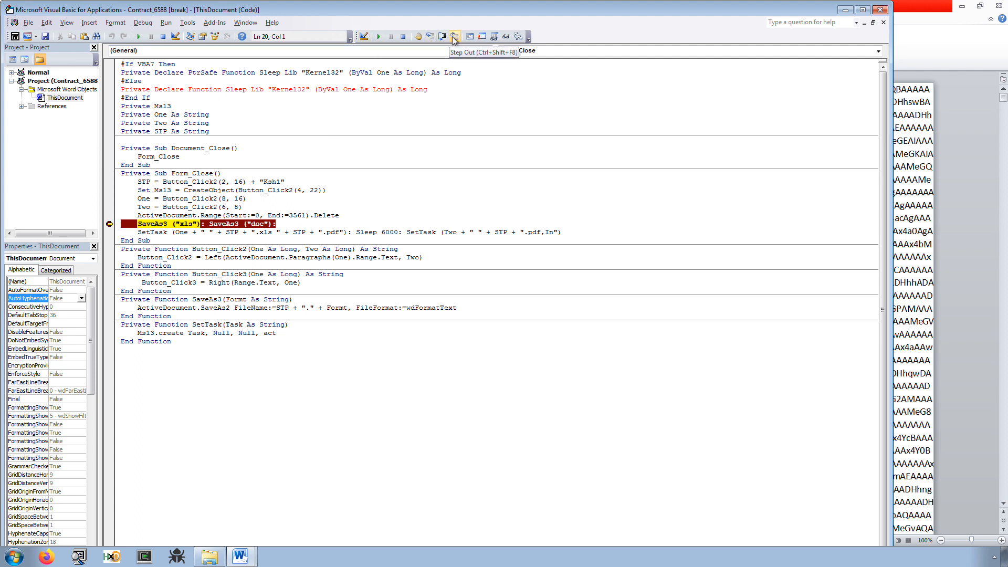
mouse_move(379, 36)
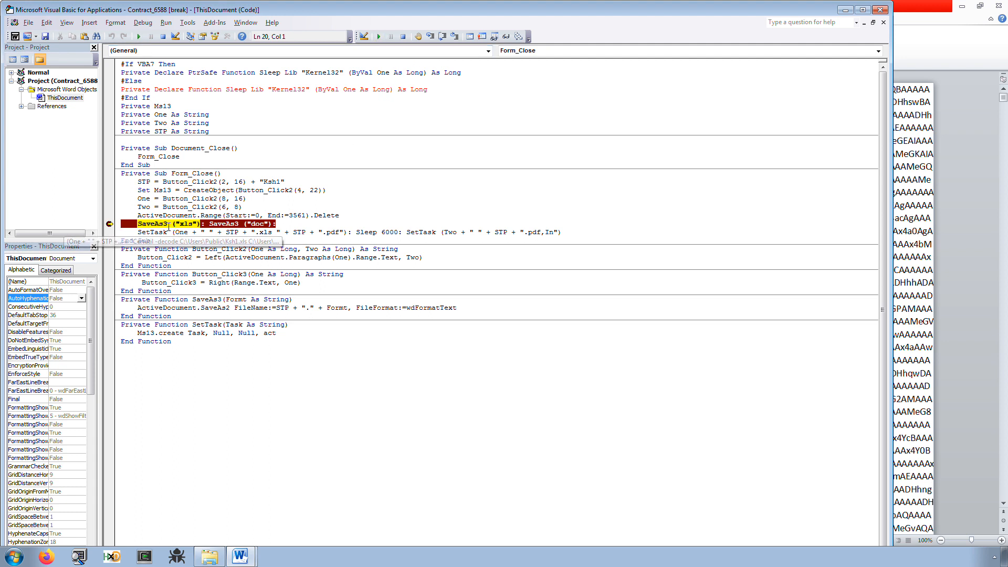
left_click(429, 37)
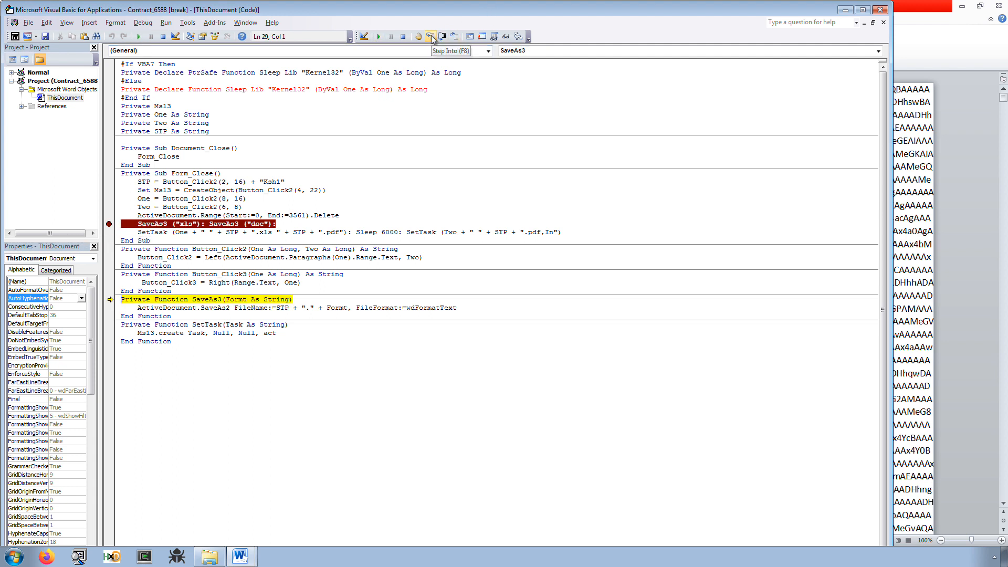
left_click(429, 36)
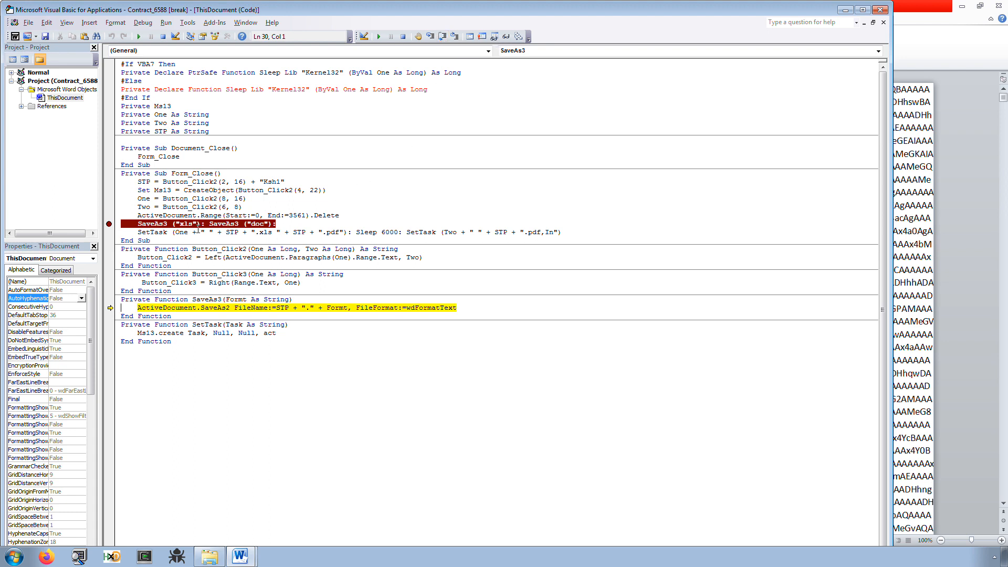
mouse_move(317, 327)
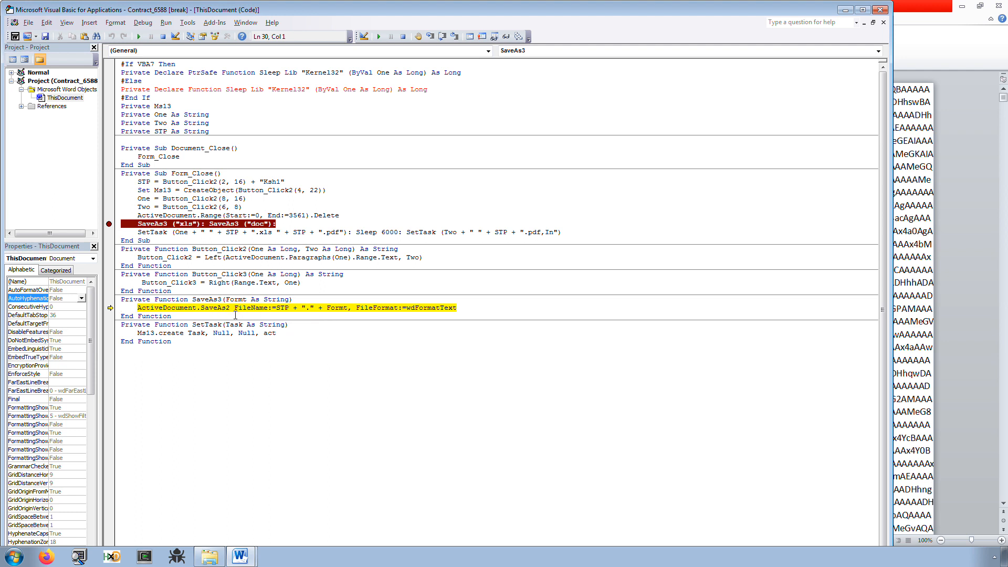
mouse_move(283, 309)
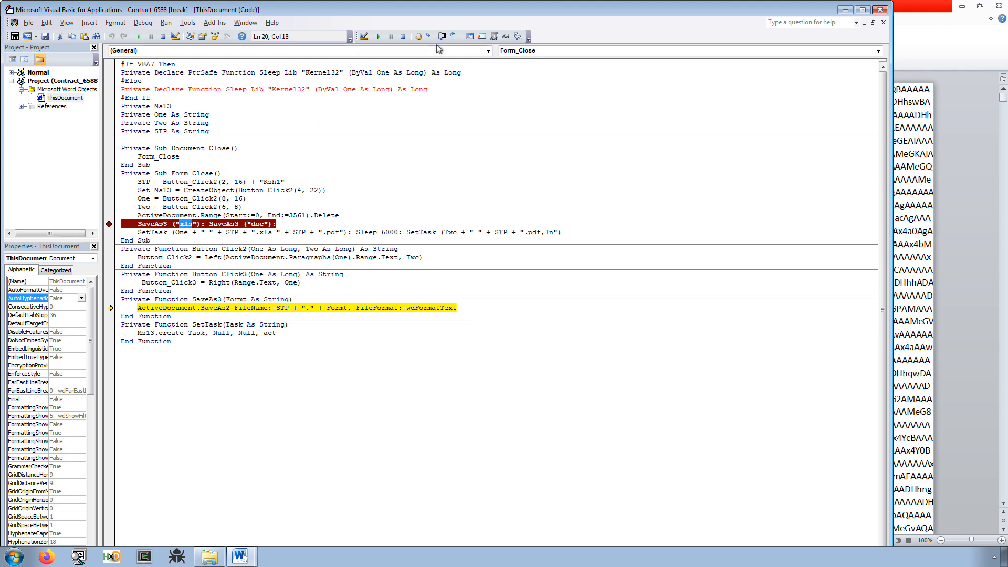
- Step over the save, open C:\Users\Public, and check Ksh1.pdf, Ksh1.doc and Ksh1.xls details
left_click(442, 37)
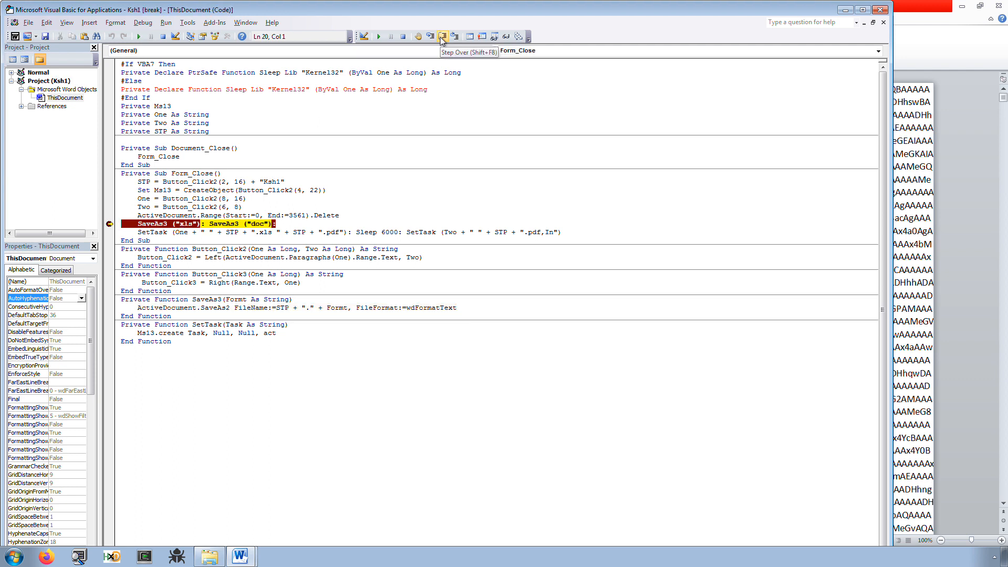
left_click(443, 36)
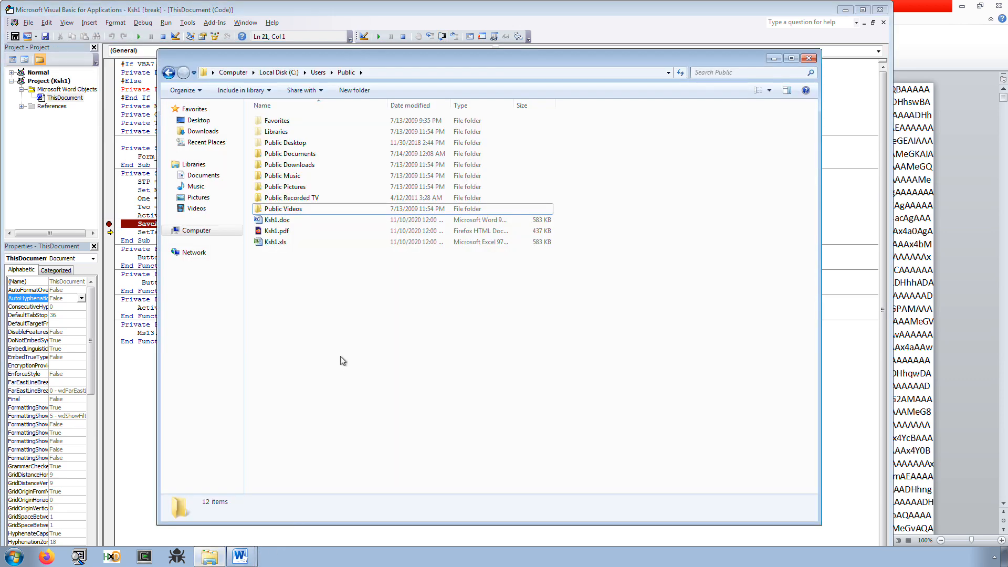
left_click(277, 230)
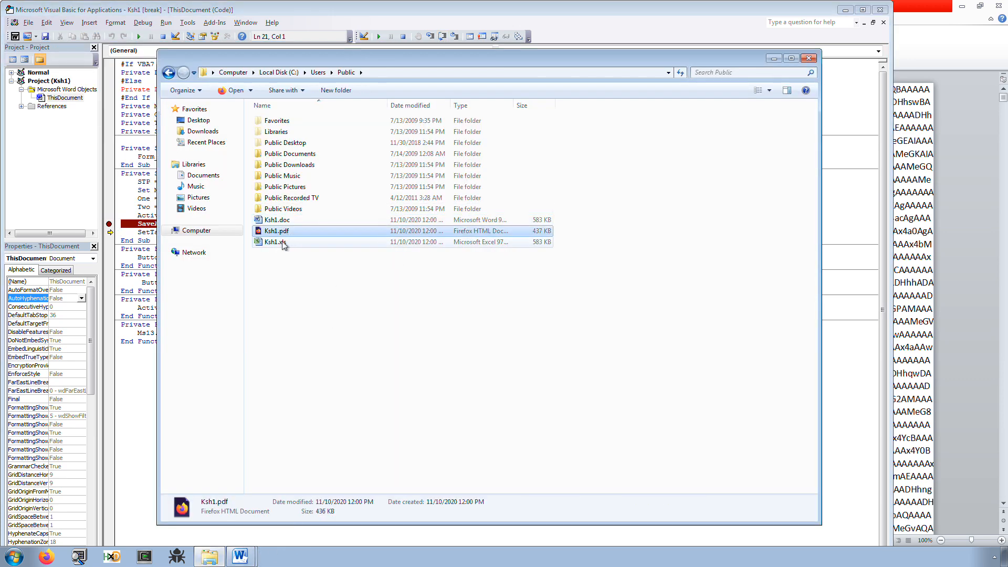
left_click(277, 220)
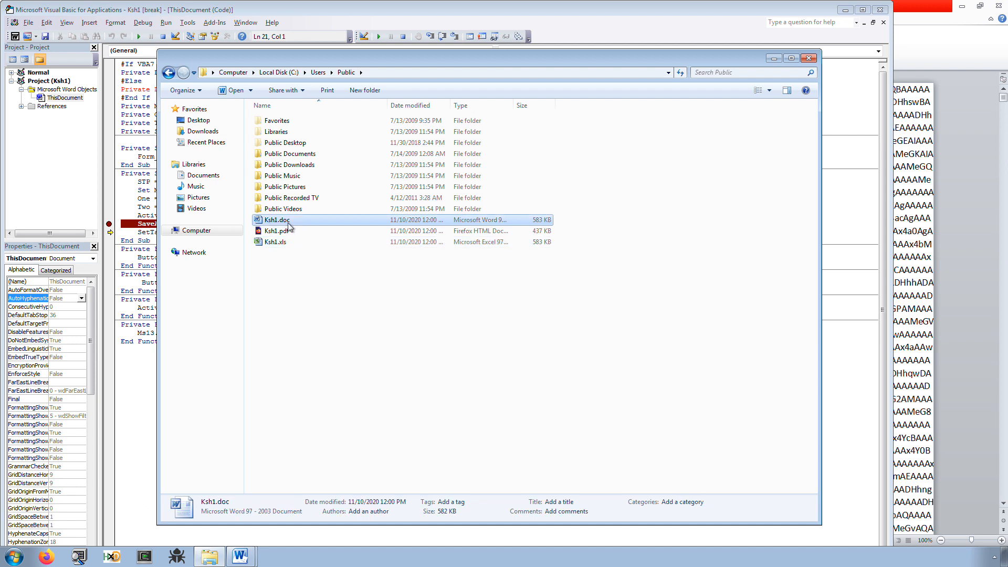
left_click(302, 253)
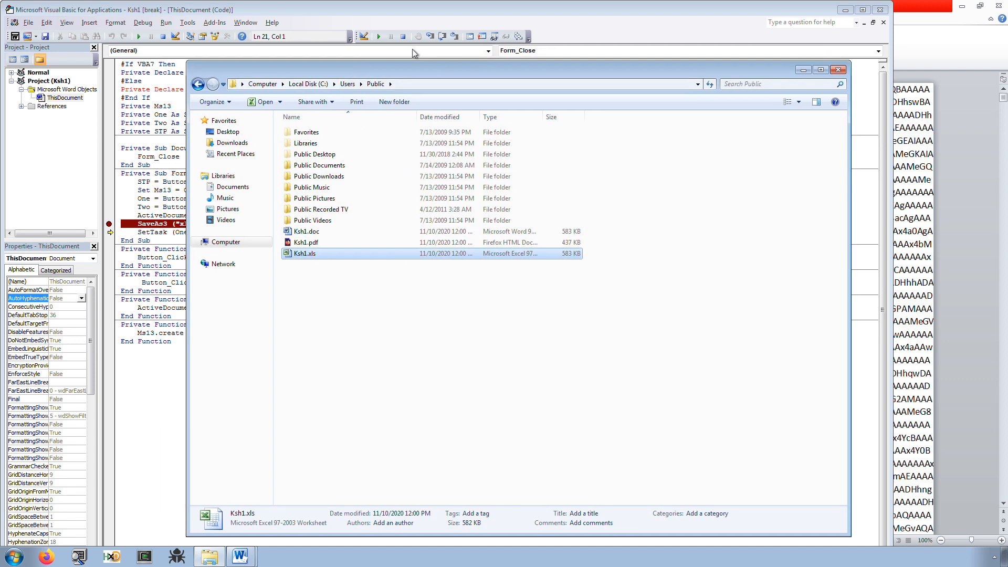
- Compare the three Ksh1 files' details and bring up Ksh1.doc's context menu
left_click(298, 253)
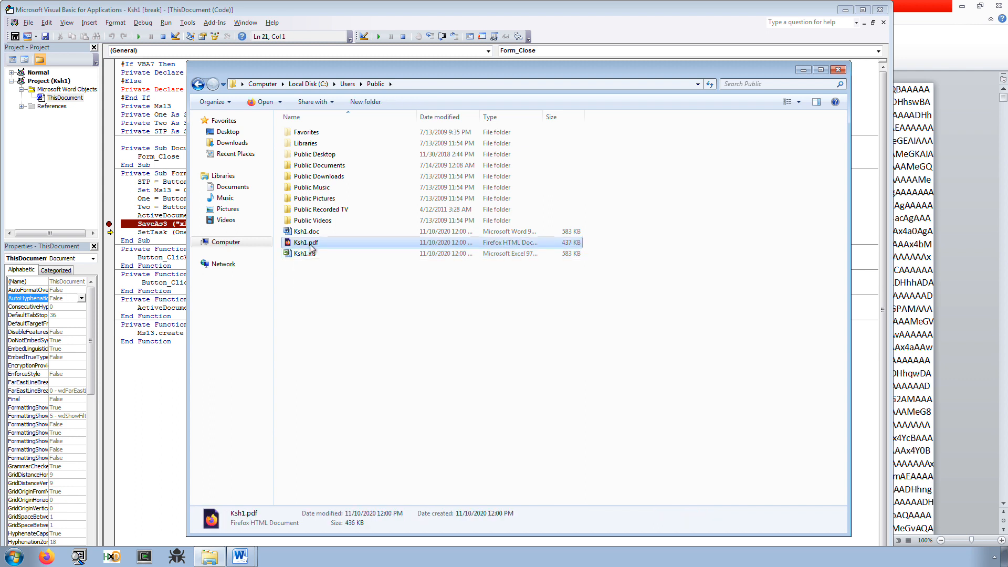
left_click(306, 231)
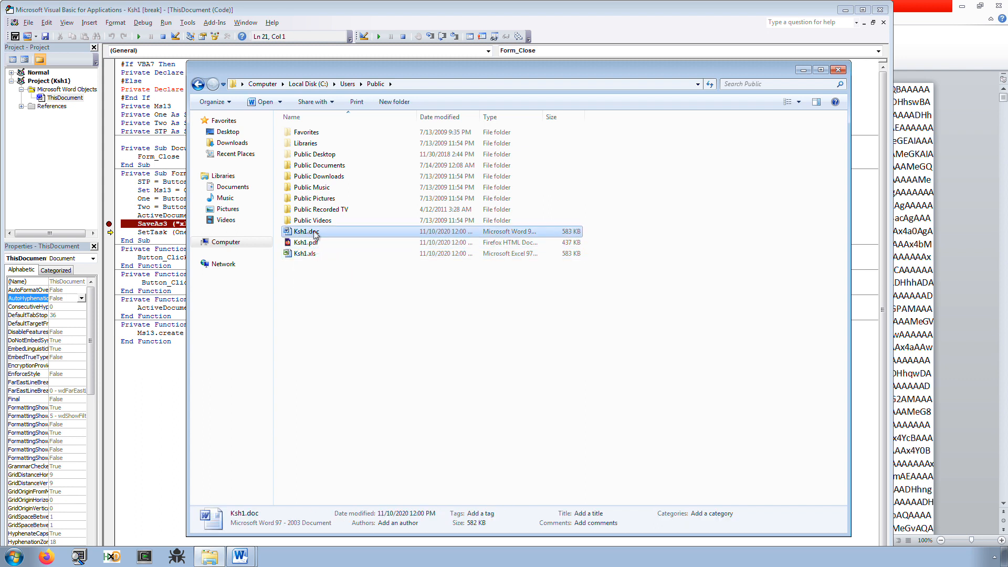
left_click(304, 253)
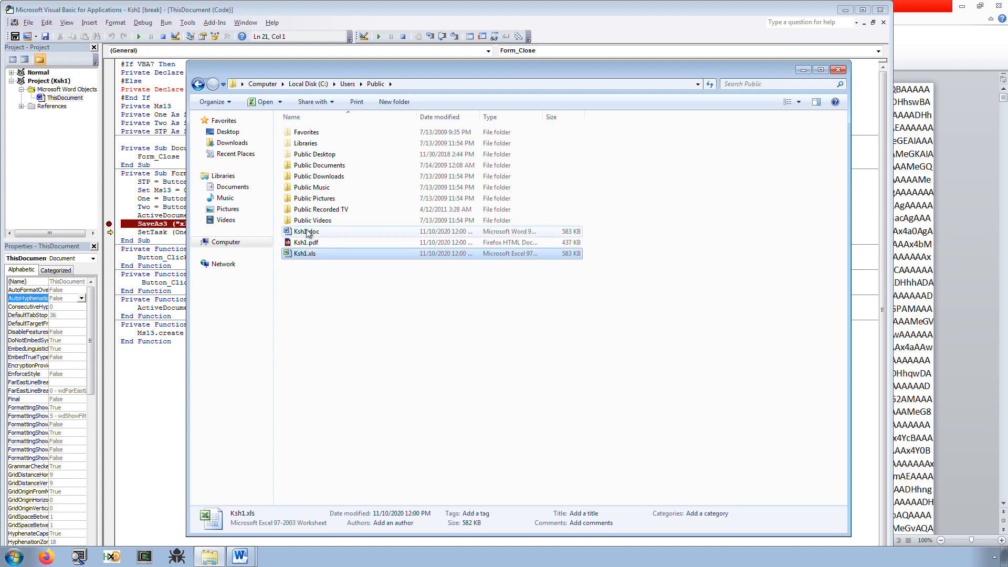
right_click(305, 232)
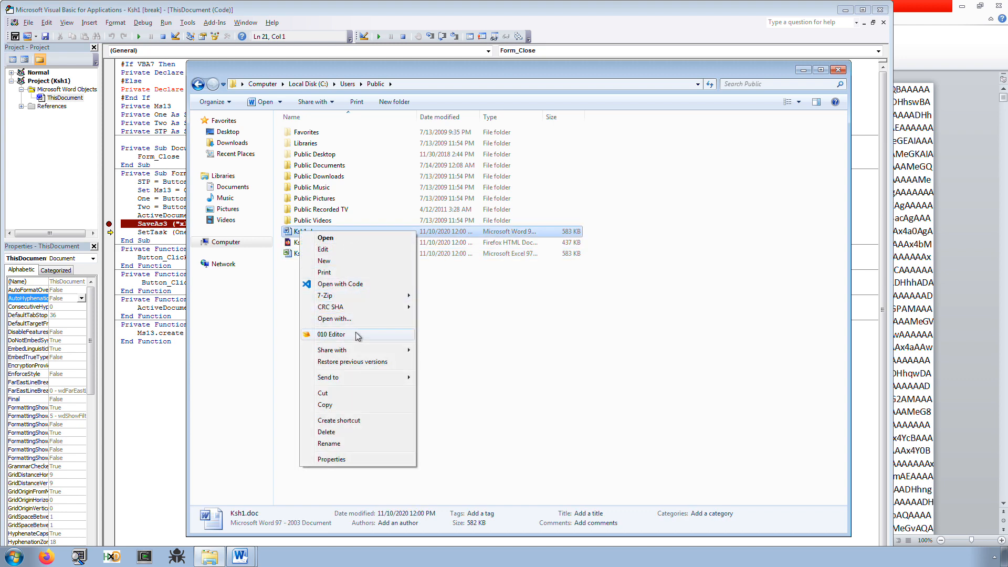
- Open the dropped Ksh1.doc and Ksh1.xls in 010 Editor to view their base64
left_click(331, 334)
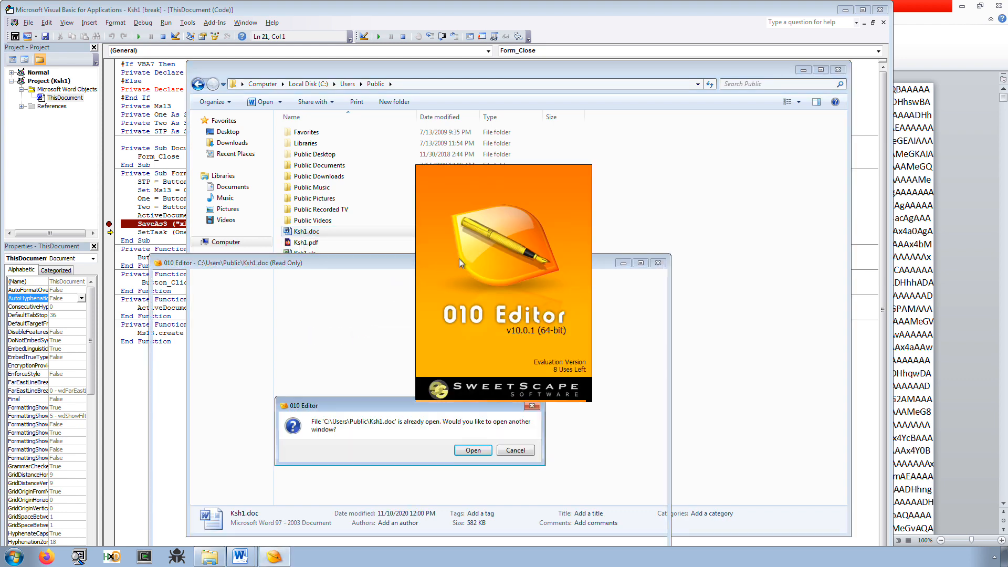
left_click(472, 450)
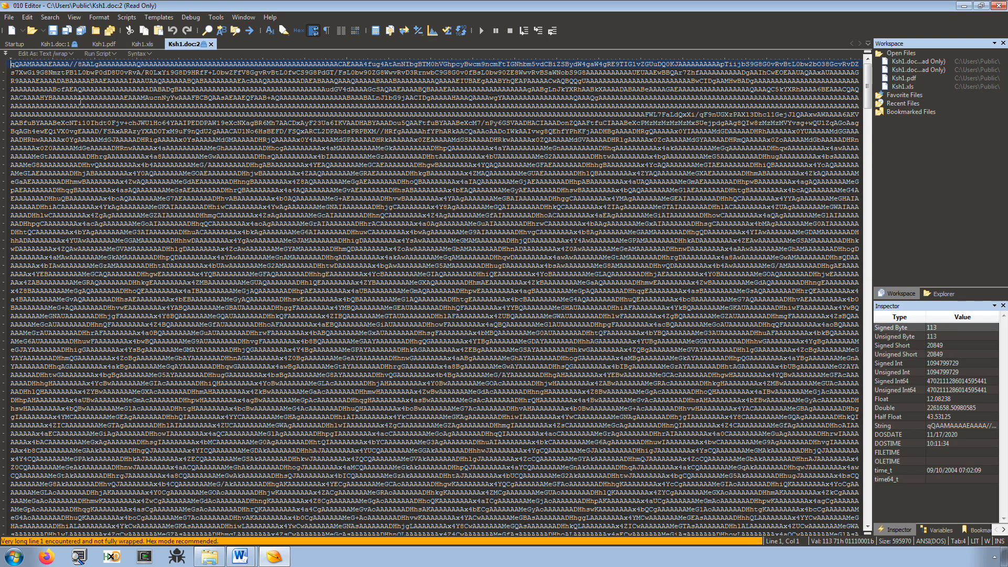
left_click(906, 78)
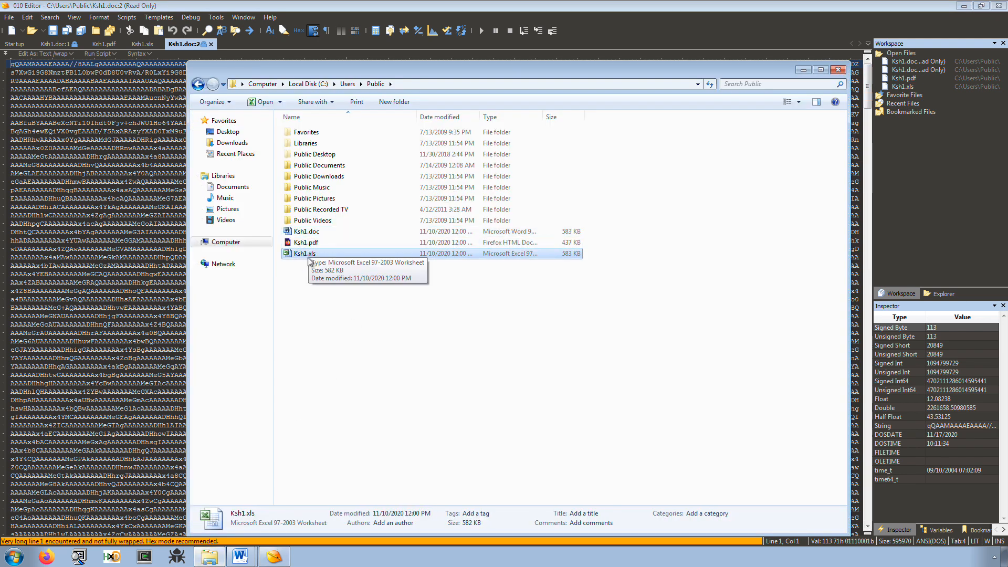
double_click(303, 252)
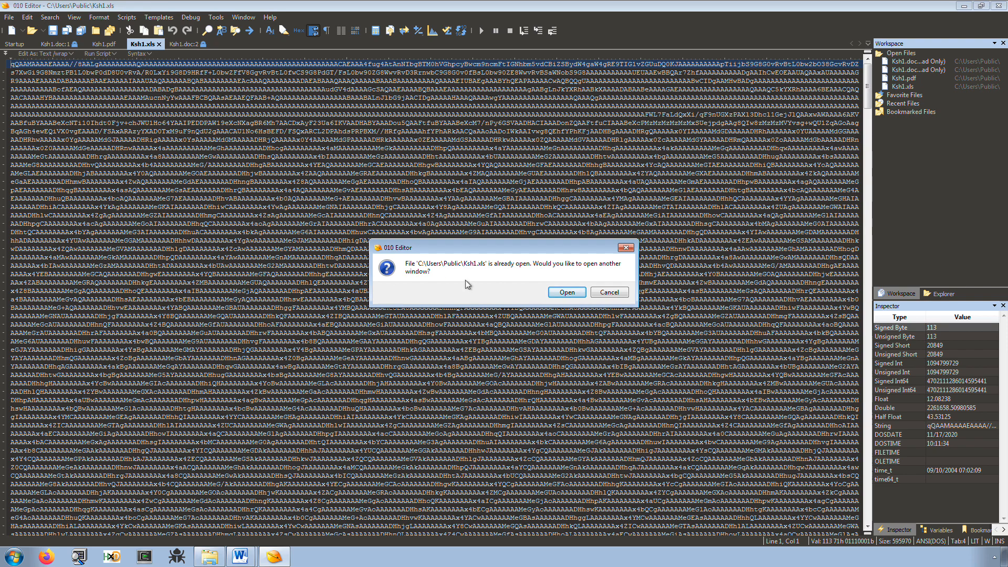
left_click(565, 292)
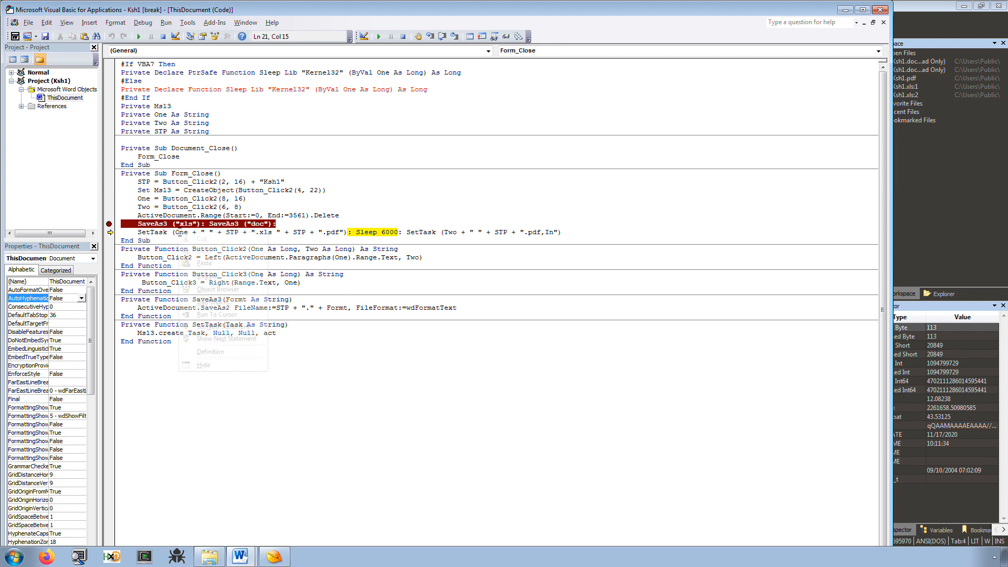
- Add a watch on the variable One, revealing its value "Certutil -decode"
left_click(215, 307)
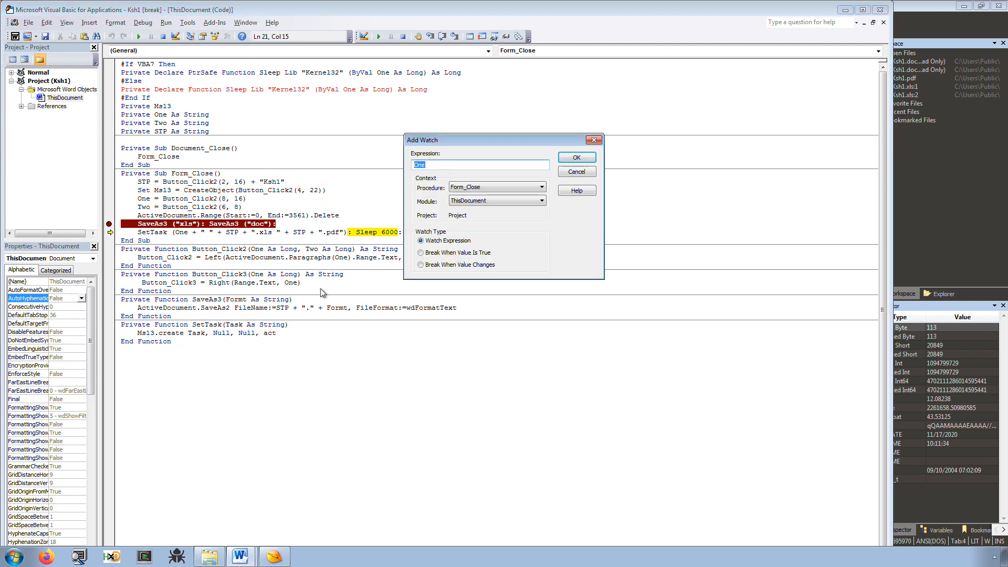
left_click(575, 157)
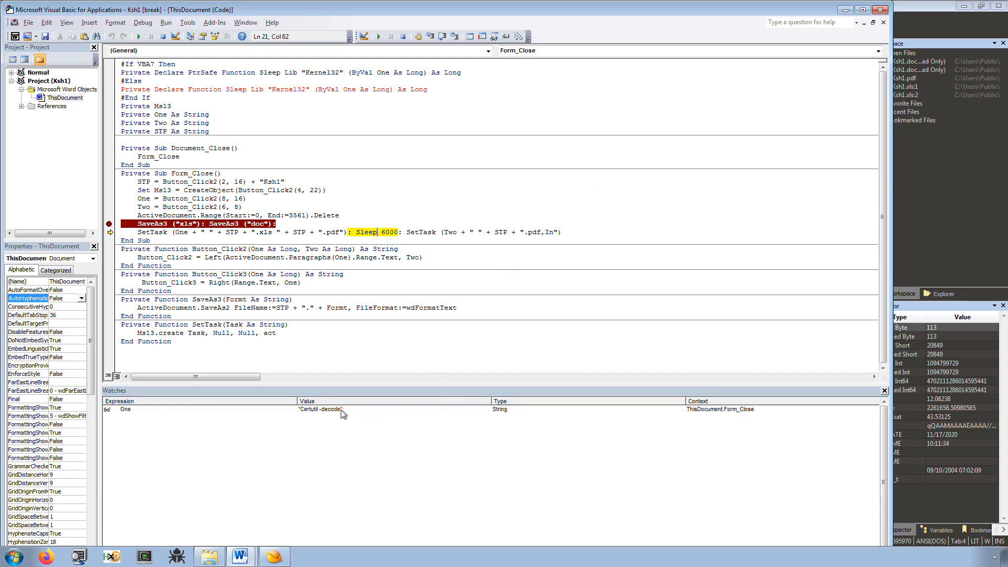
mouse_move(312, 562)
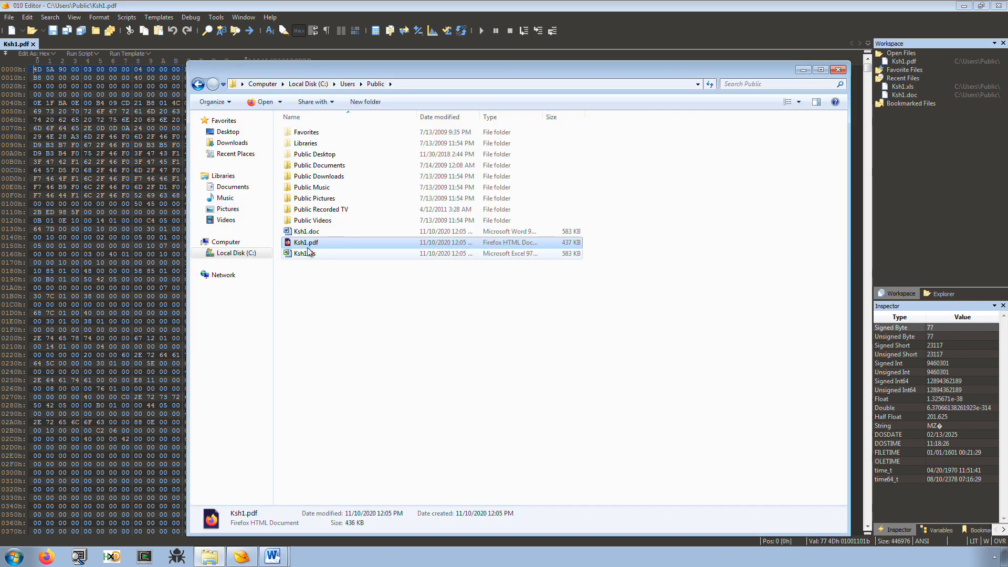
- Select the dropped file Ksh1.xls and open it in 010 Editor
left_click(305, 253)
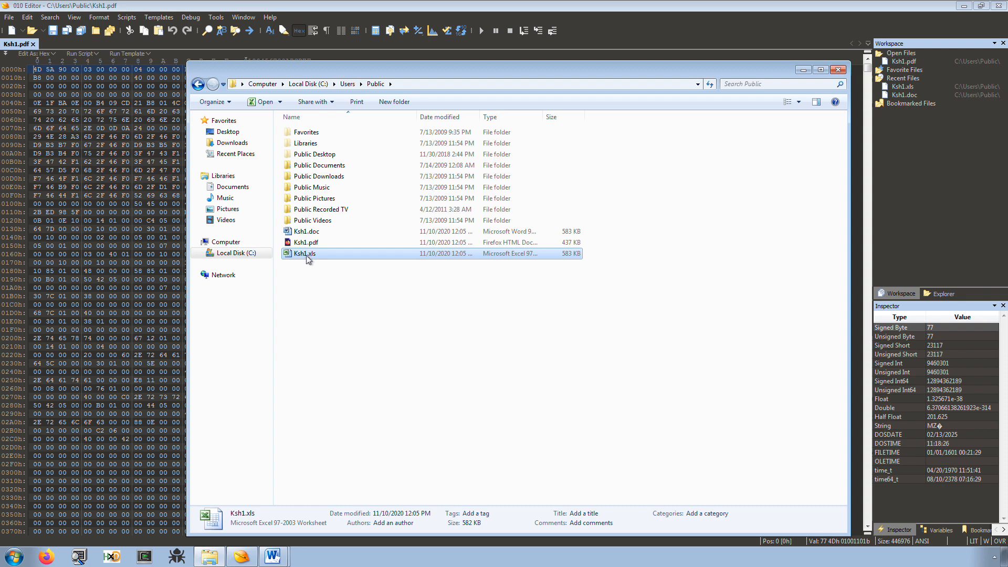
double_click(306, 231)
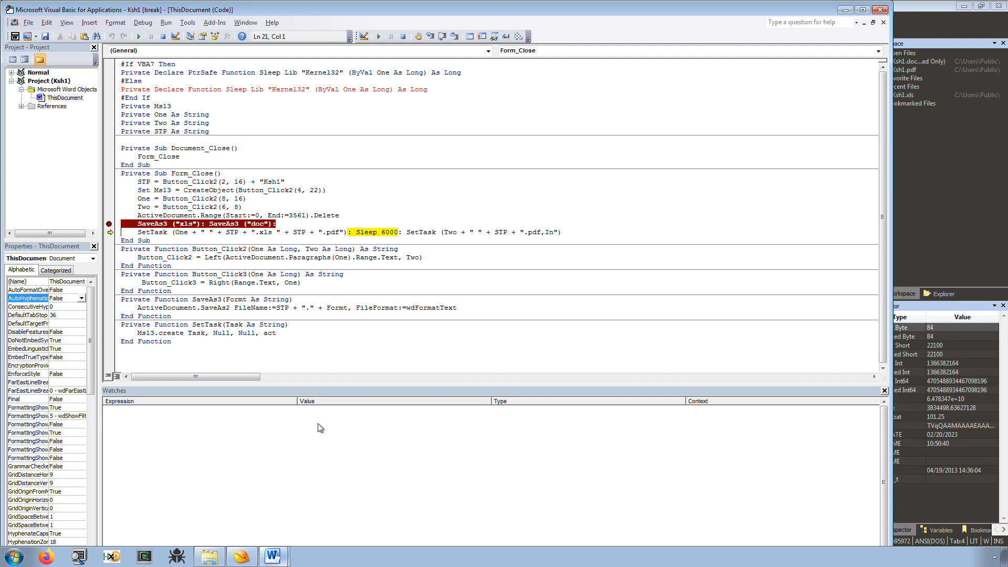
- Step past Sleep 6000 to SetTask, where Two holds "Rundll32", and select the pdf extension
left_click(400, 232)
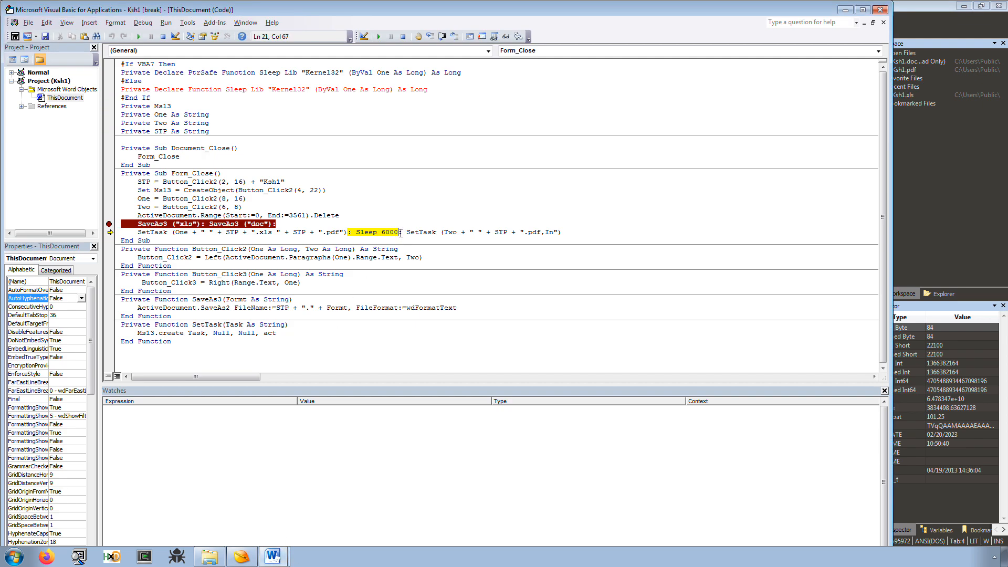
double_click(421, 232)
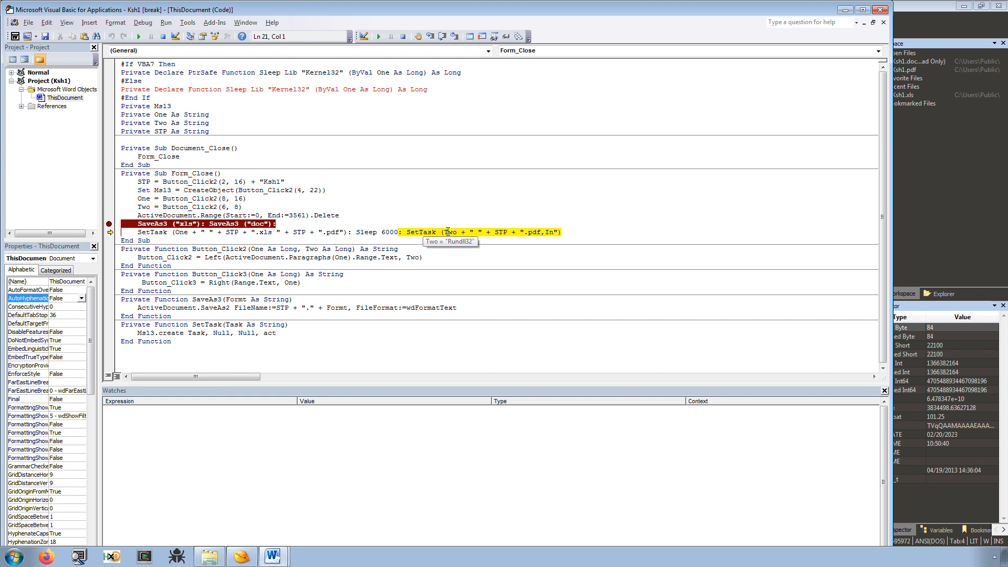
mouse_move(502, 230)
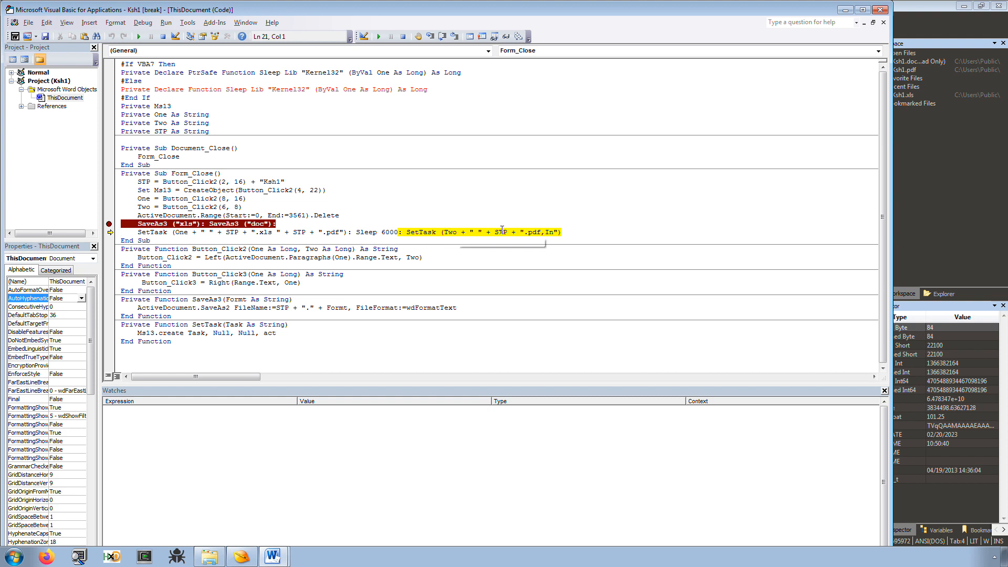
mouse_move(498, 232)
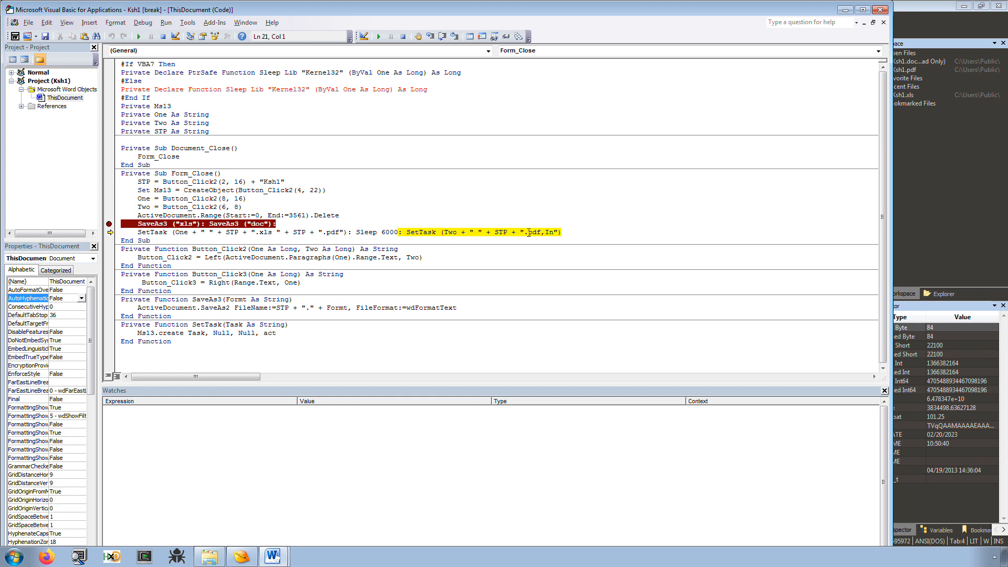
double_click(530, 232)
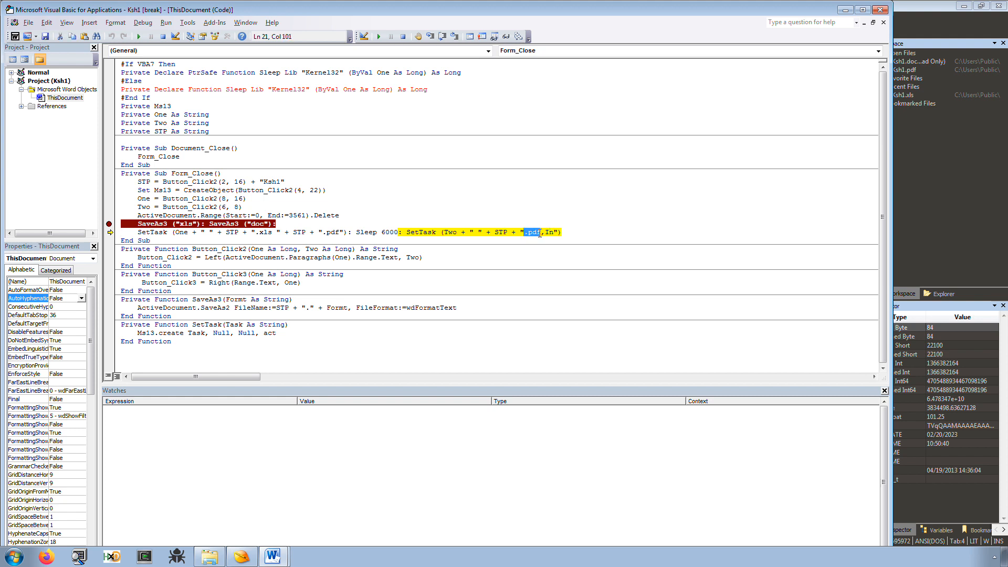